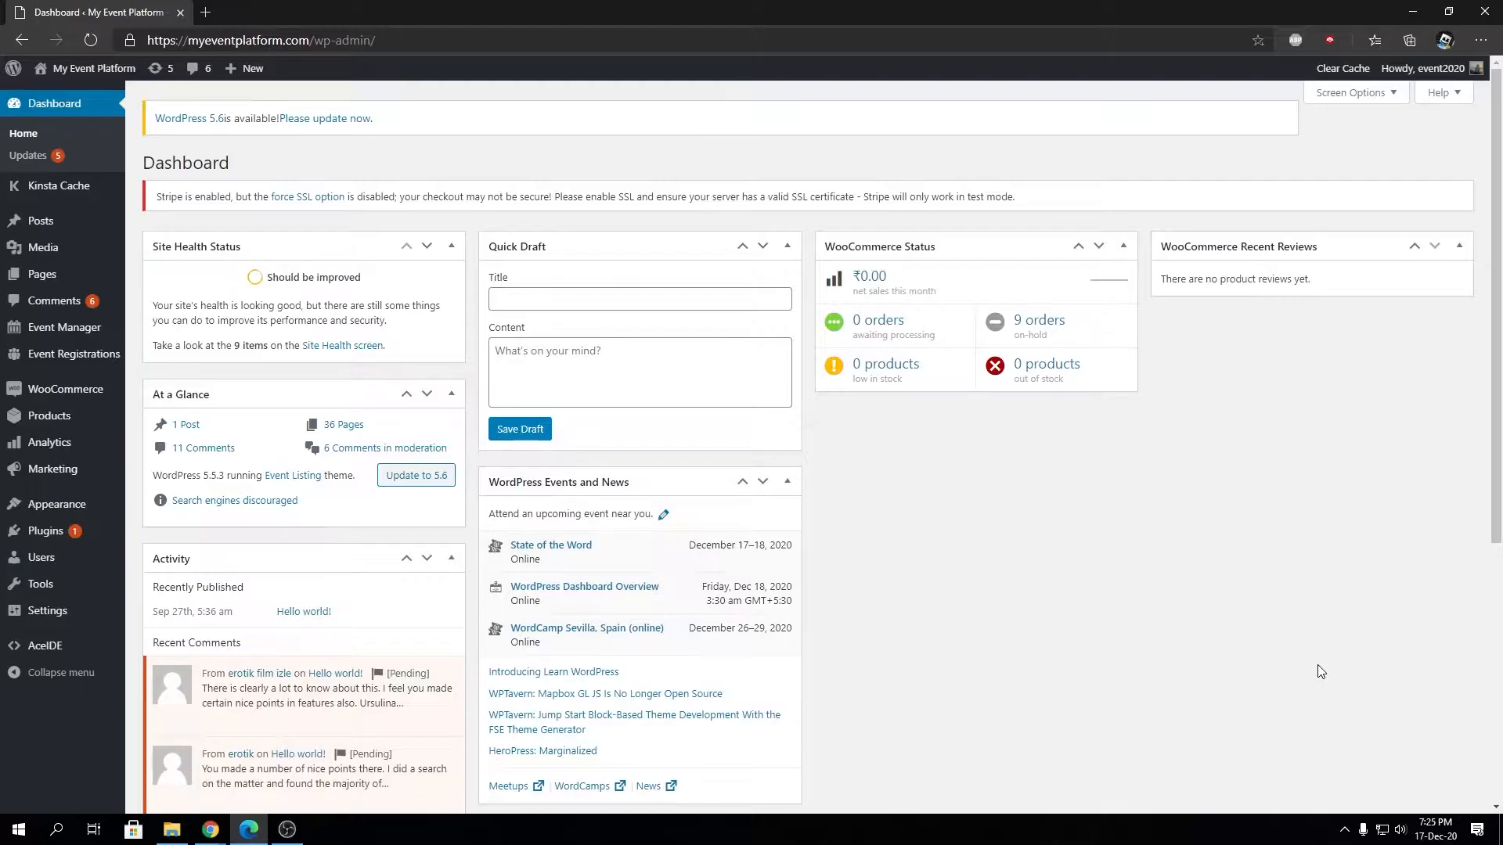
mouse_move(1222, 637)
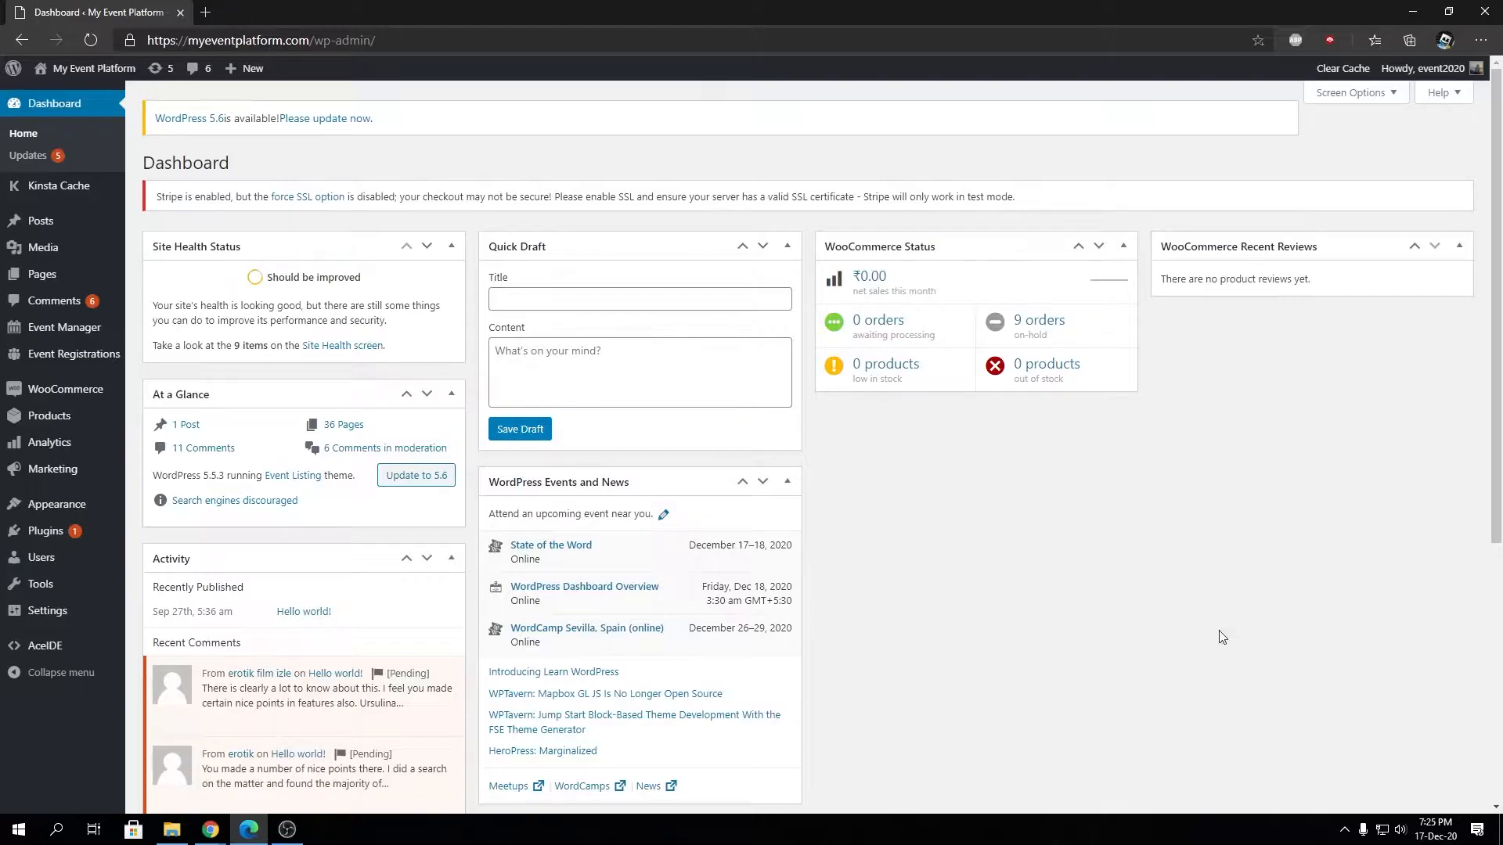
mouse_move(68, 354)
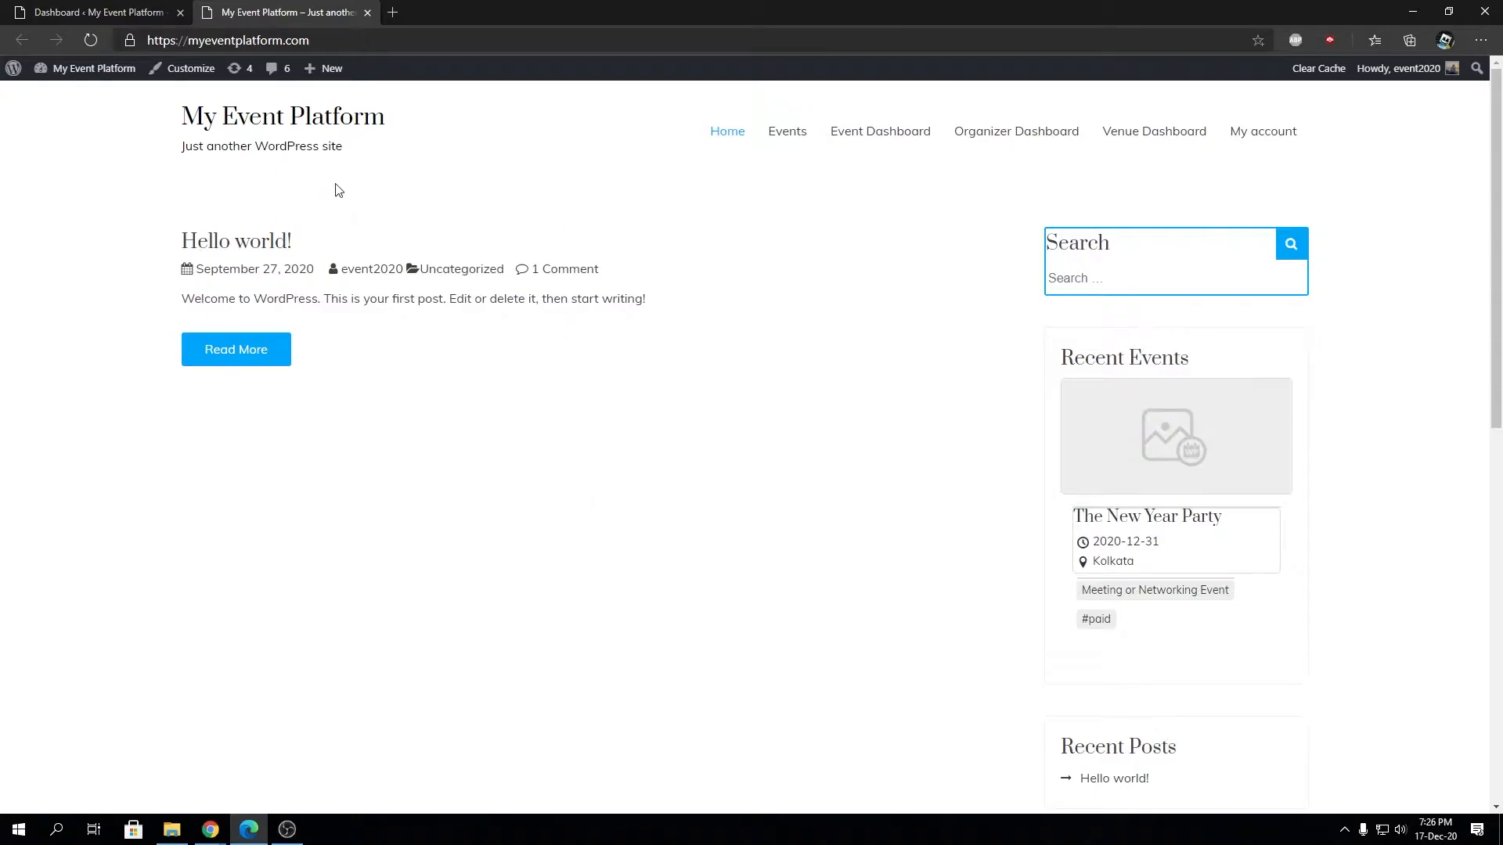
mouse_move(414, 250)
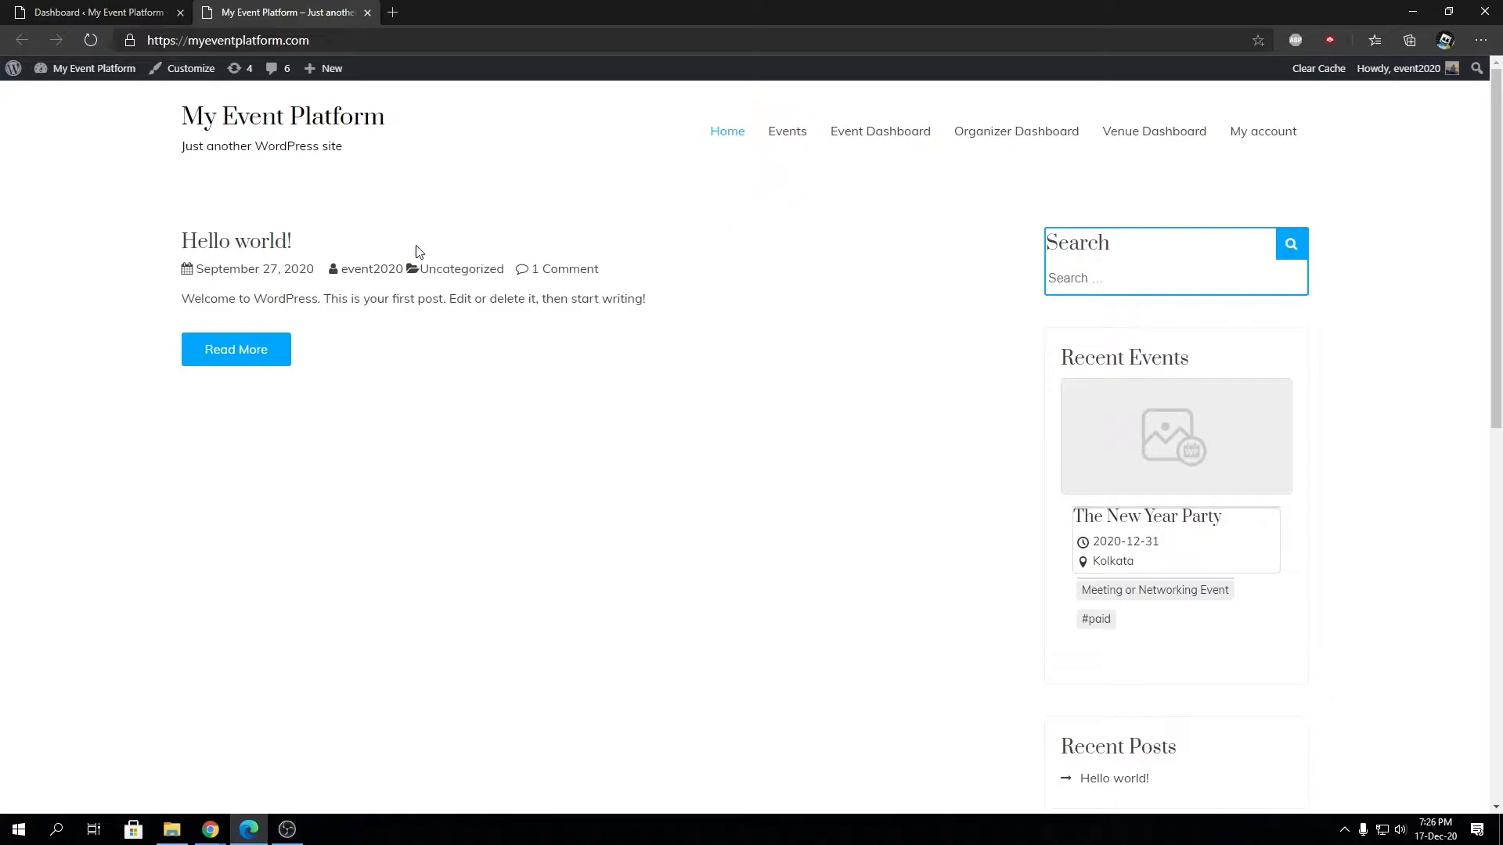
mouse_move(227, 241)
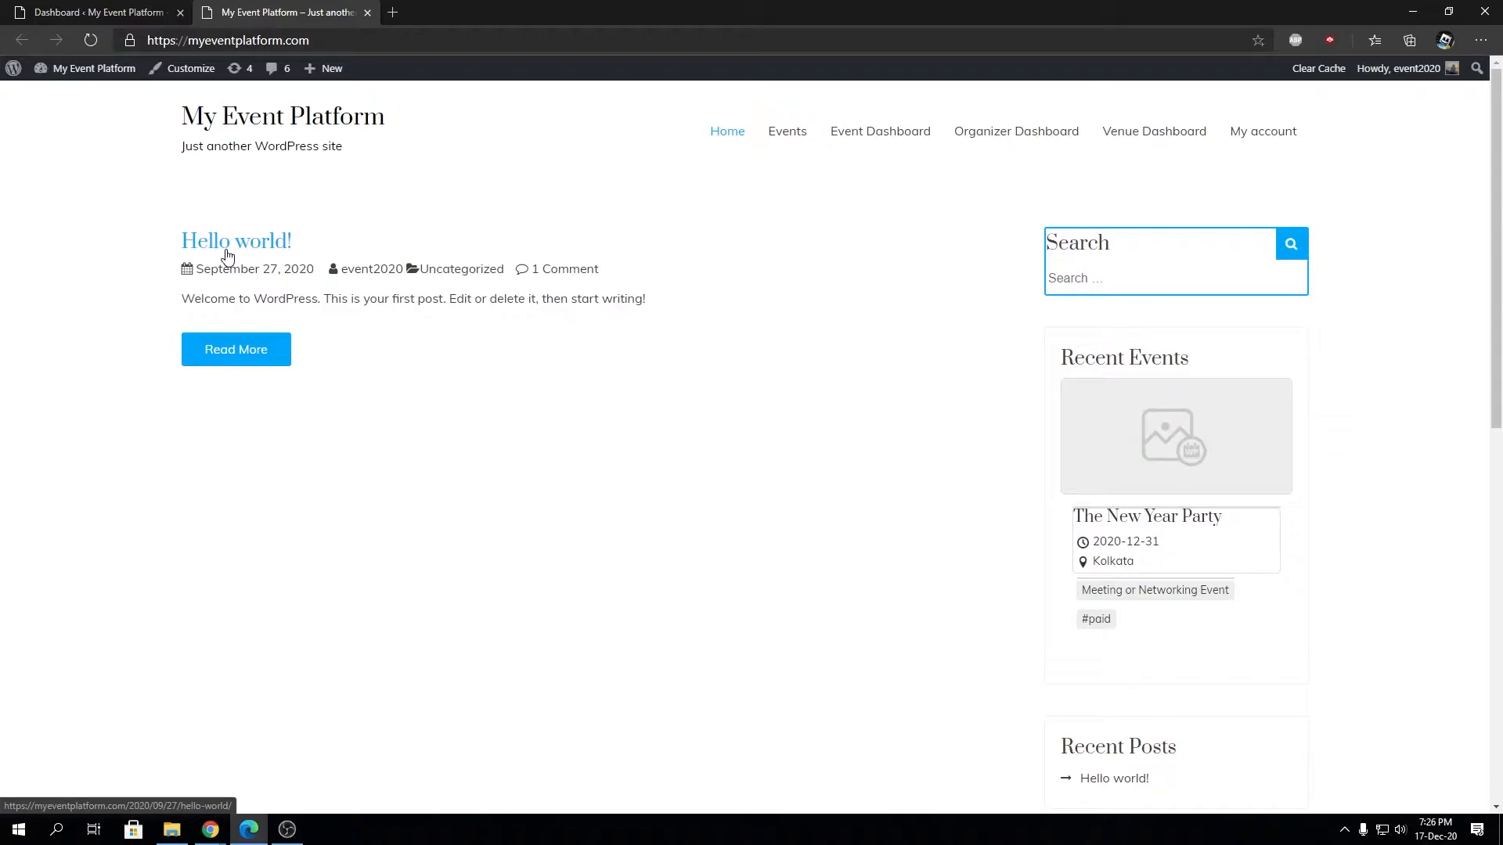
mouse_move(802, 150)
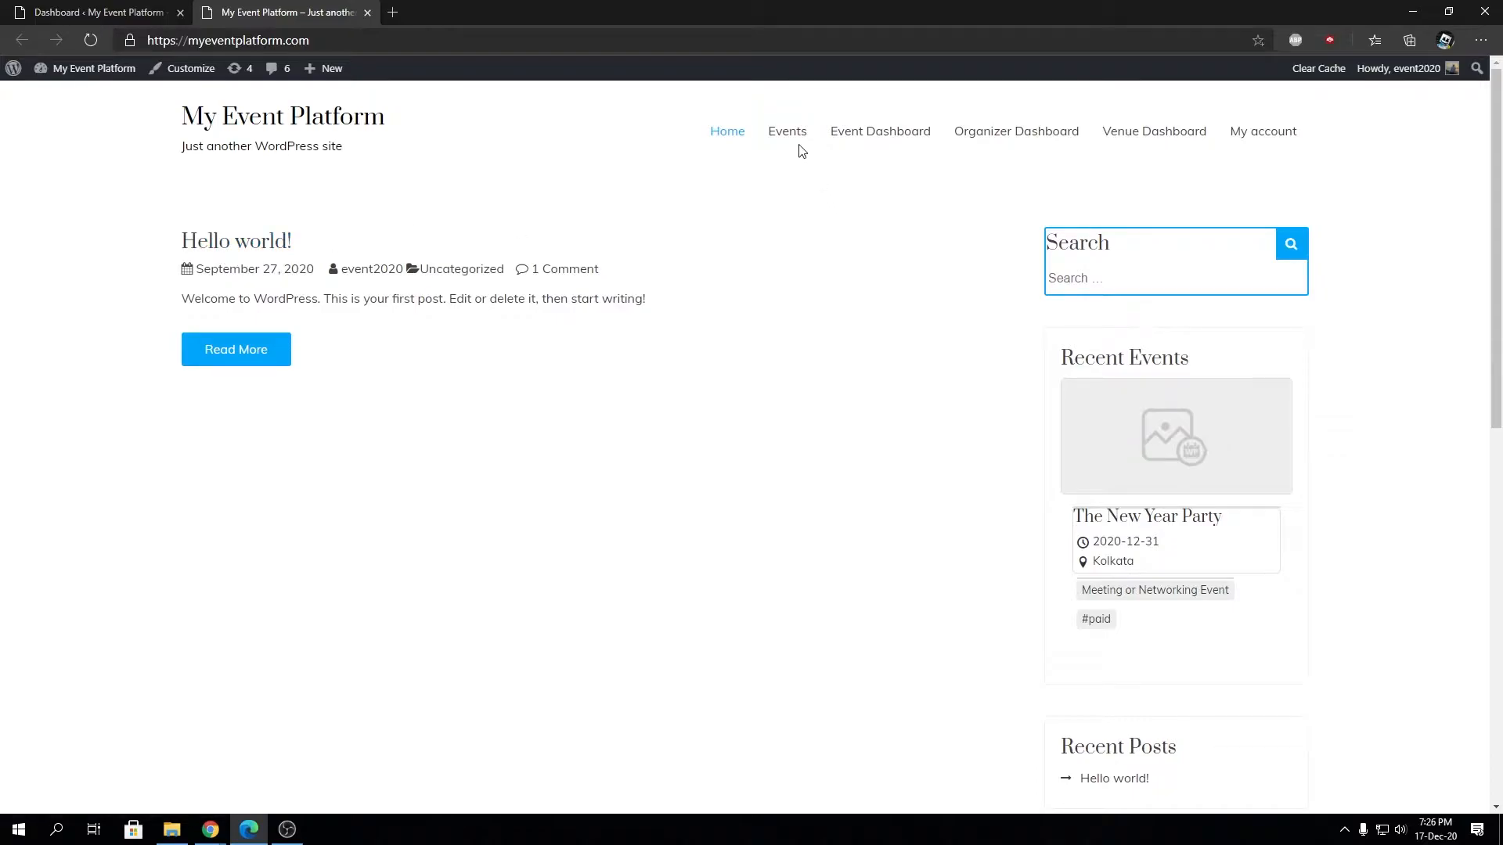
mouse_move(787, 130)
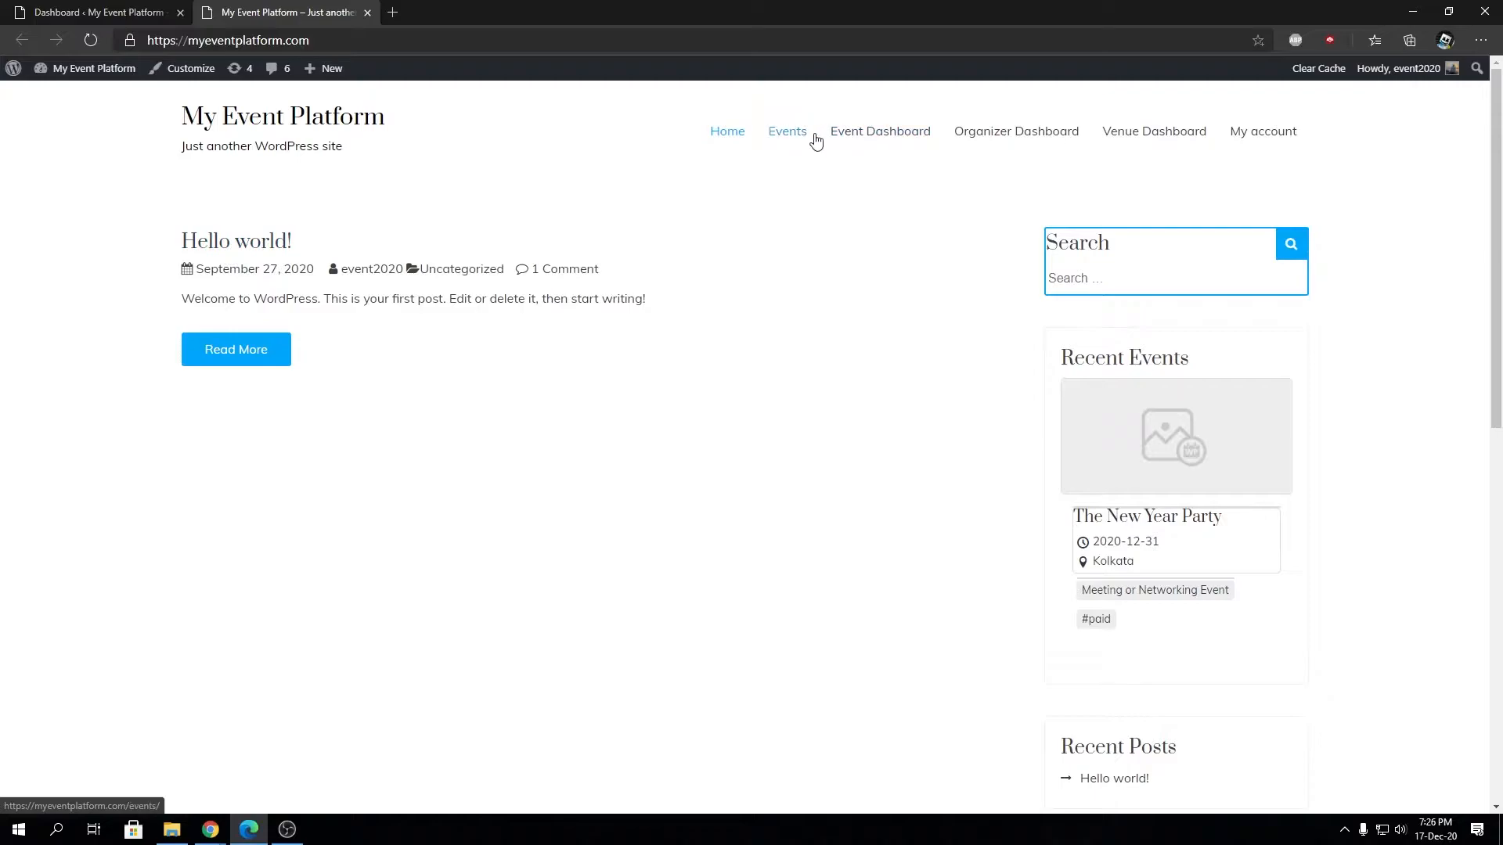
mouse_move(798, 143)
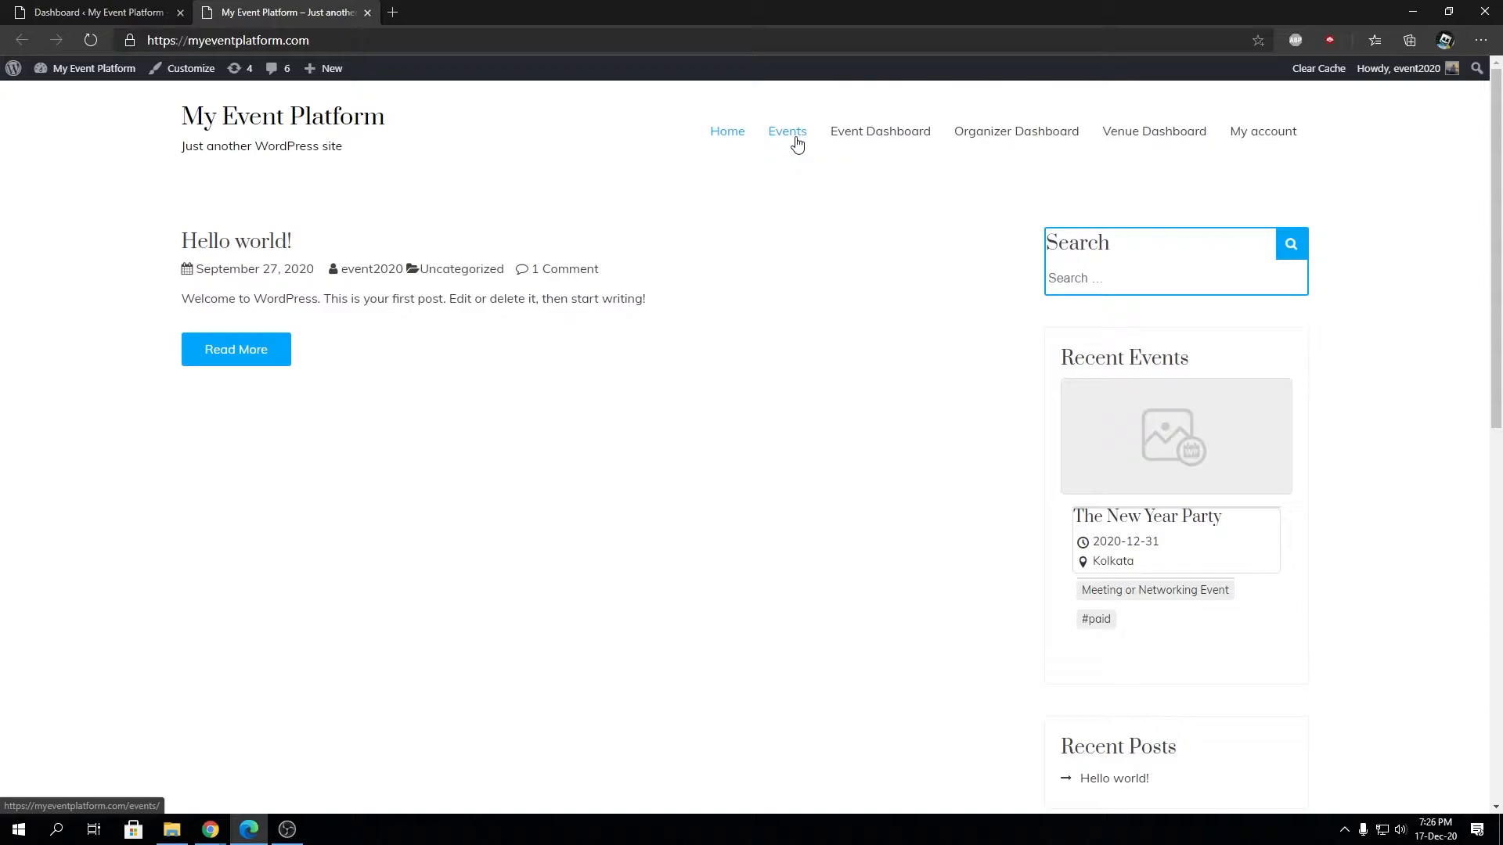
mouse_move(804, 143)
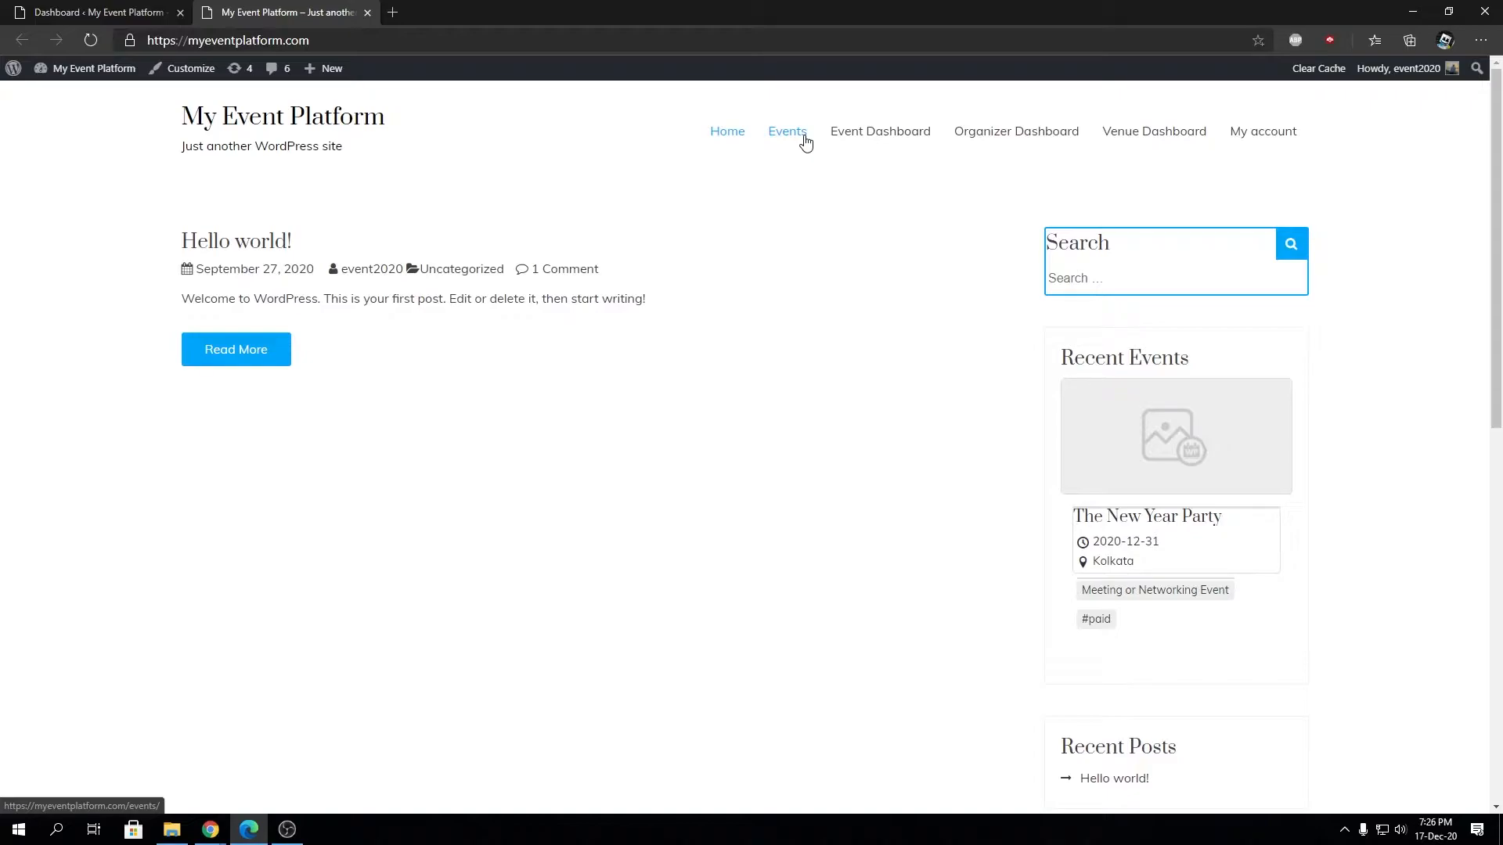
mouse_move(699, 193)
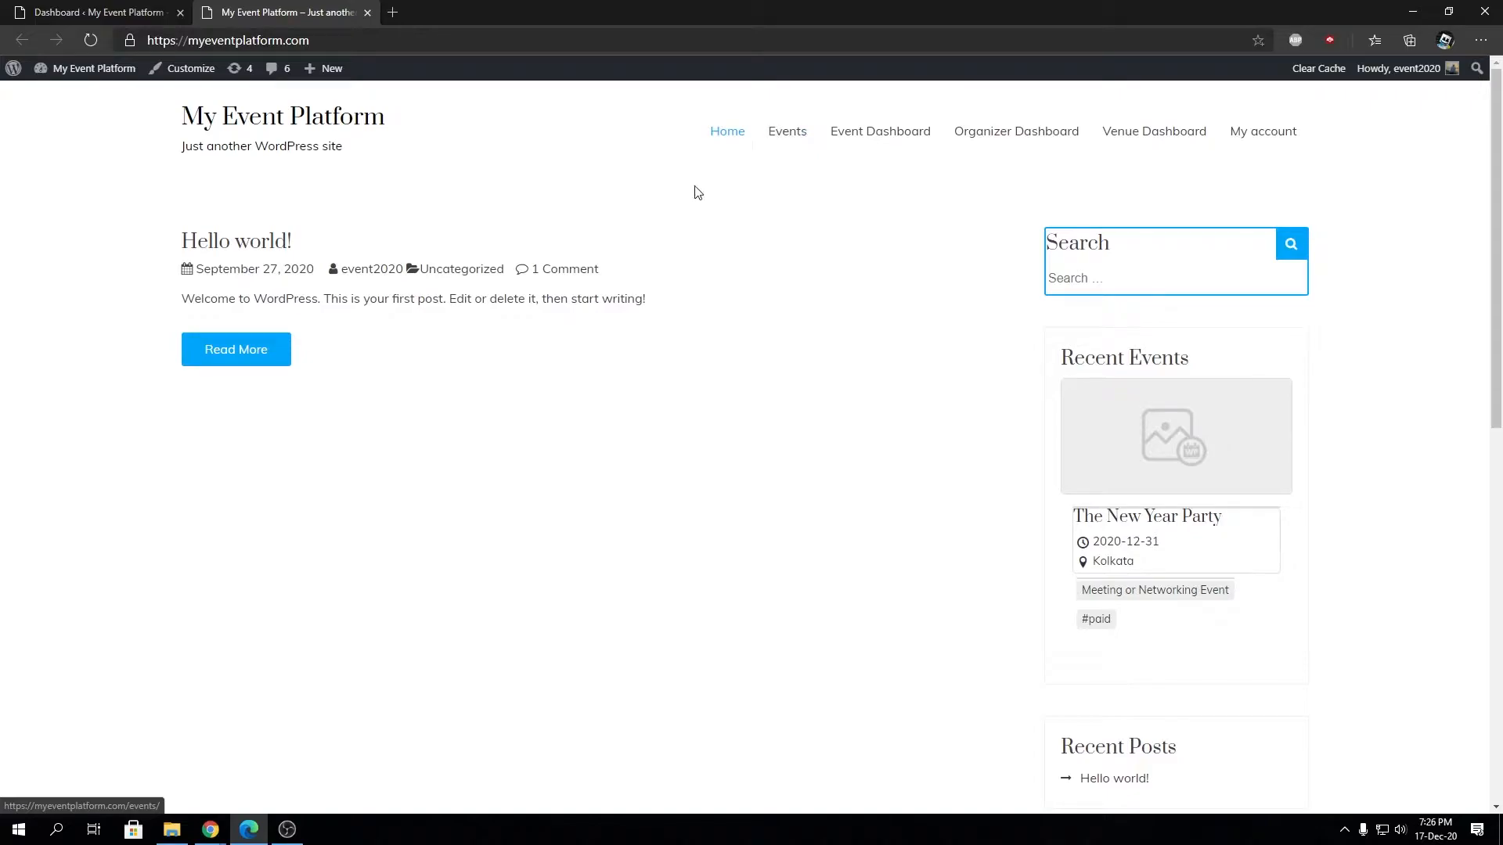
Open the 'Hello world!' post from the My Event Platform home page
click(236, 349)
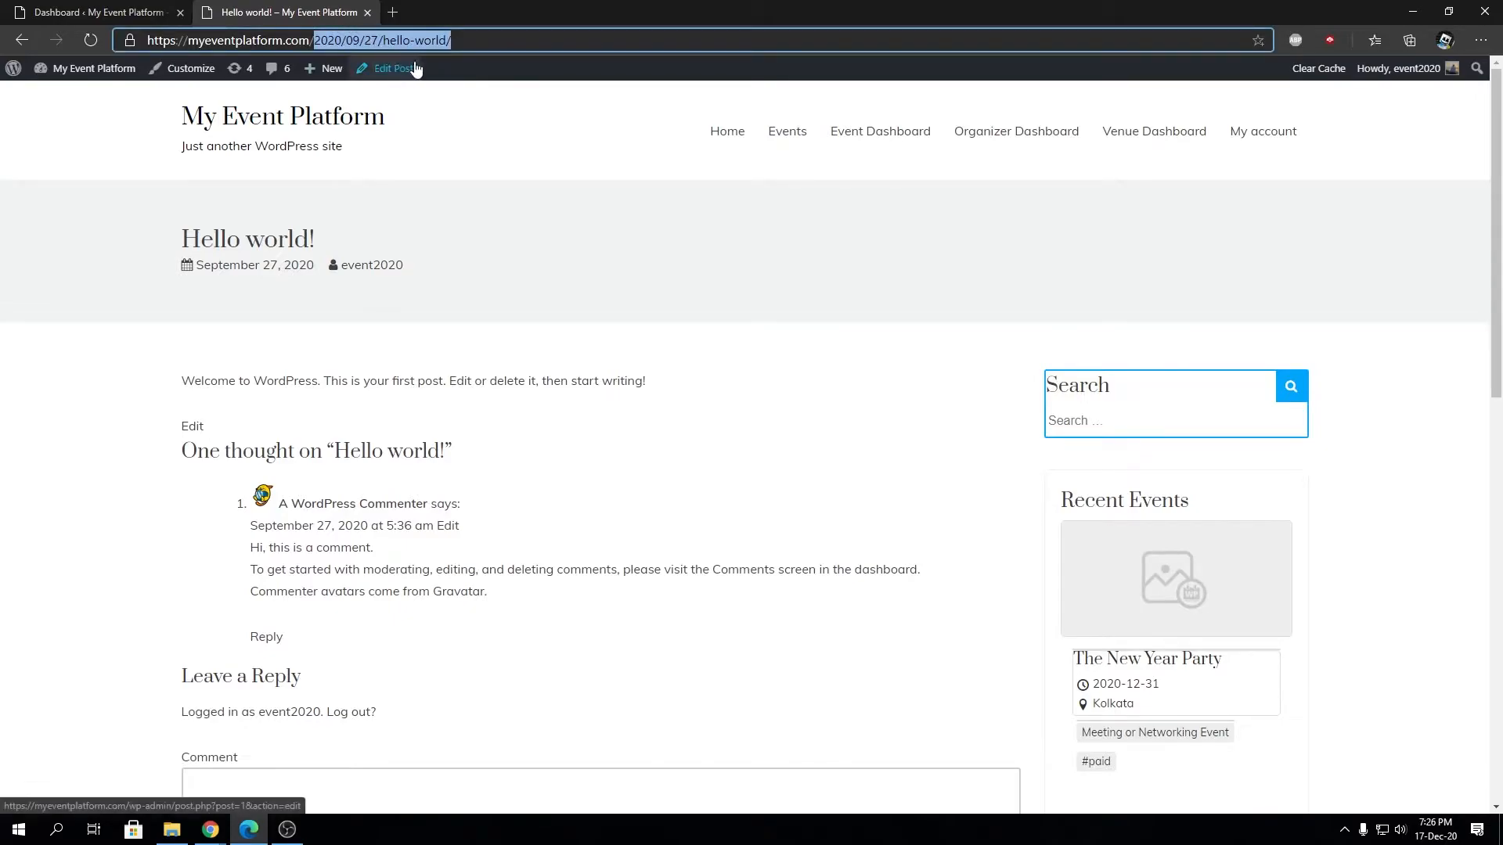
mouse_move(697, 172)
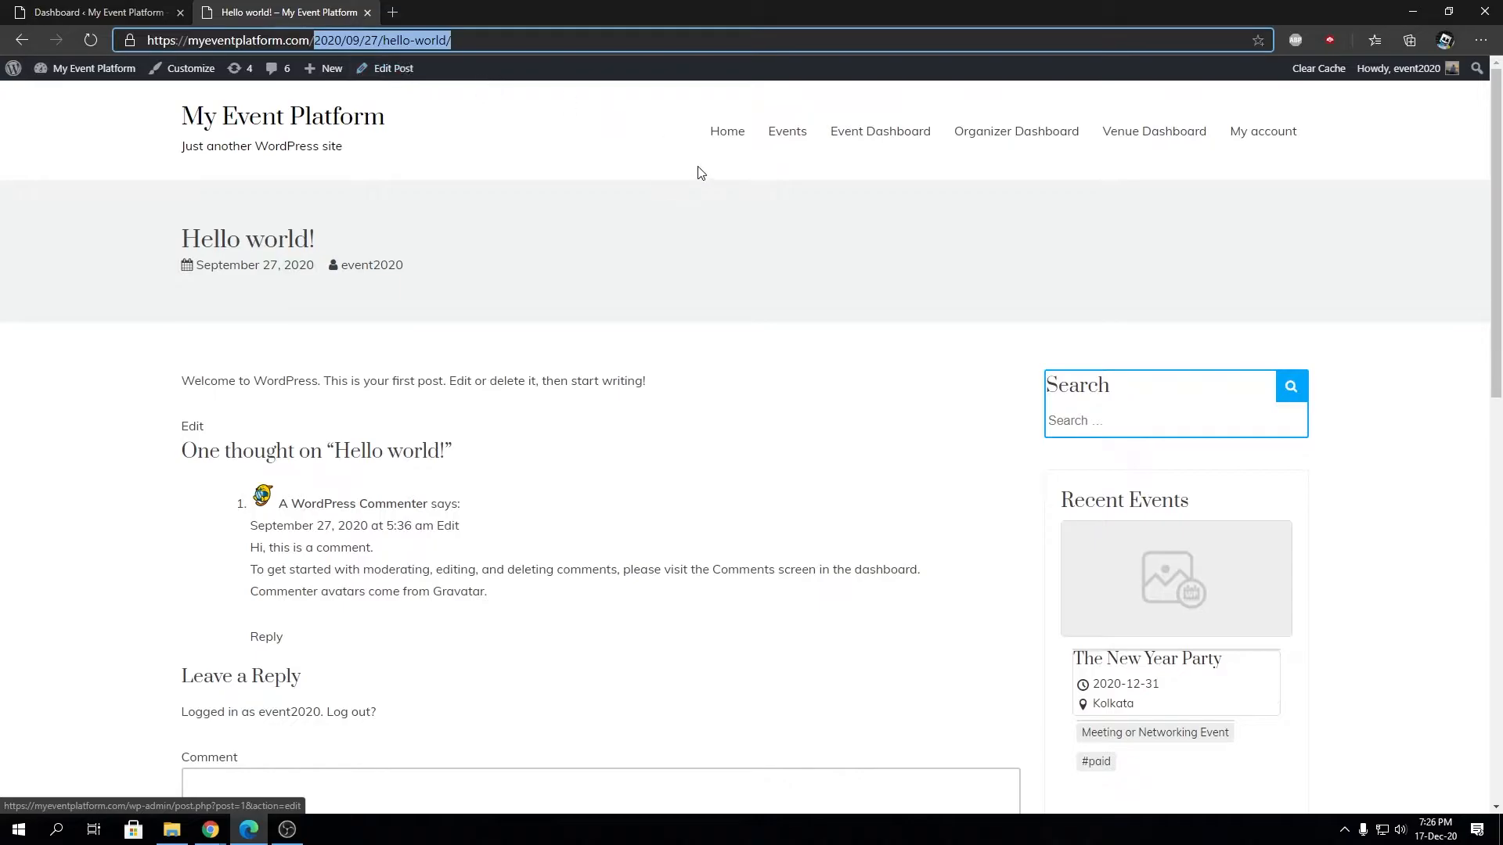
Open the site's Events listing page from the top navigation menu
click(788, 131)
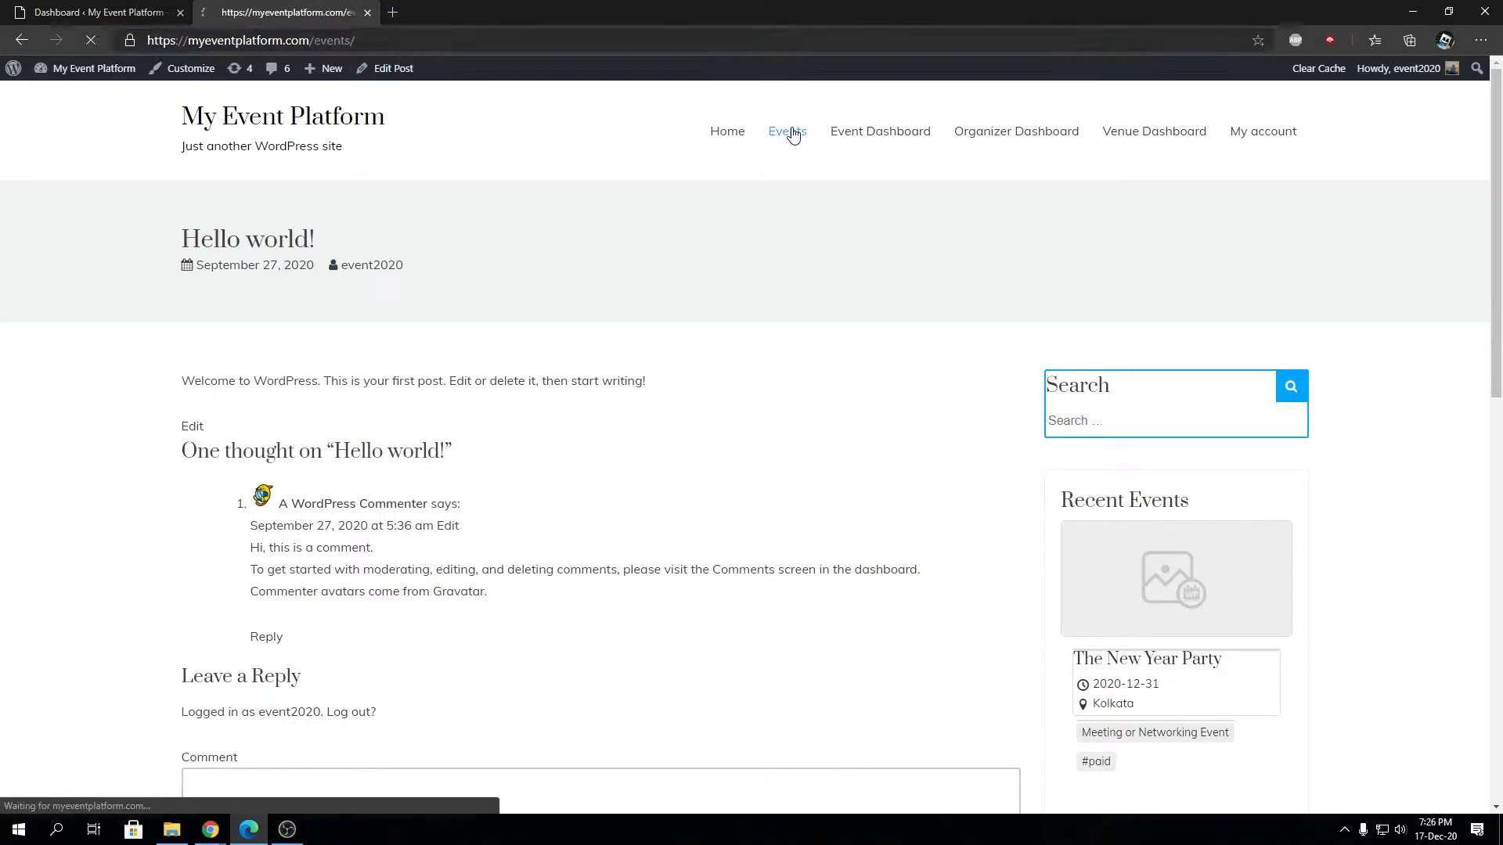
click(787, 131)
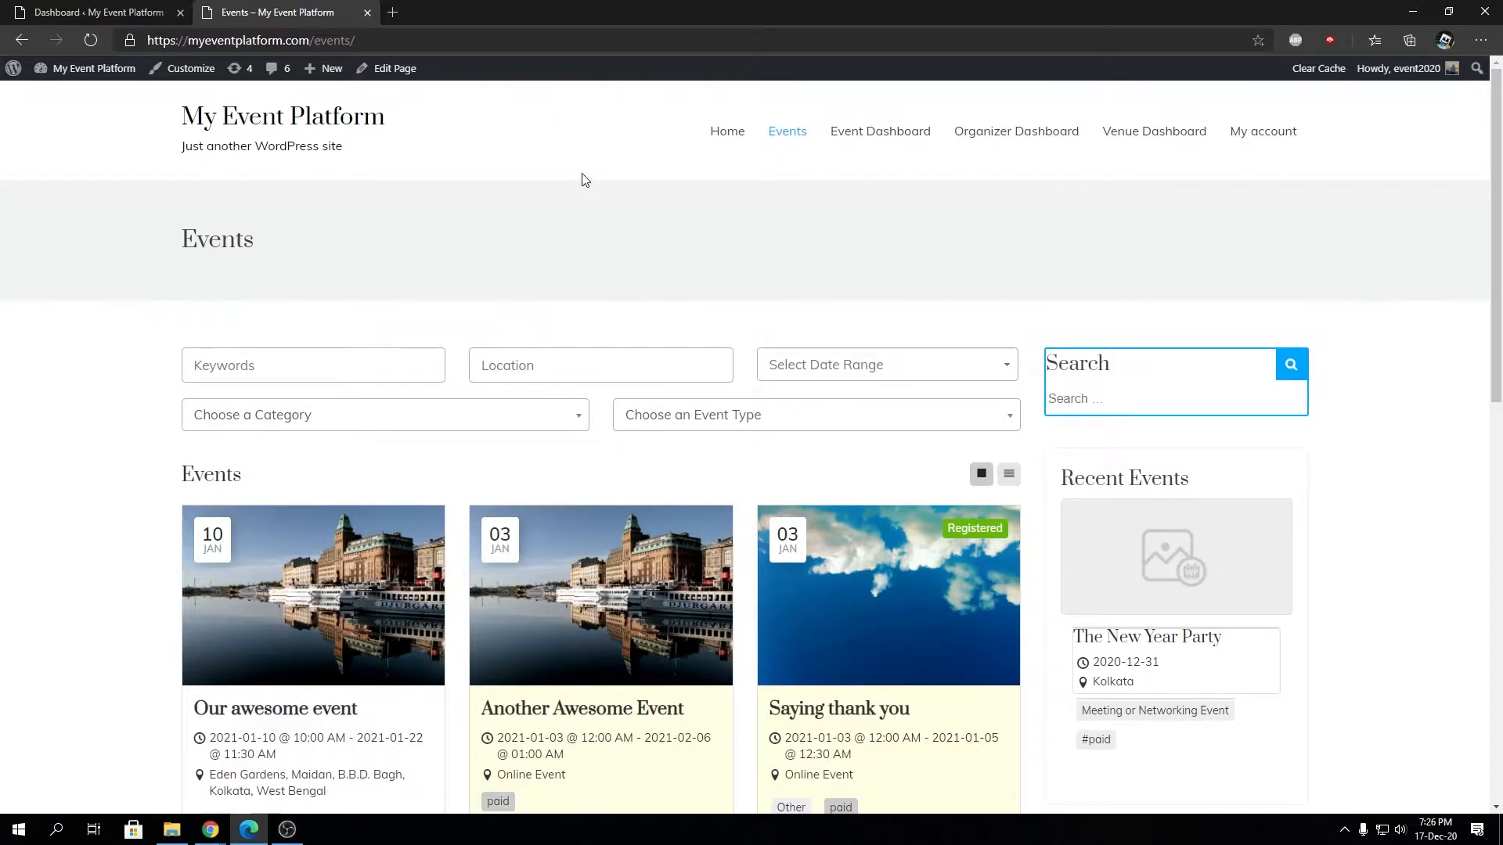
mouse_move(325, 67)
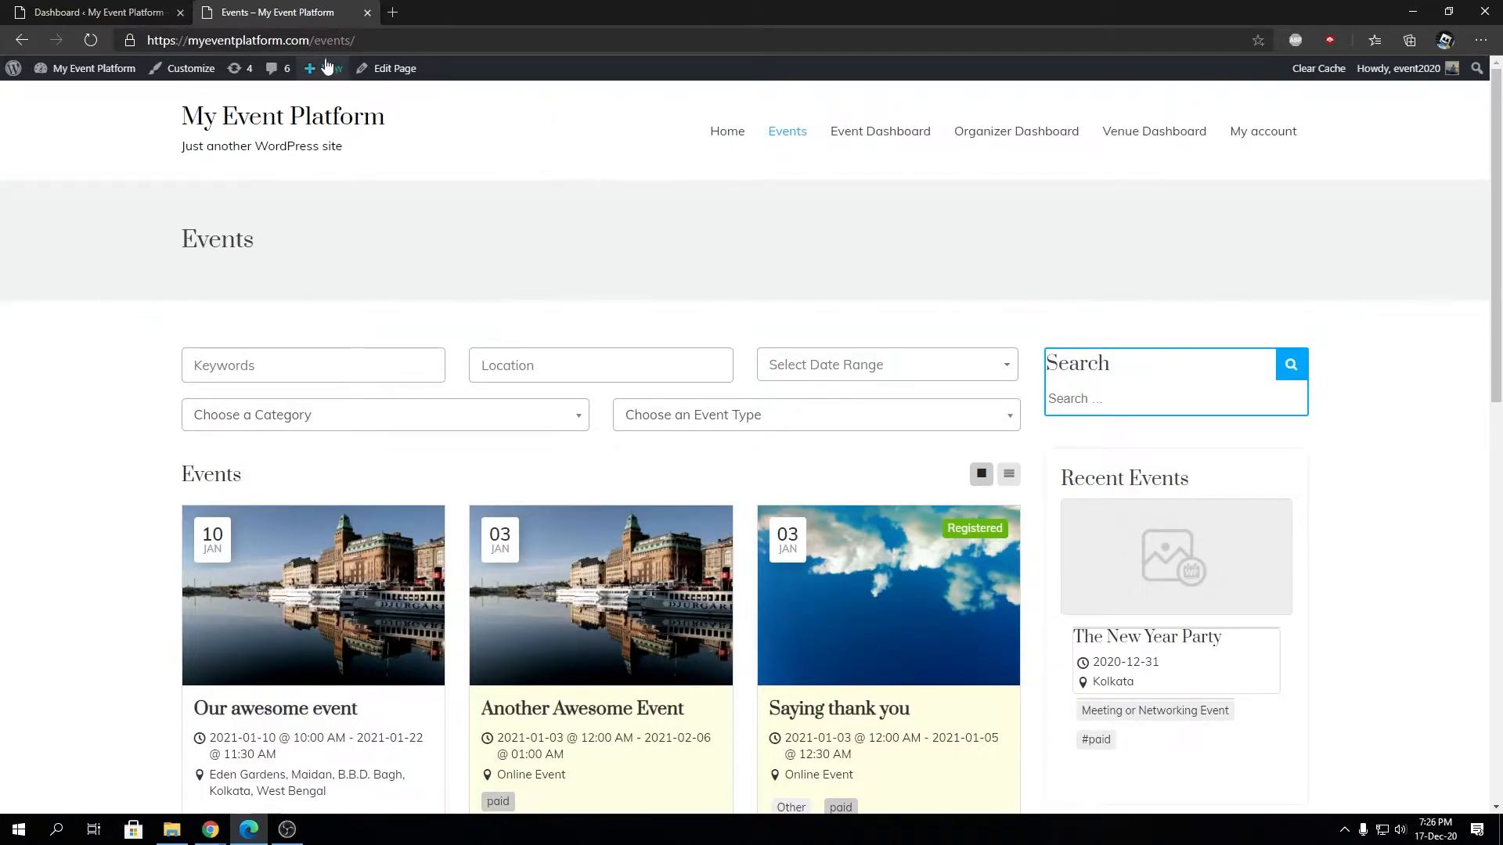
Highlight 'events' in the address bar and open the page's editor via Edit Page in a new tab
click(384, 41)
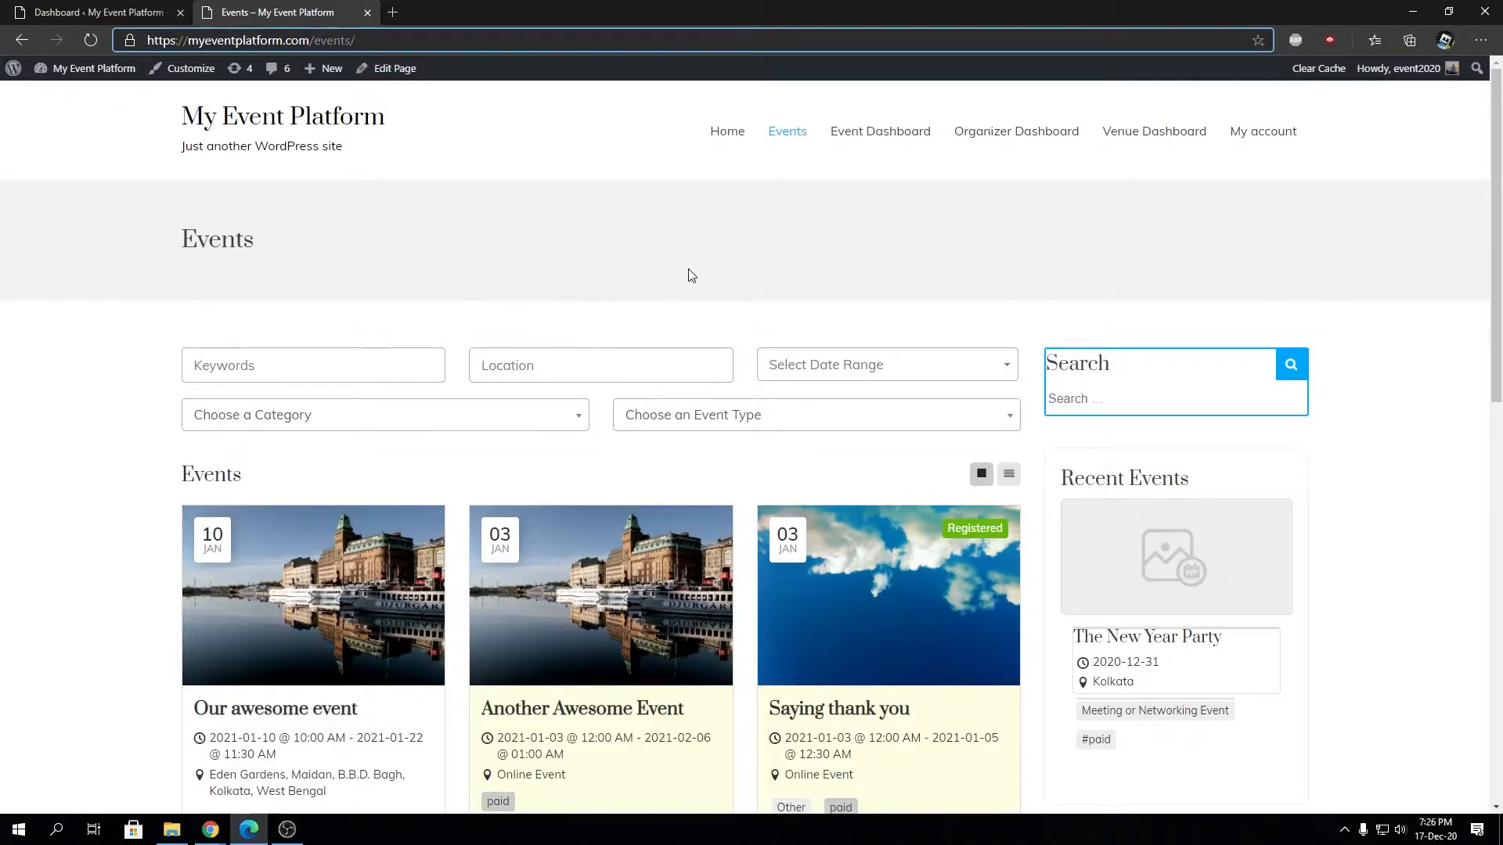
double_click(331, 40)
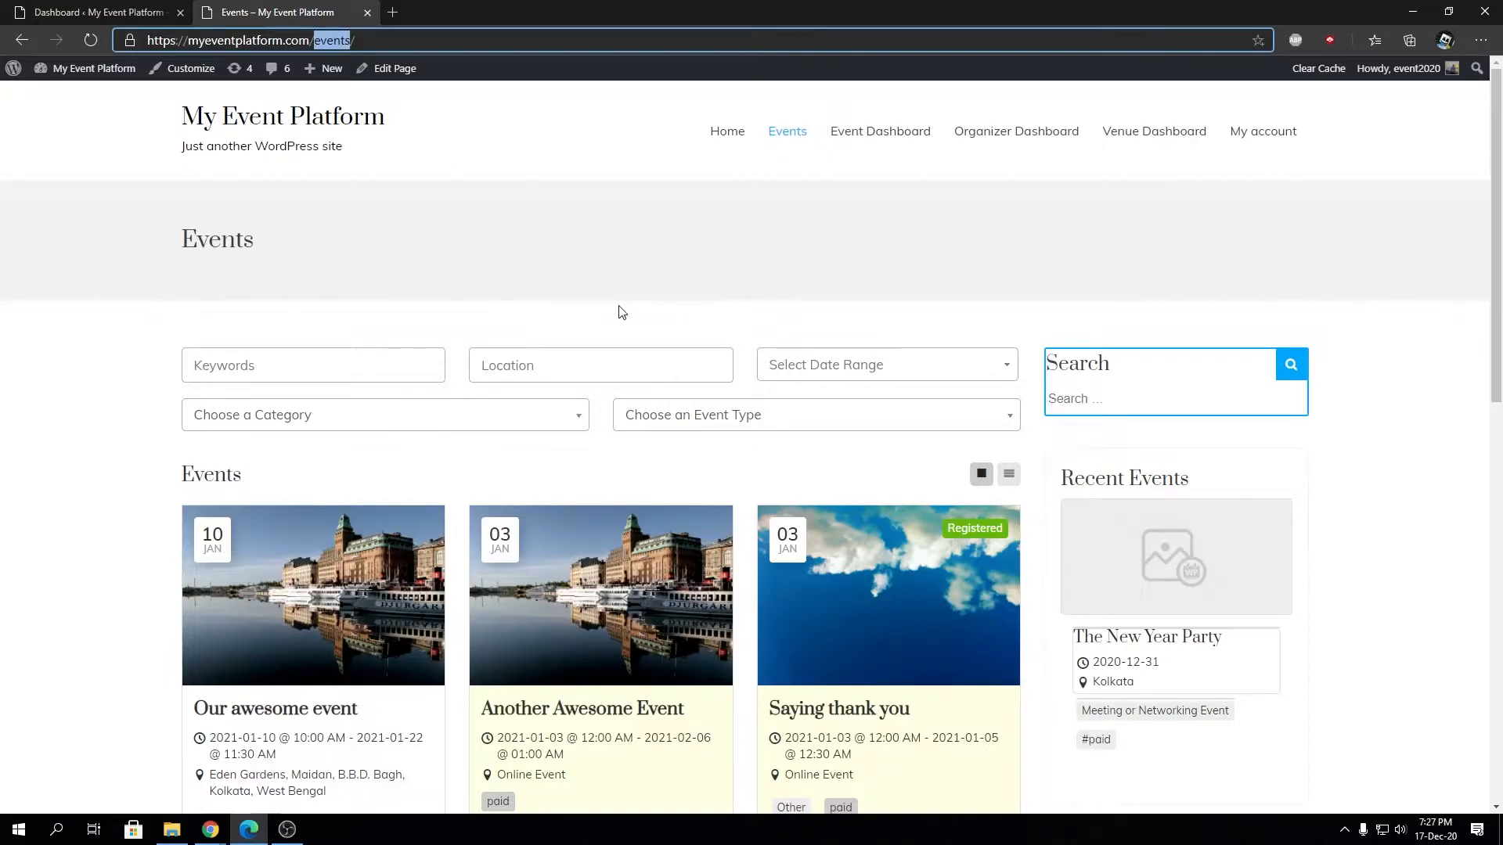
mouse_move(623, 310)
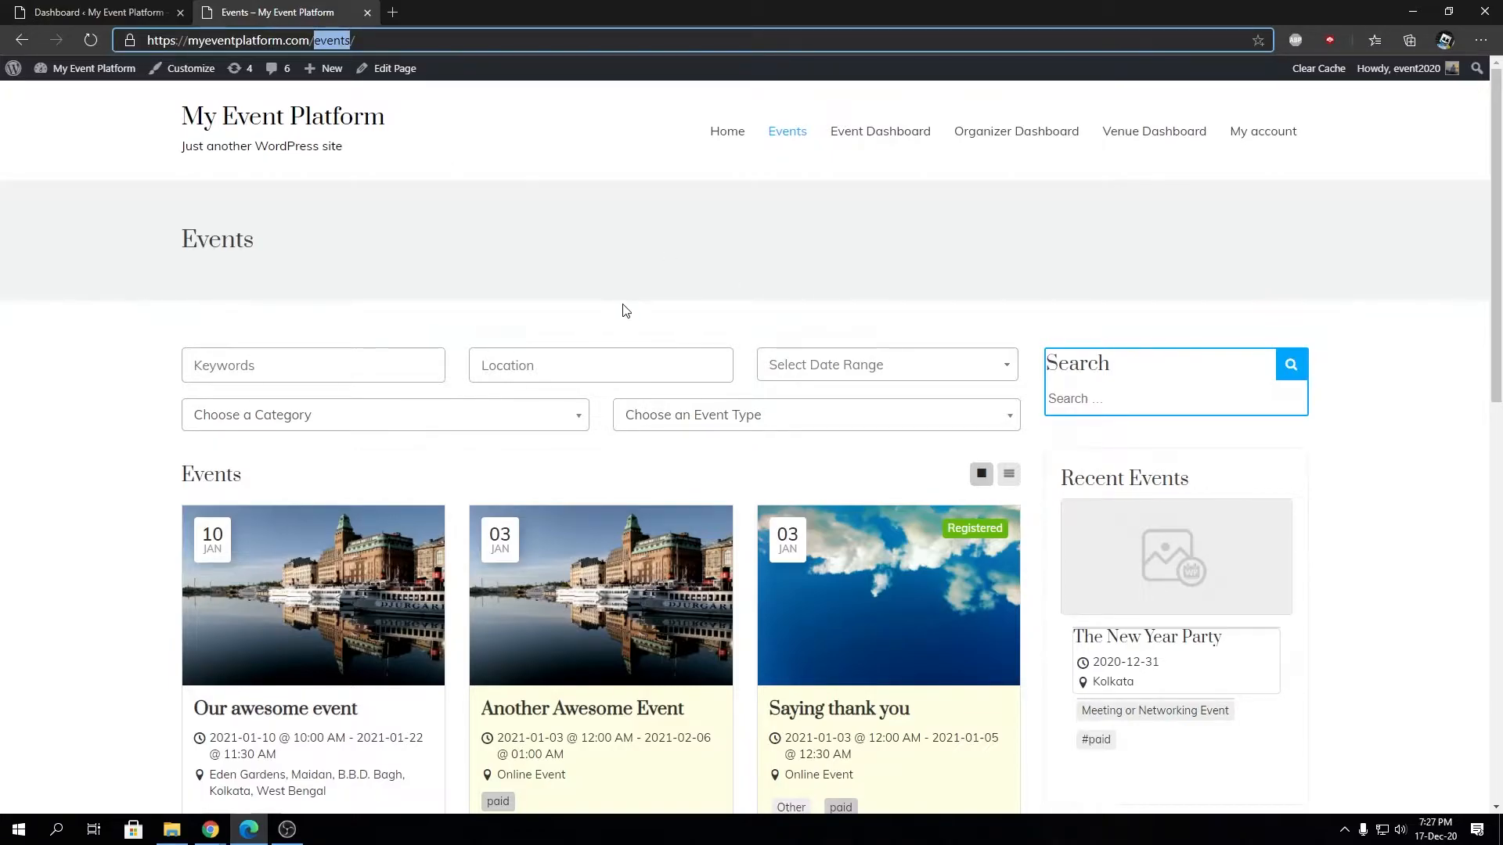
mouse_move(603, 293)
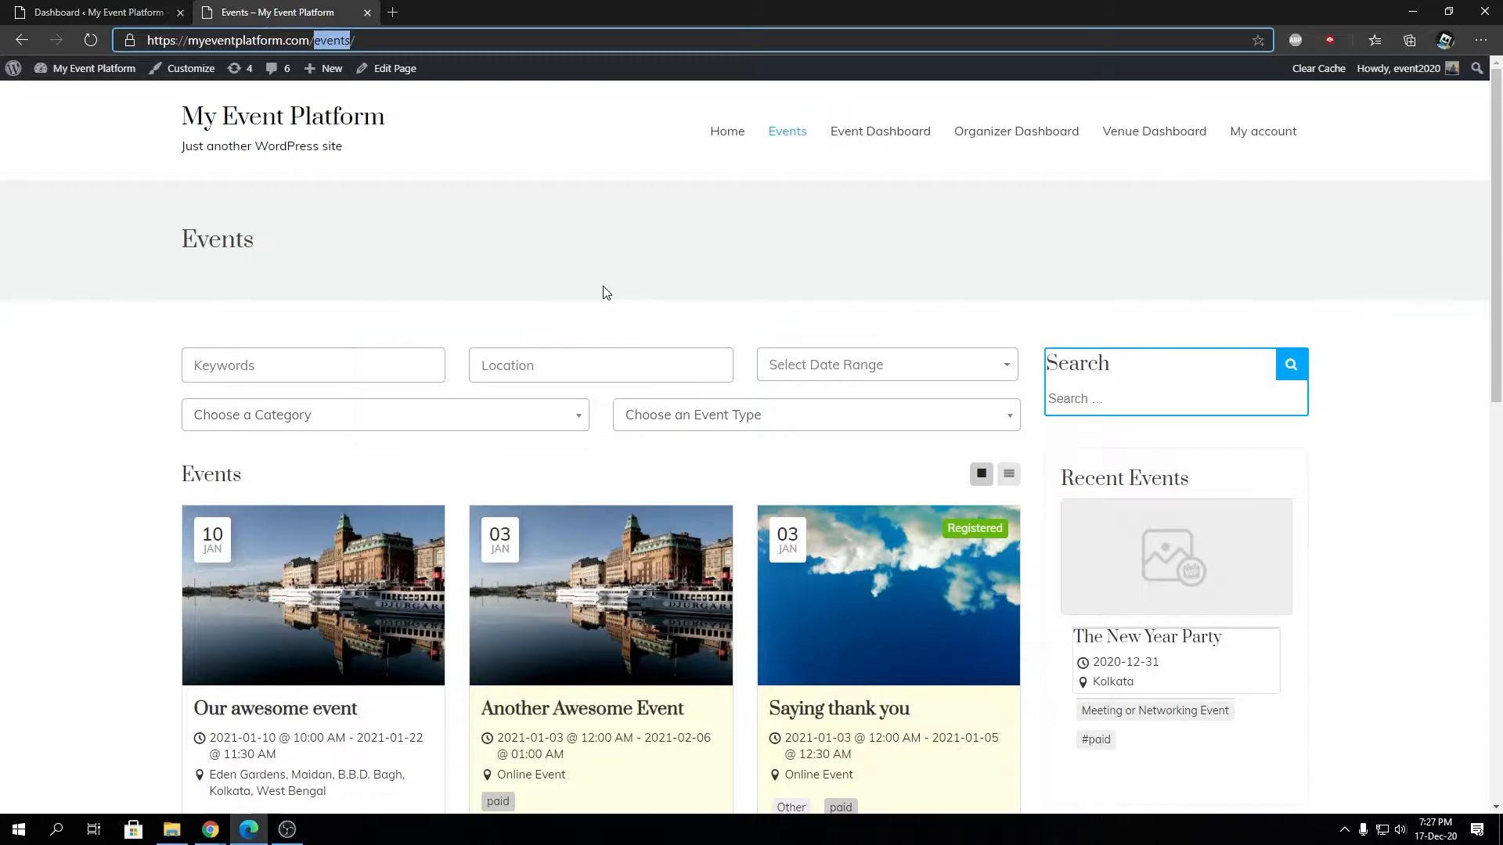
mouse_move(293, 116)
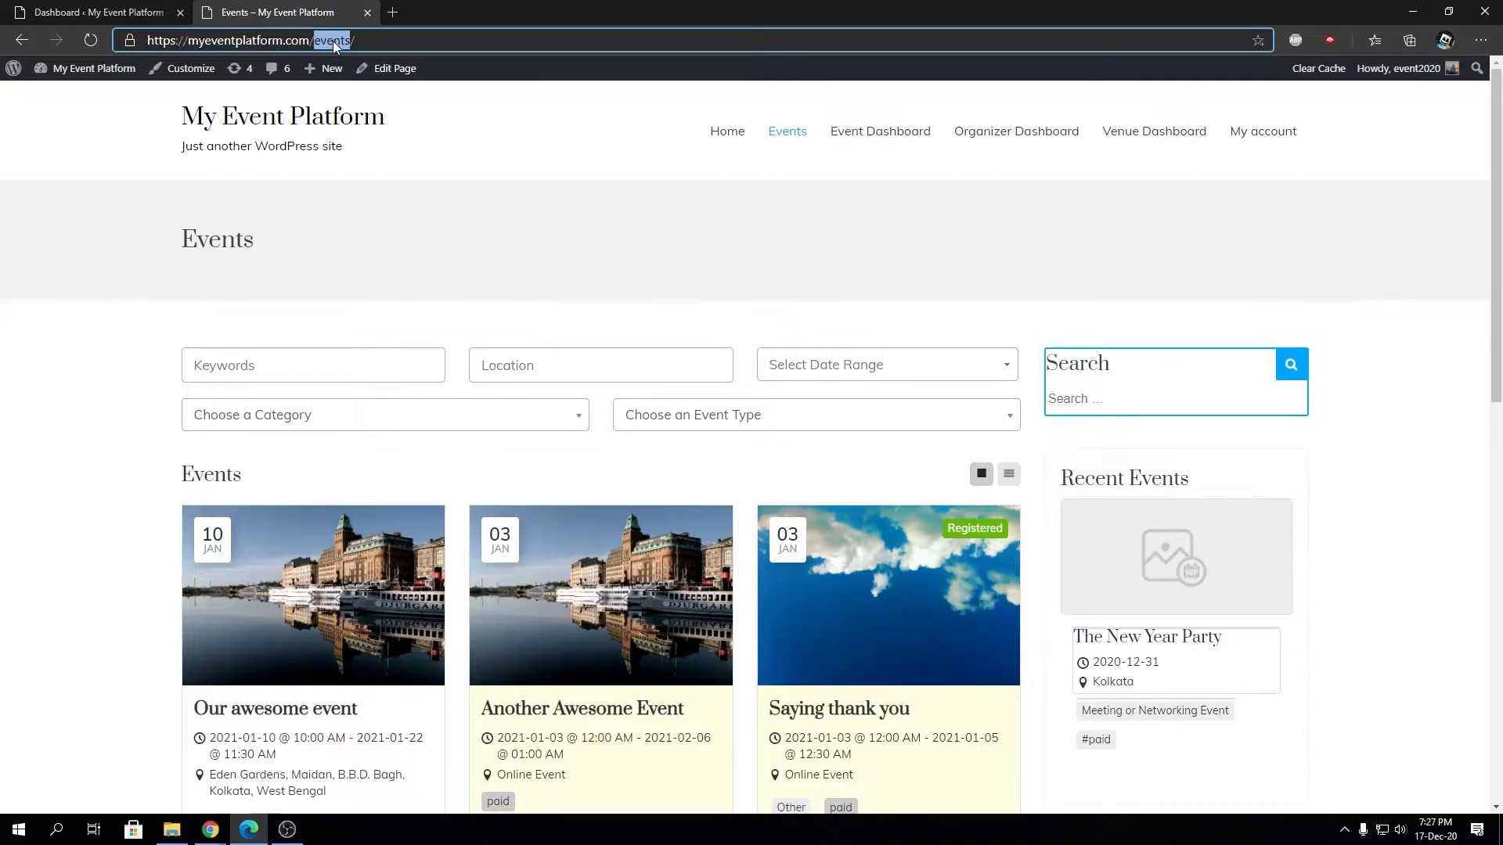
right_click(393, 67)
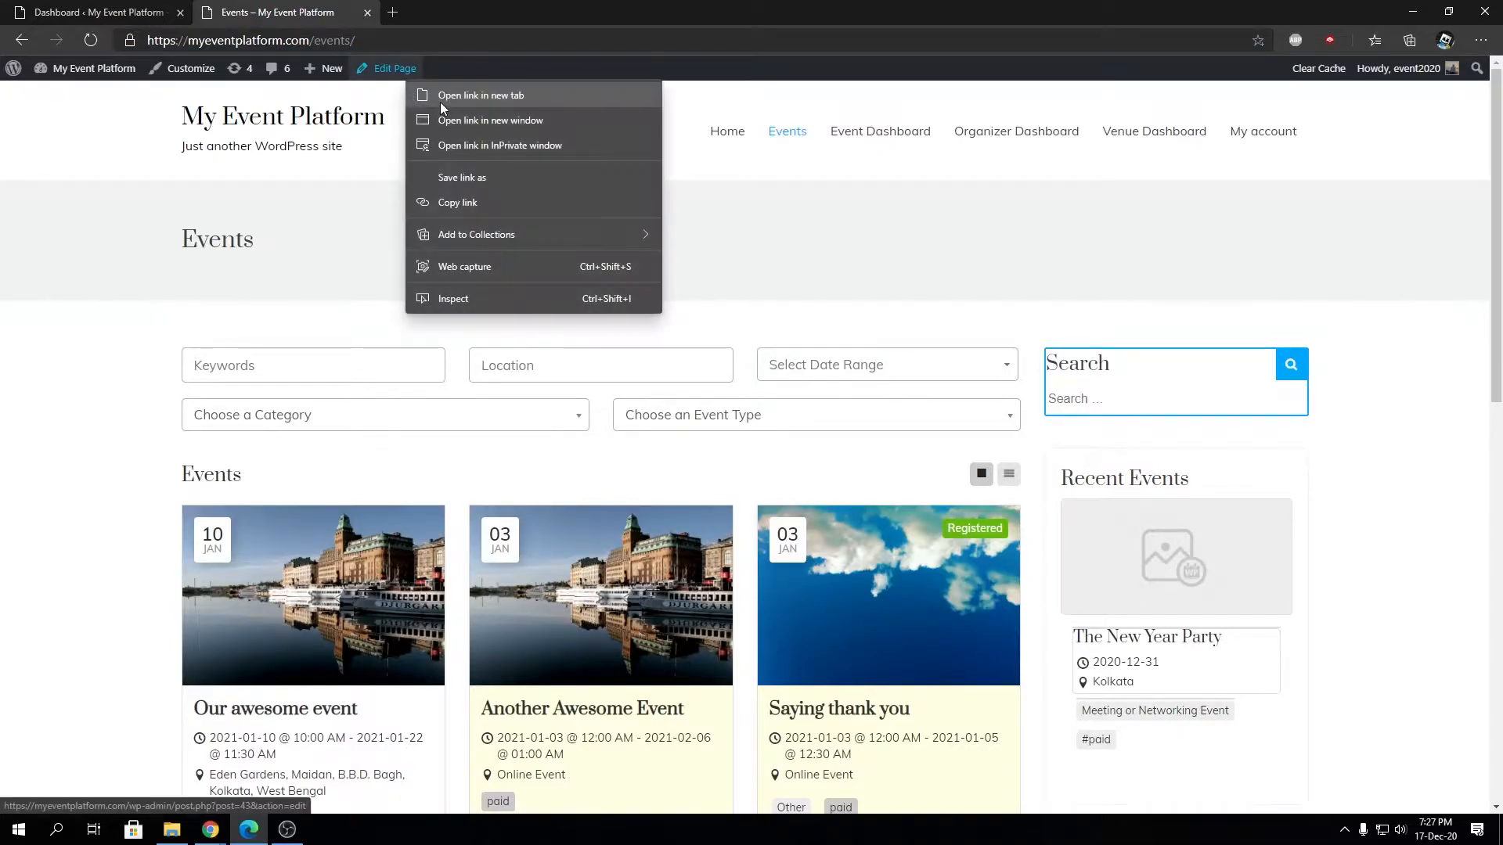
click(480, 95)
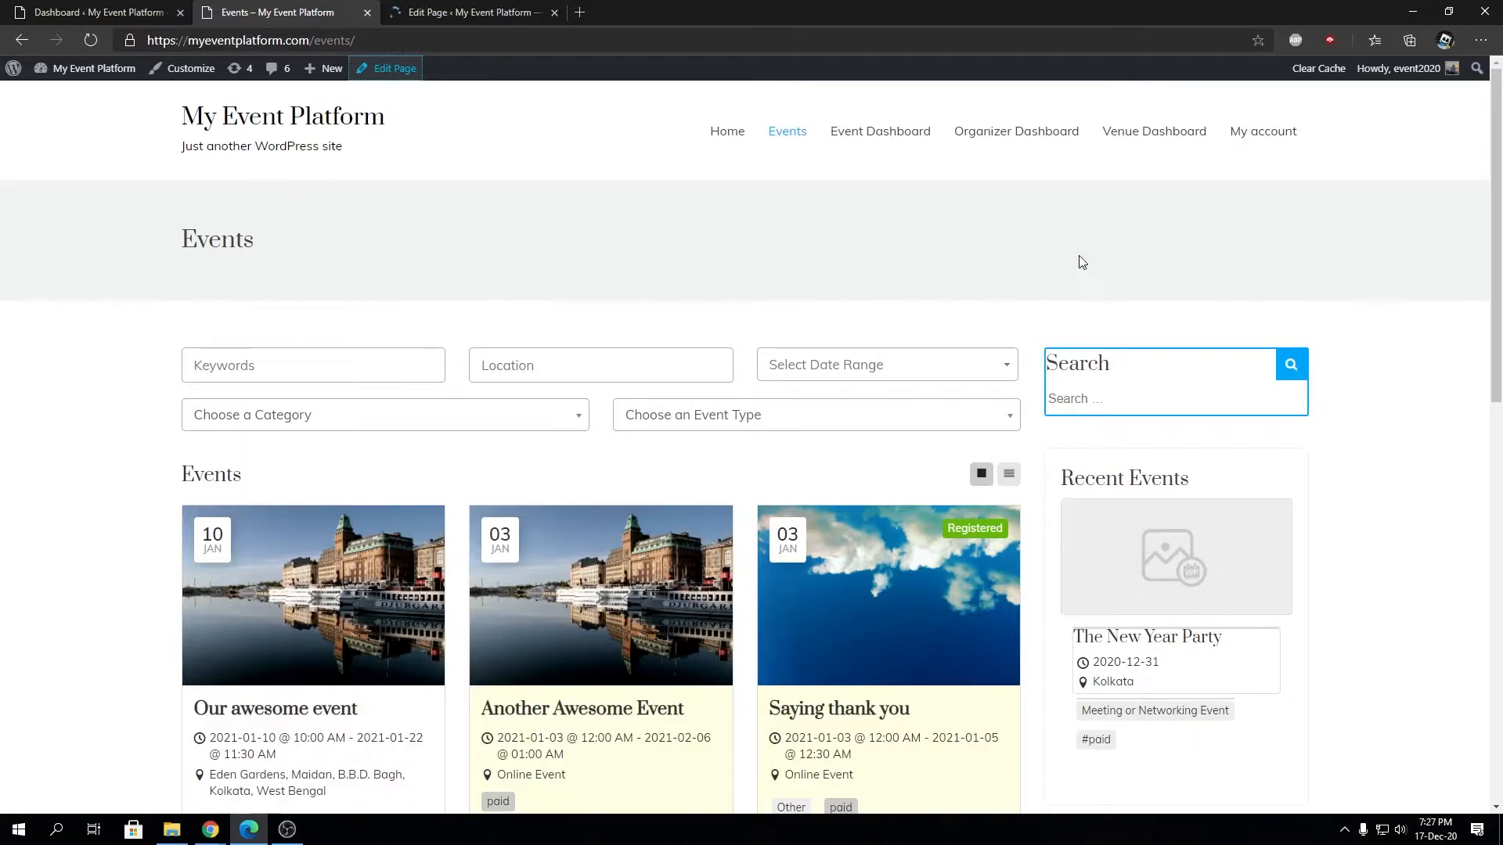
mouse_move(628, 6)
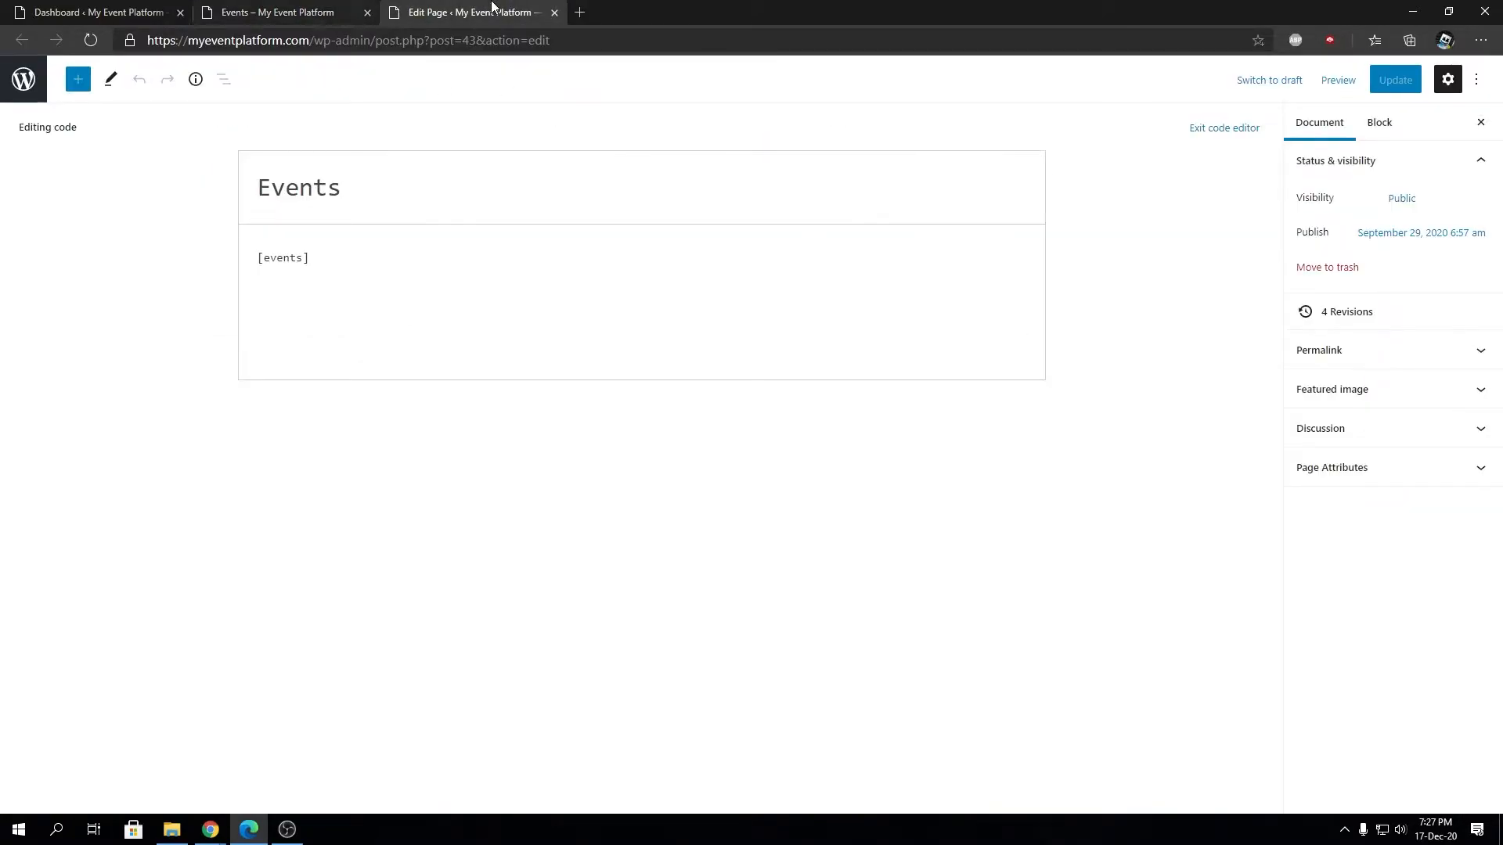
Expand Permalink to show the 'events' URL slug and compare it against the live Events page address
click(1318, 349)
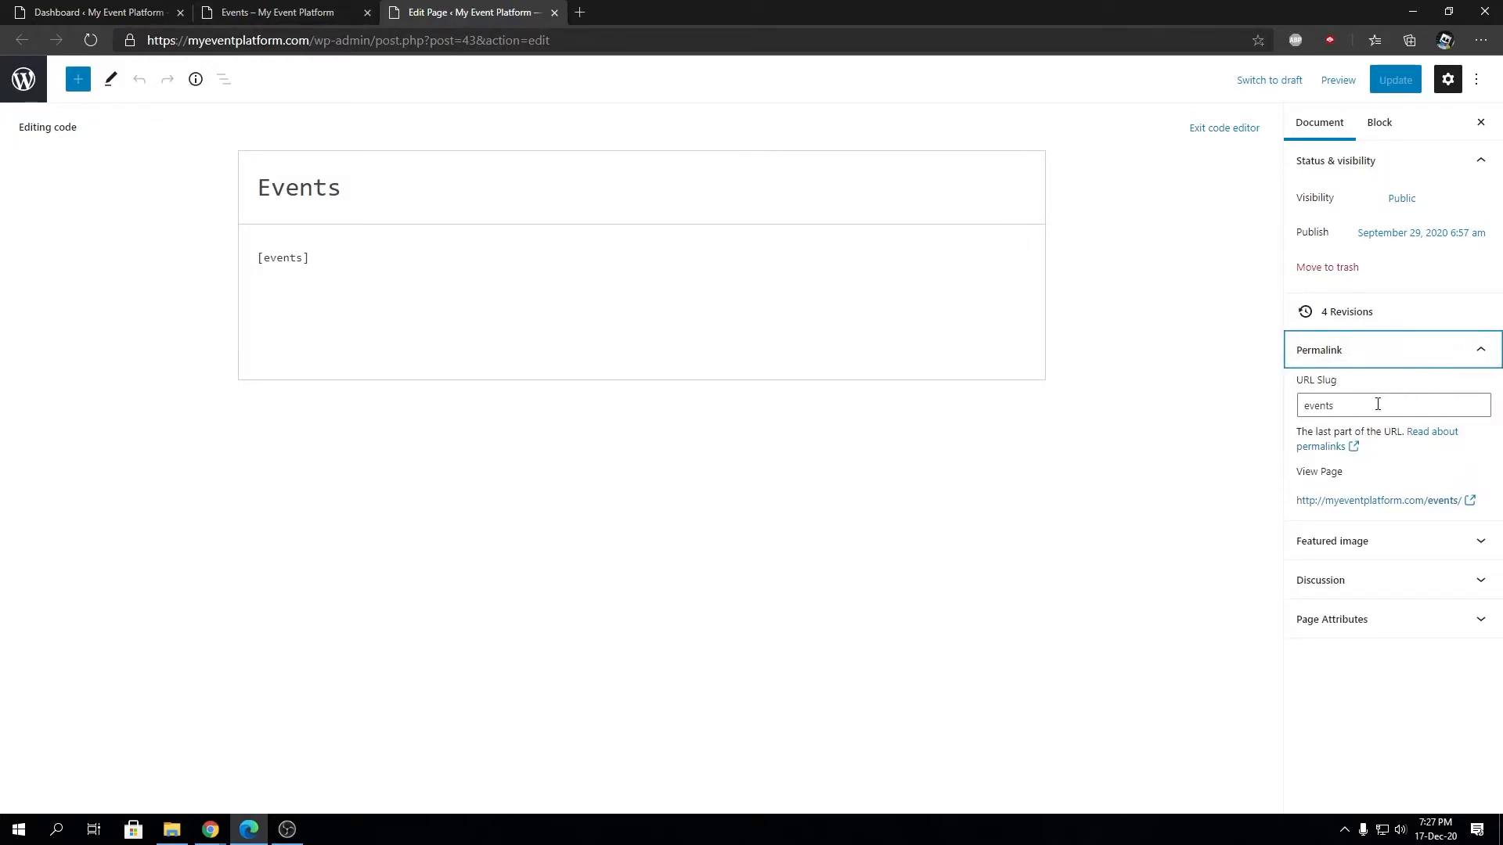
triple_click(1377, 404)
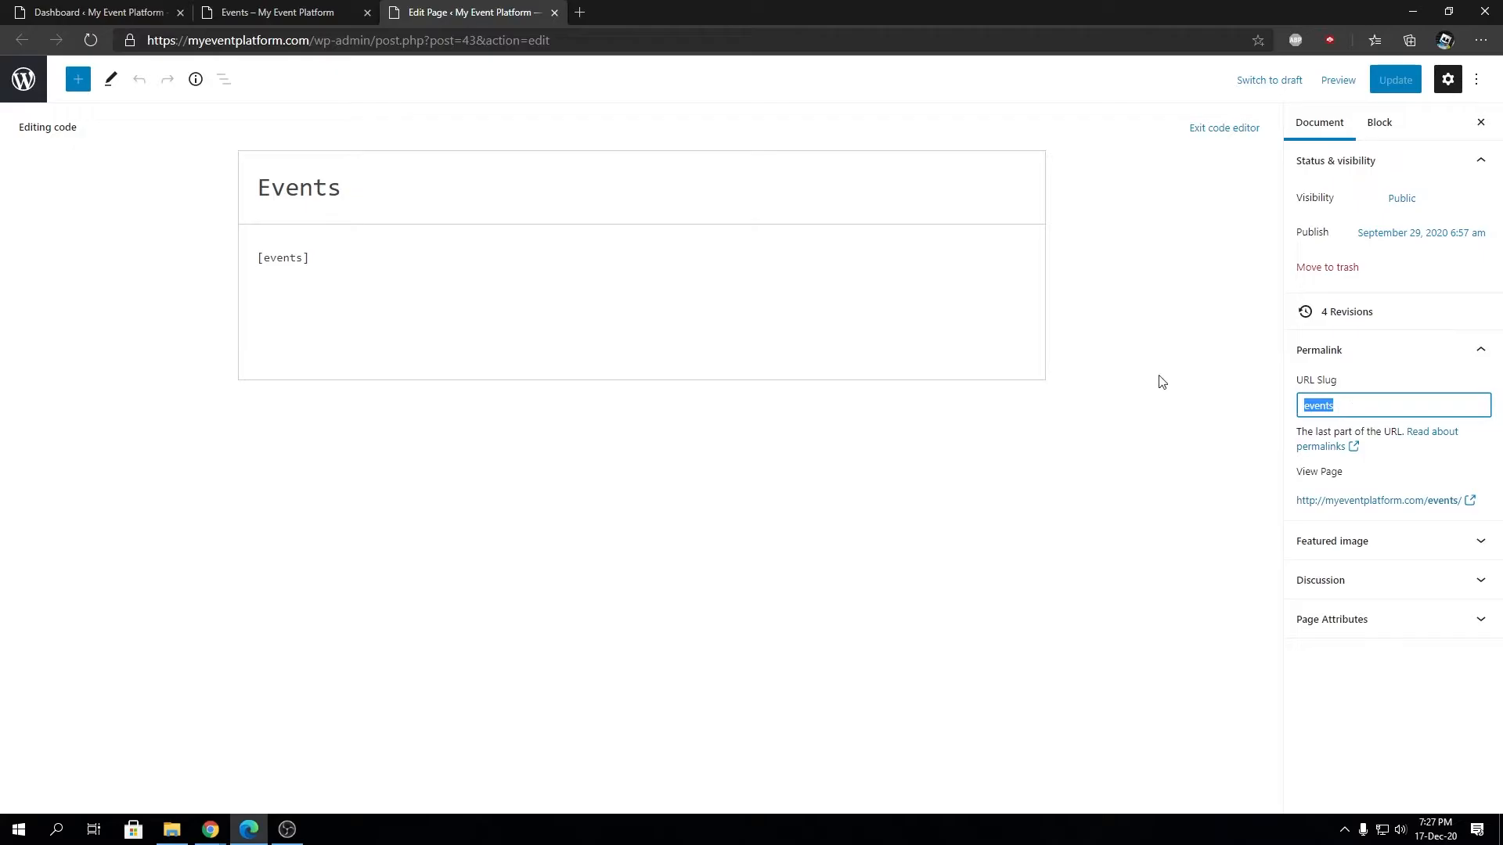
click(278, 13)
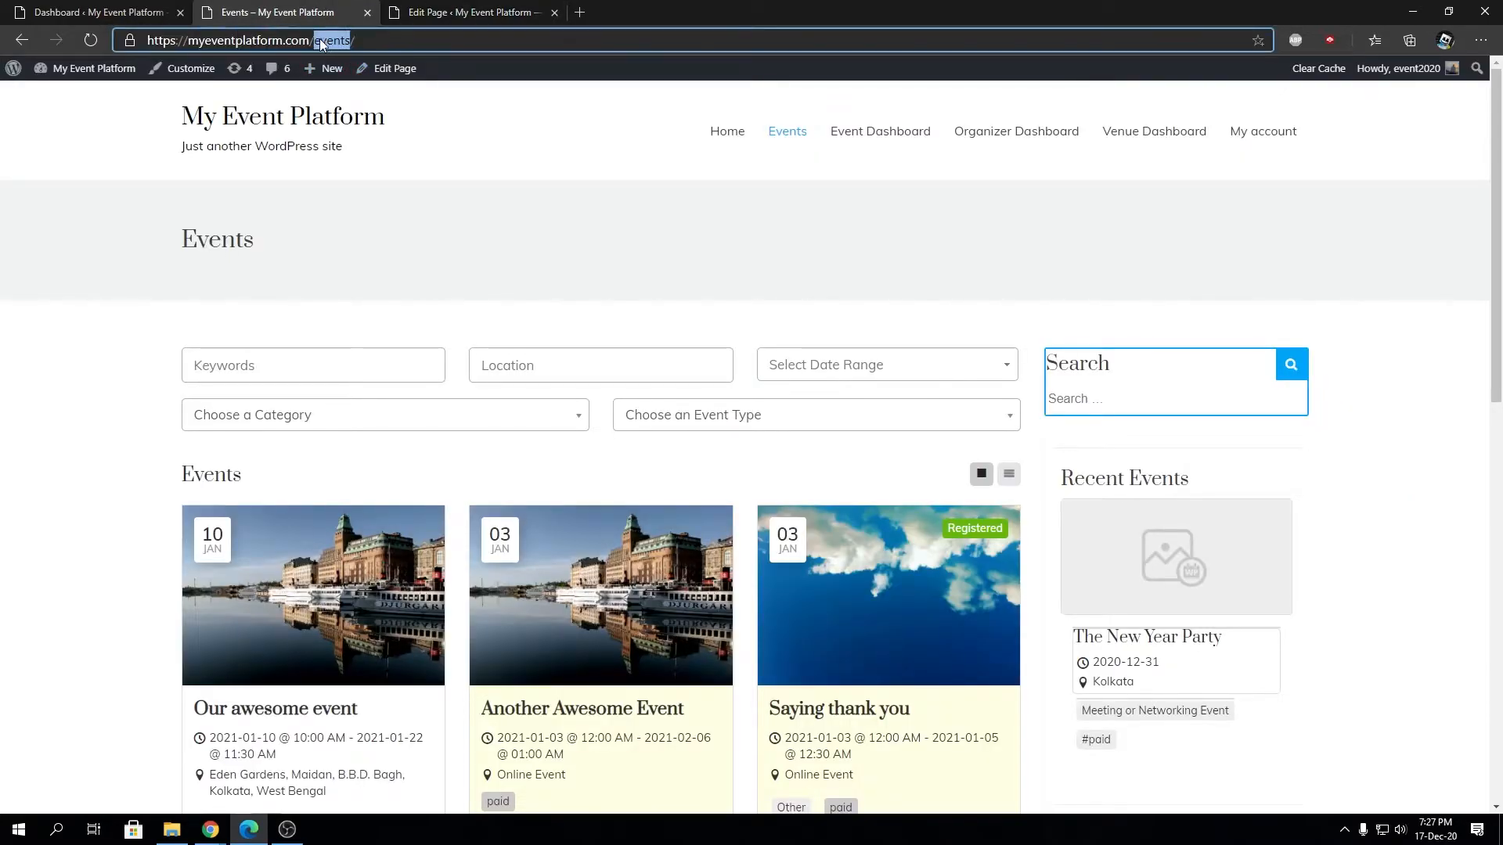
click(468, 11)
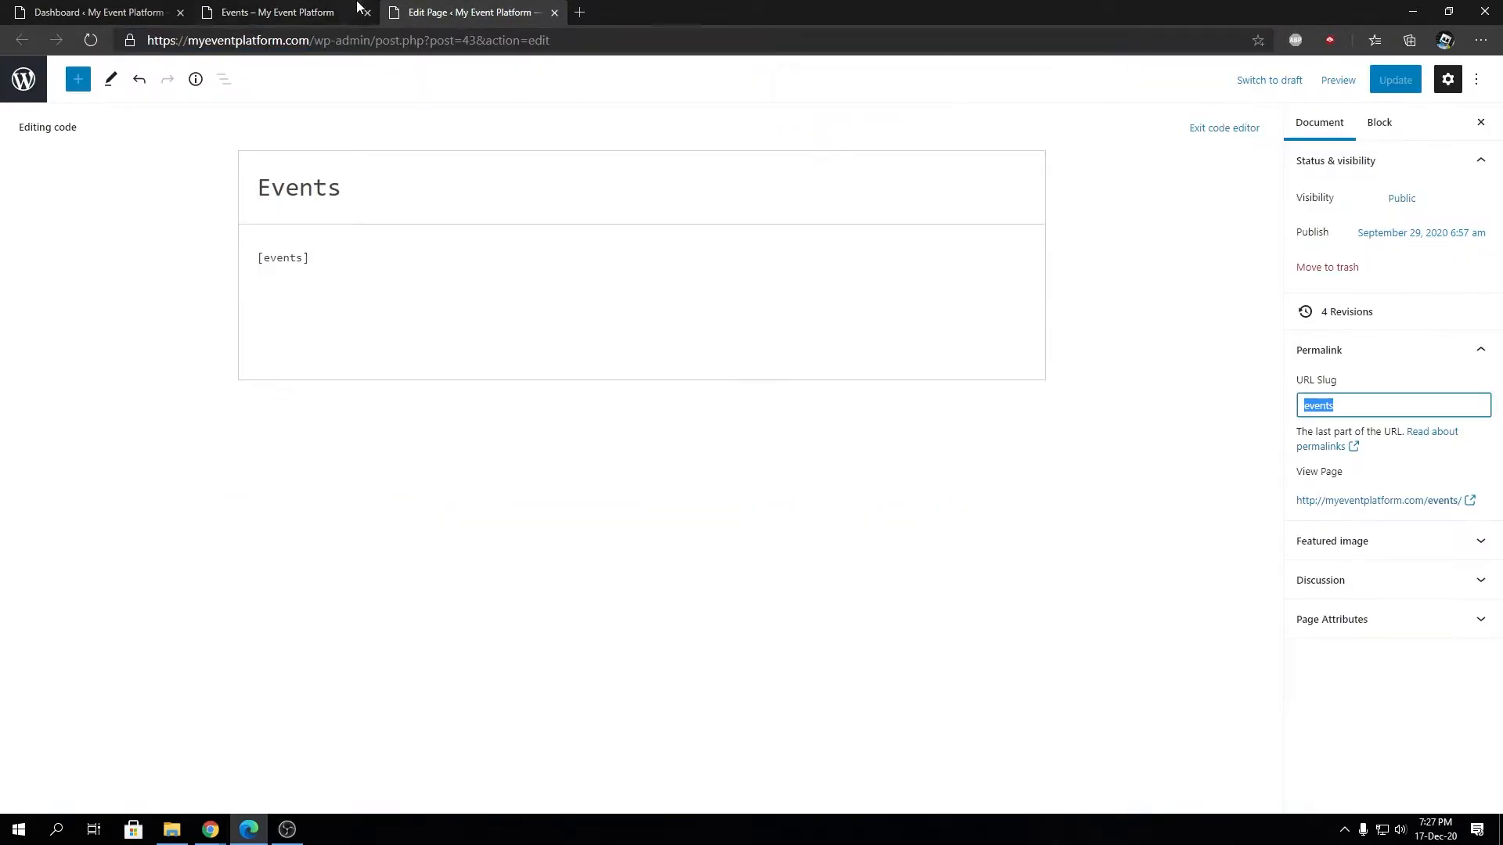
click(272, 12)
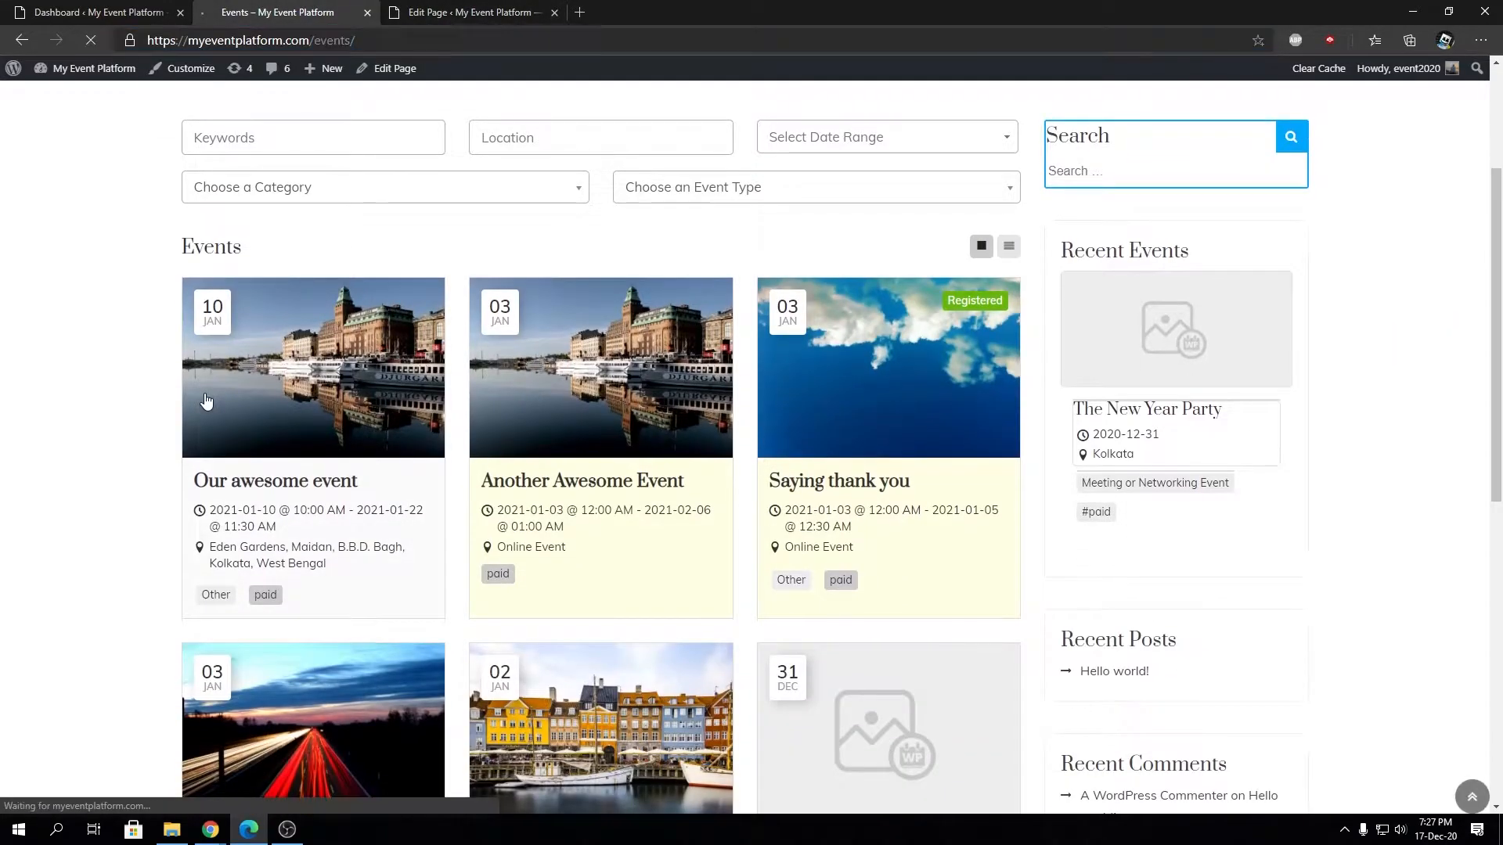
Open Our awesome event and inspect its /event/our-awesome-event/ address
click(274, 480)
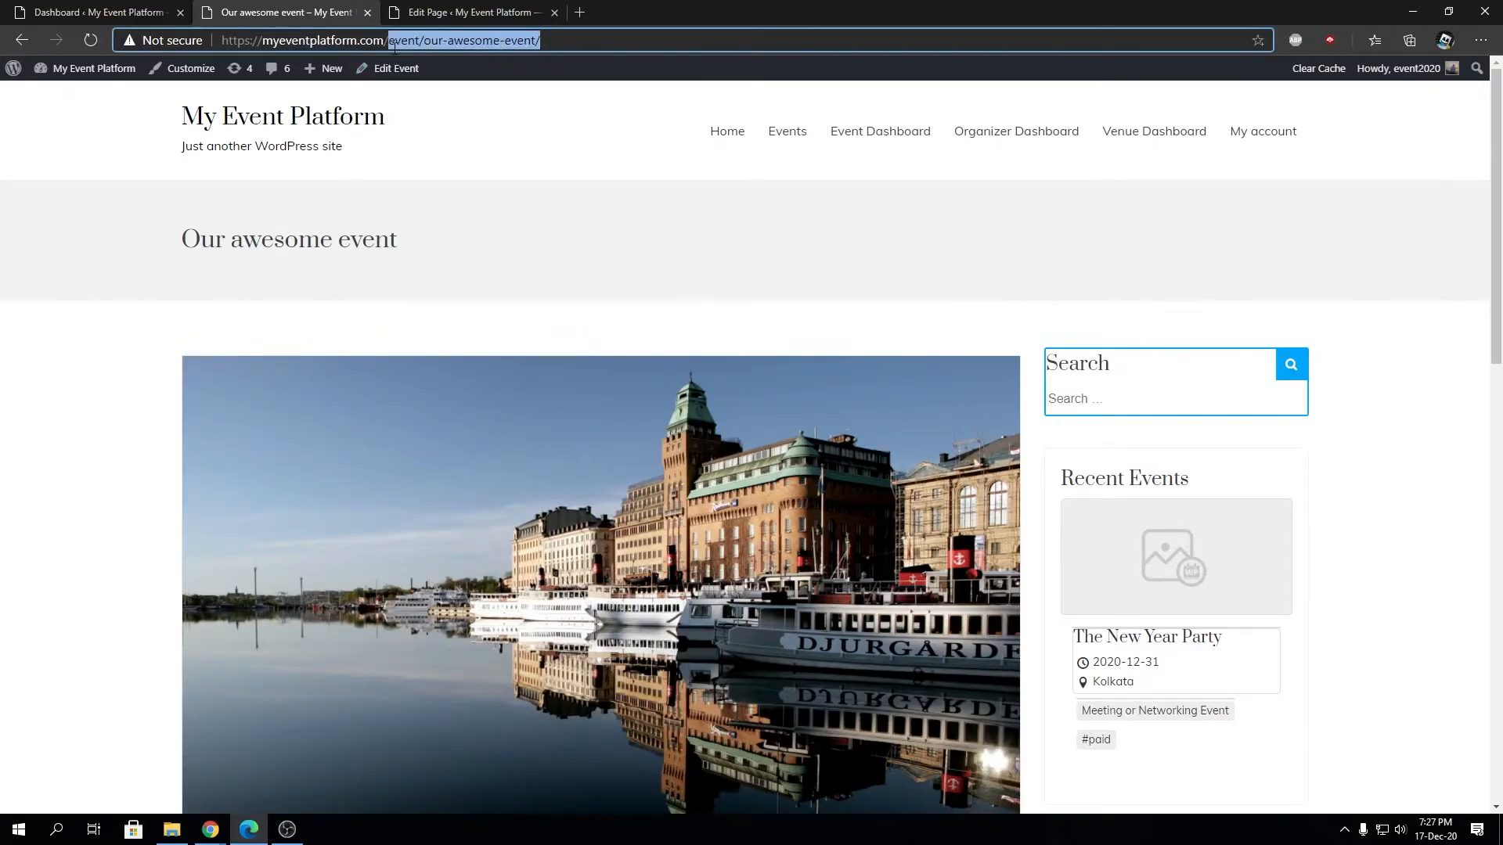
double_click(404, 41)
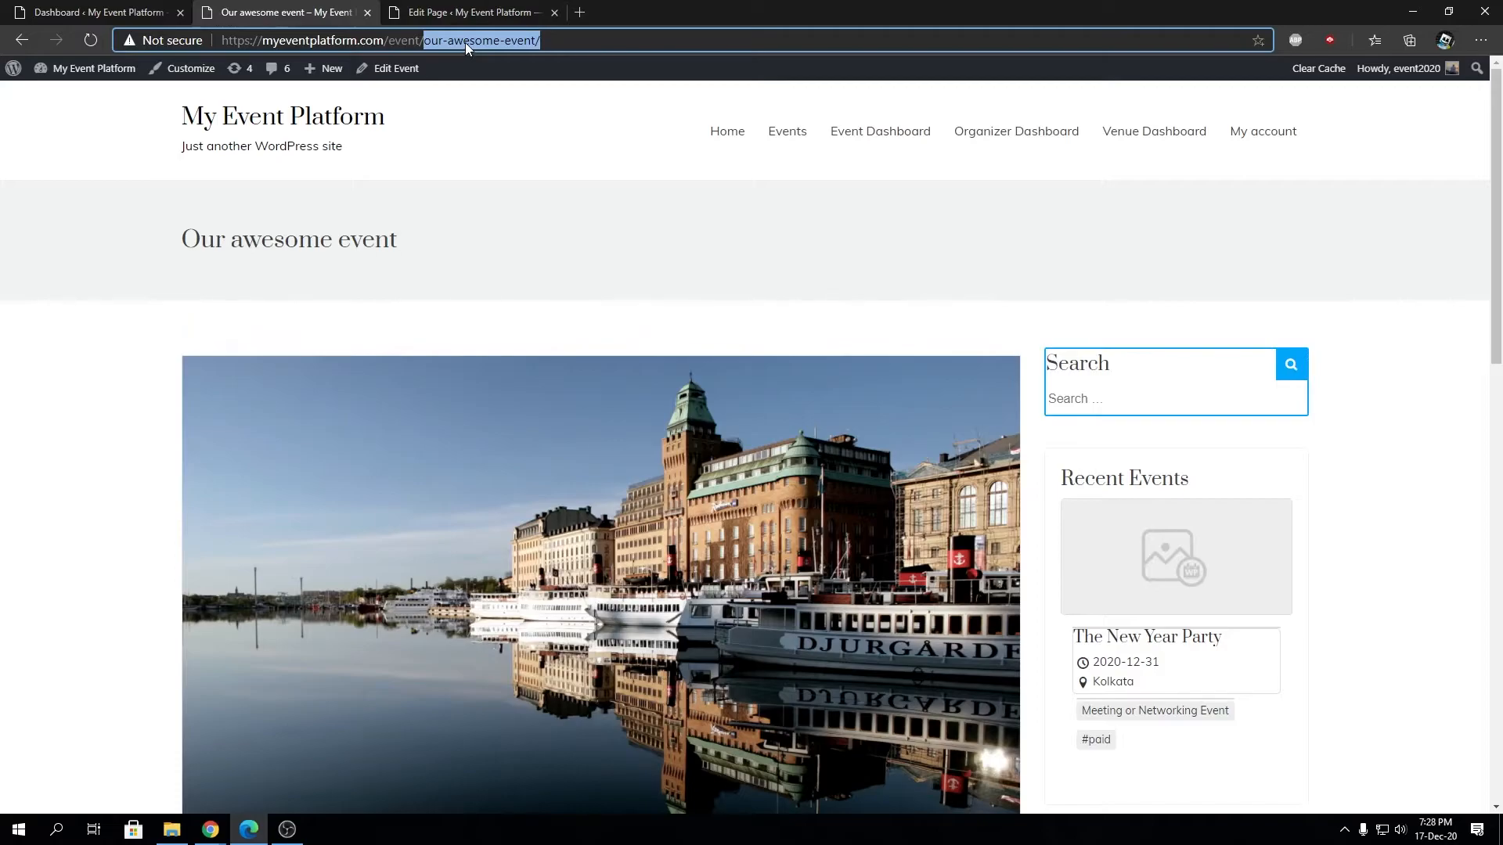
click(91, 11)
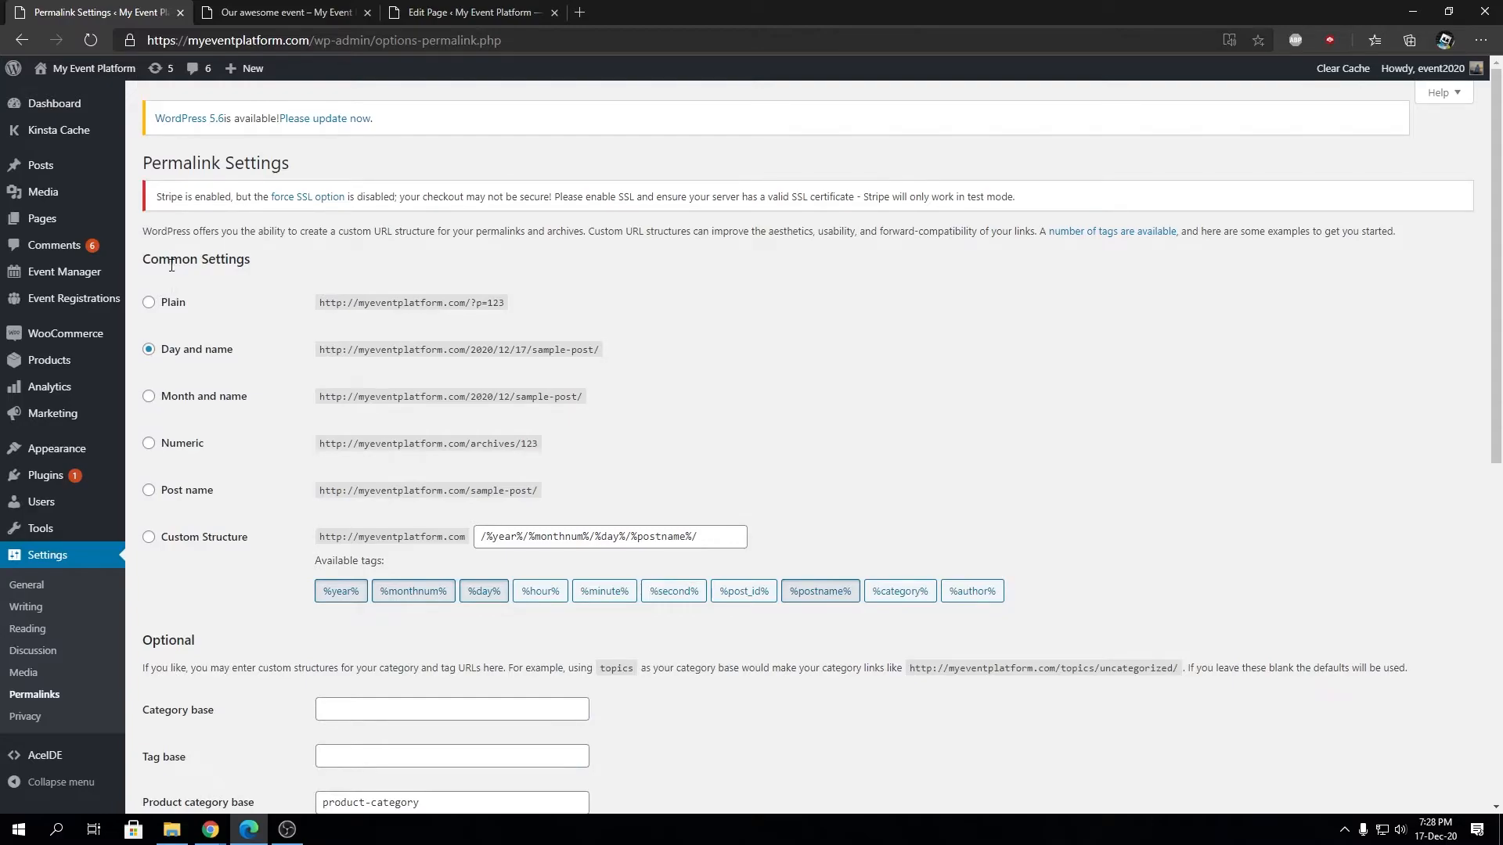
double_click(203, 258)
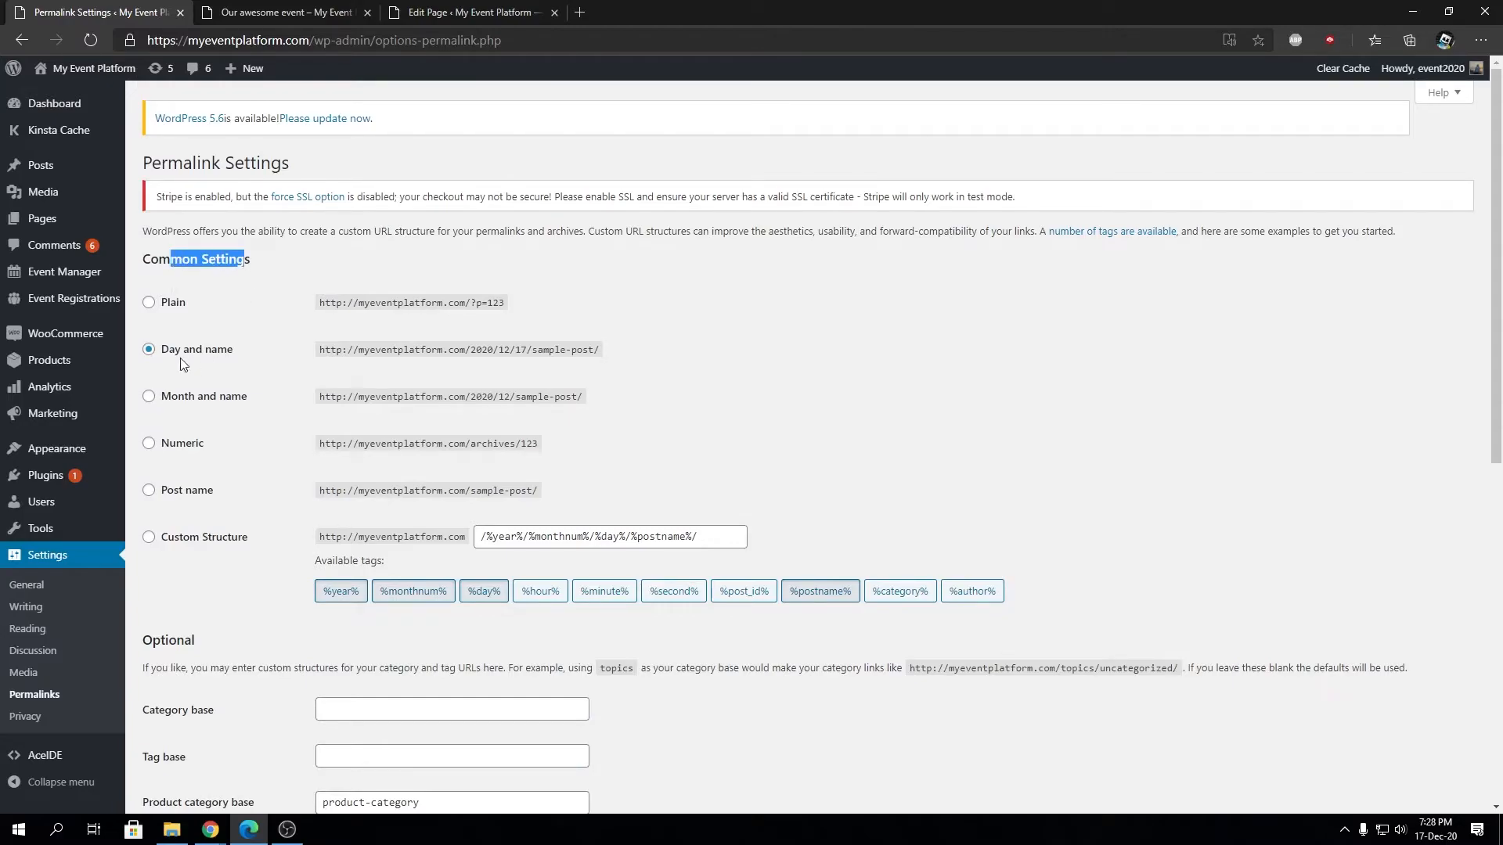
click(283, 11)
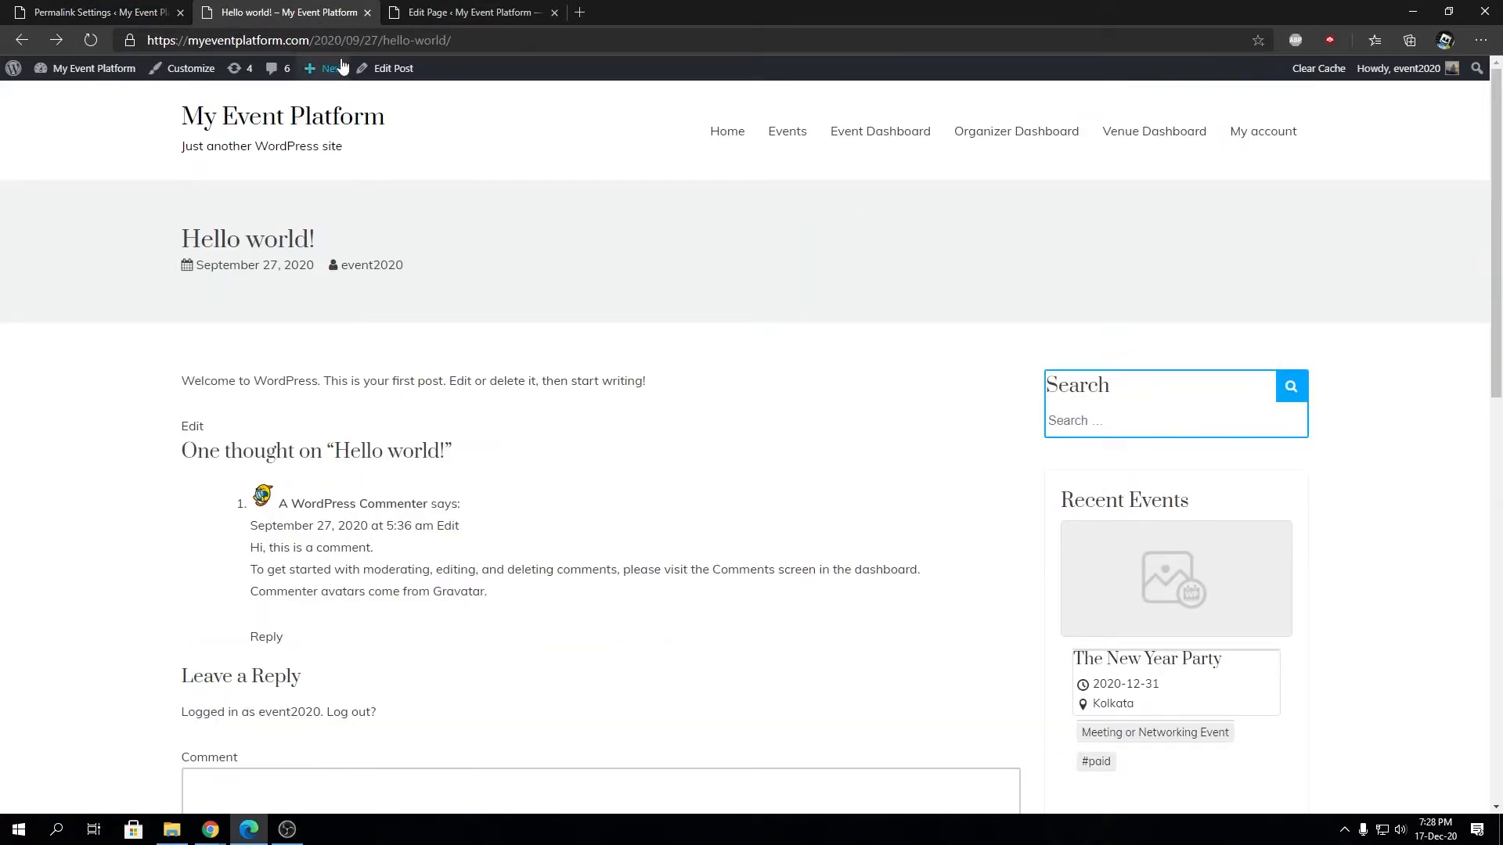
click(384, 41)
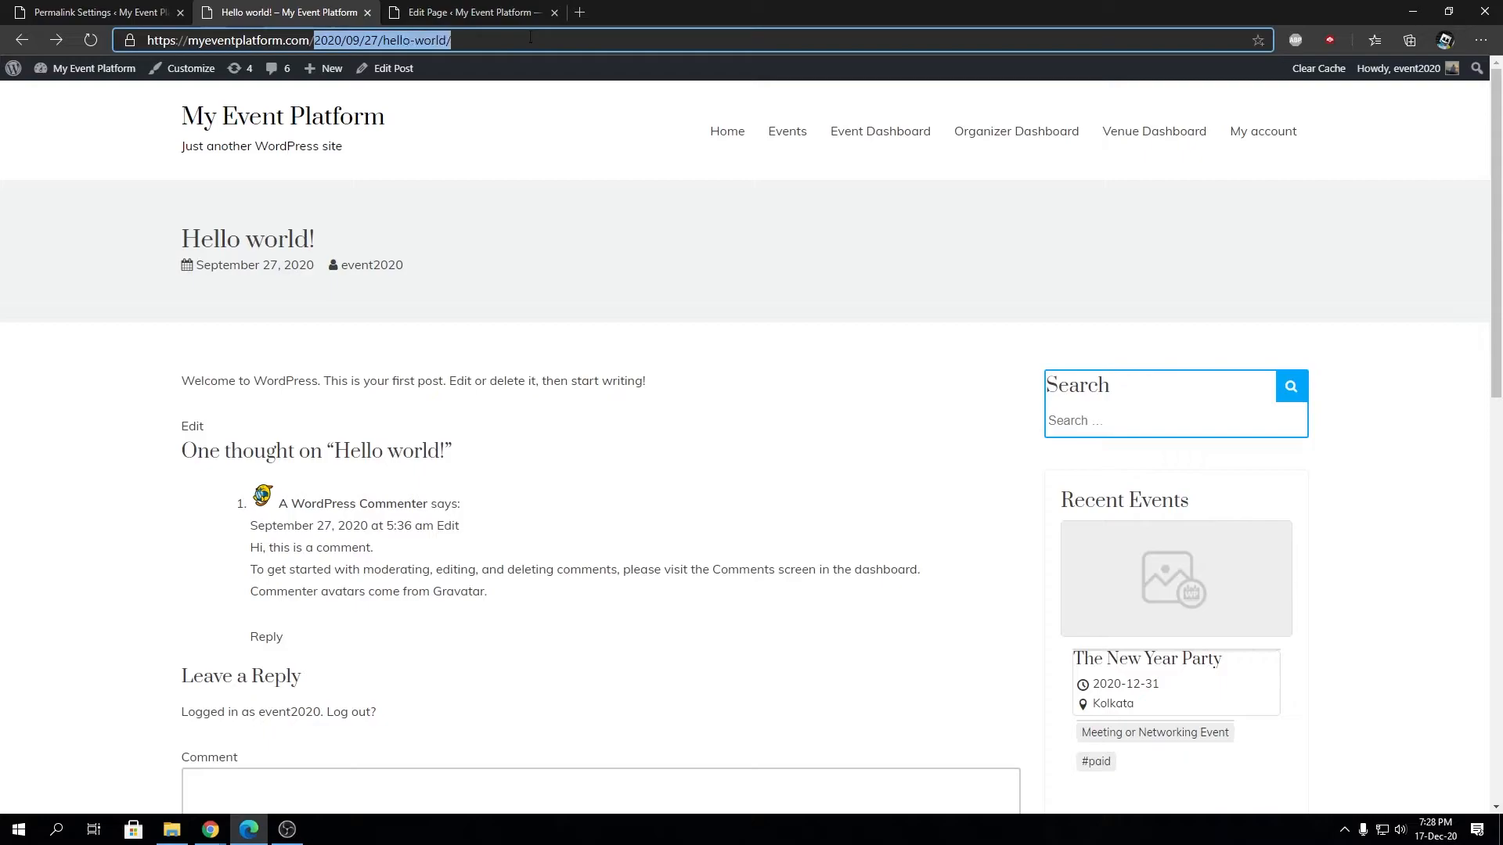
double_click(338, 40)
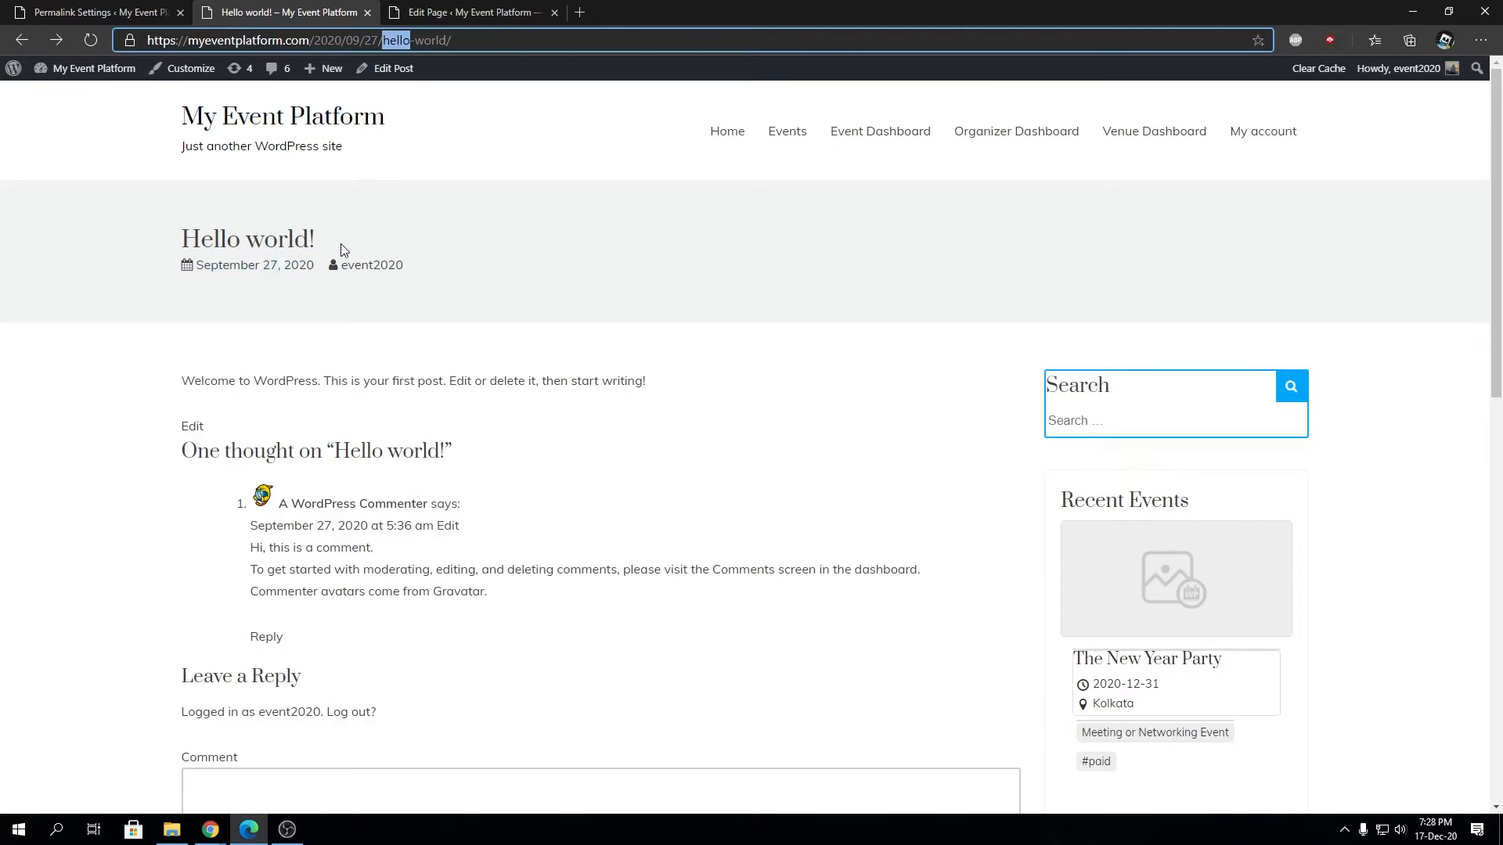
click(91, 11)
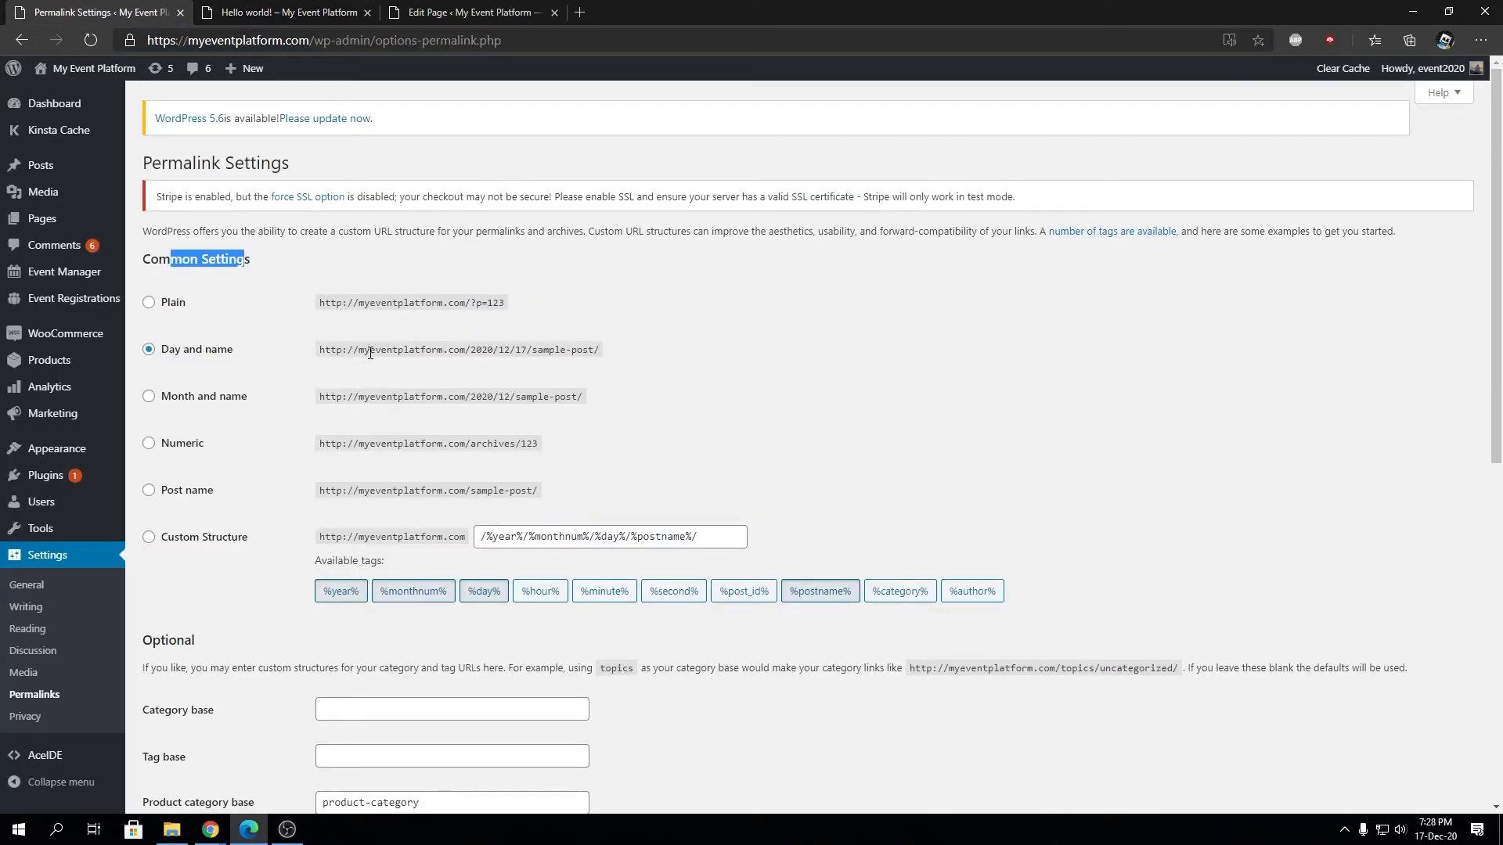
drag(357, 349, 463, 349)
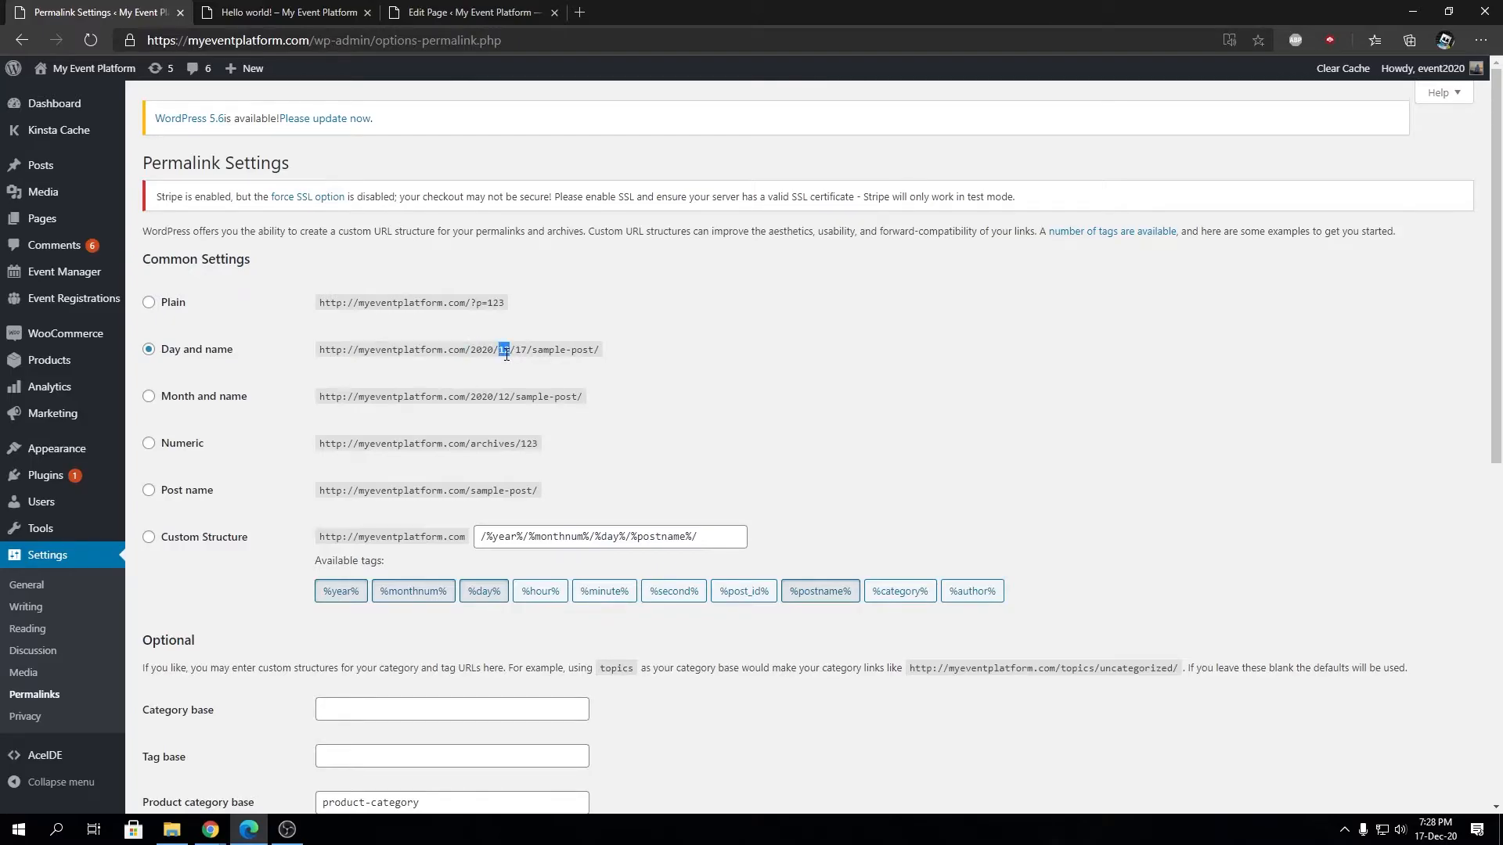
double_click(546, 349)
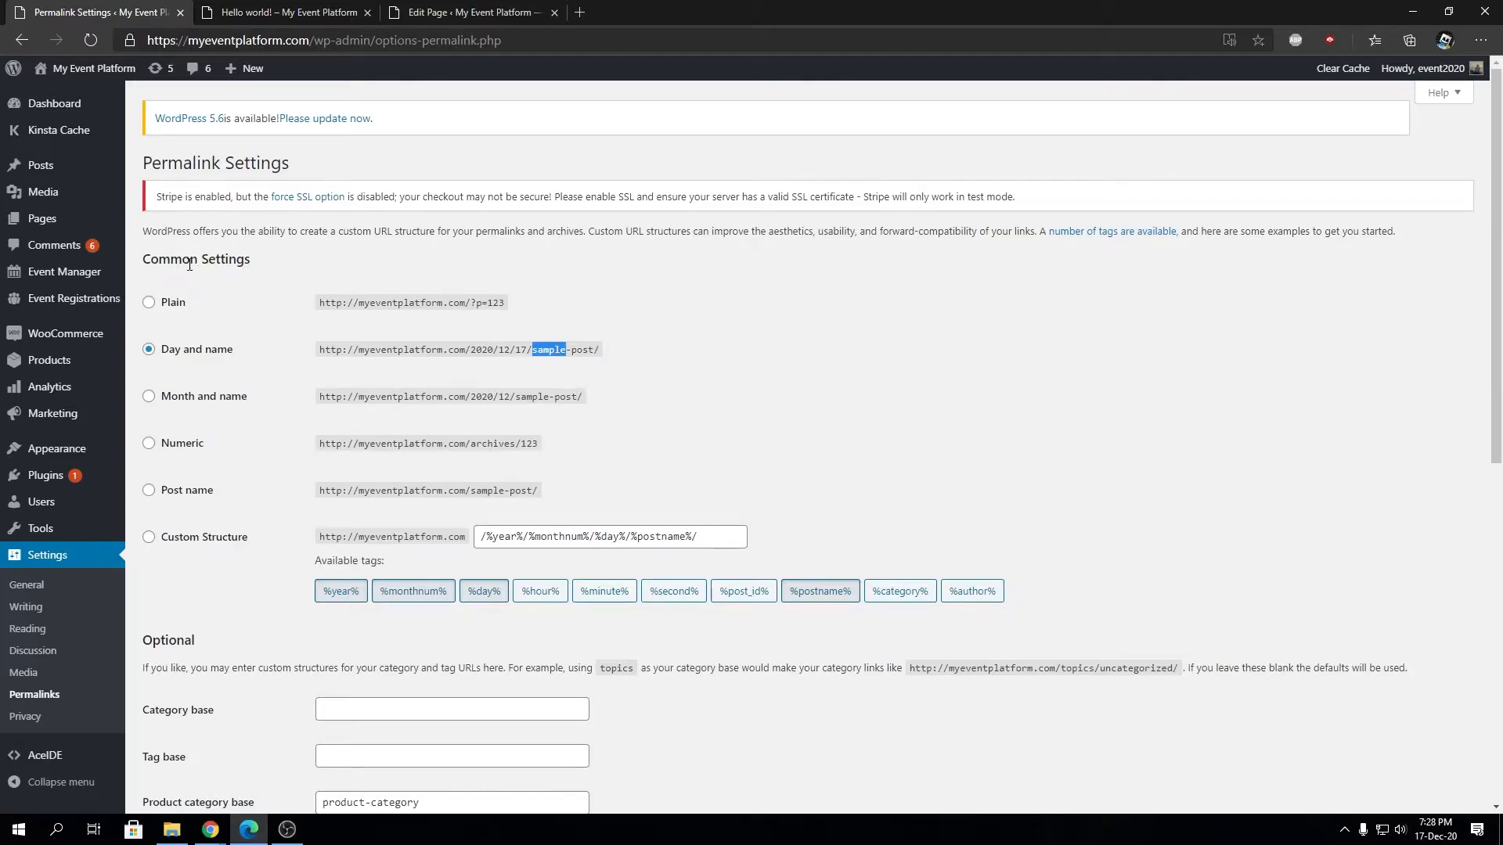
click(284, 11)
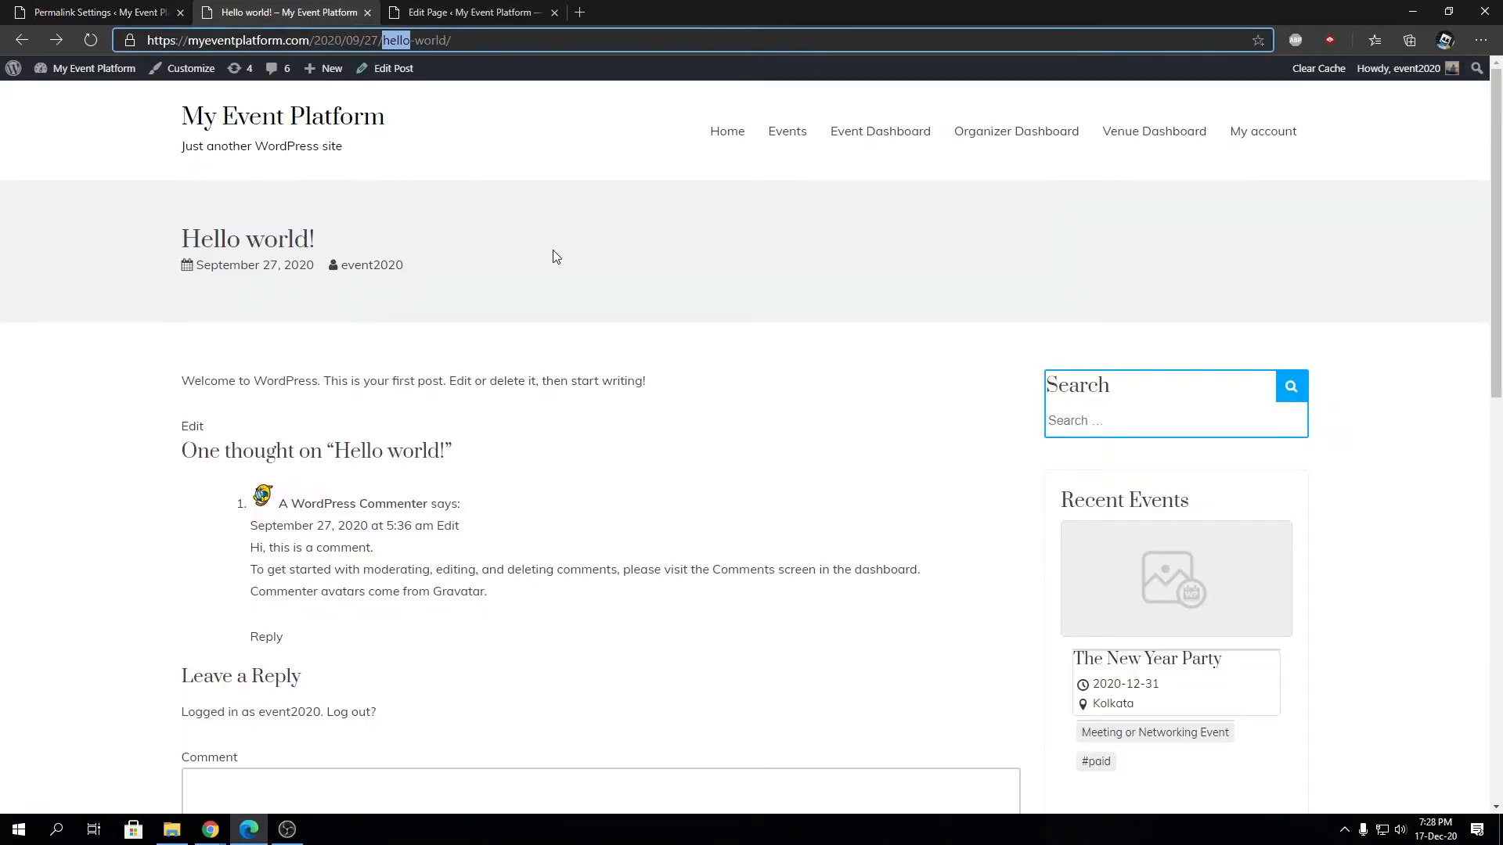
click(95, 11)
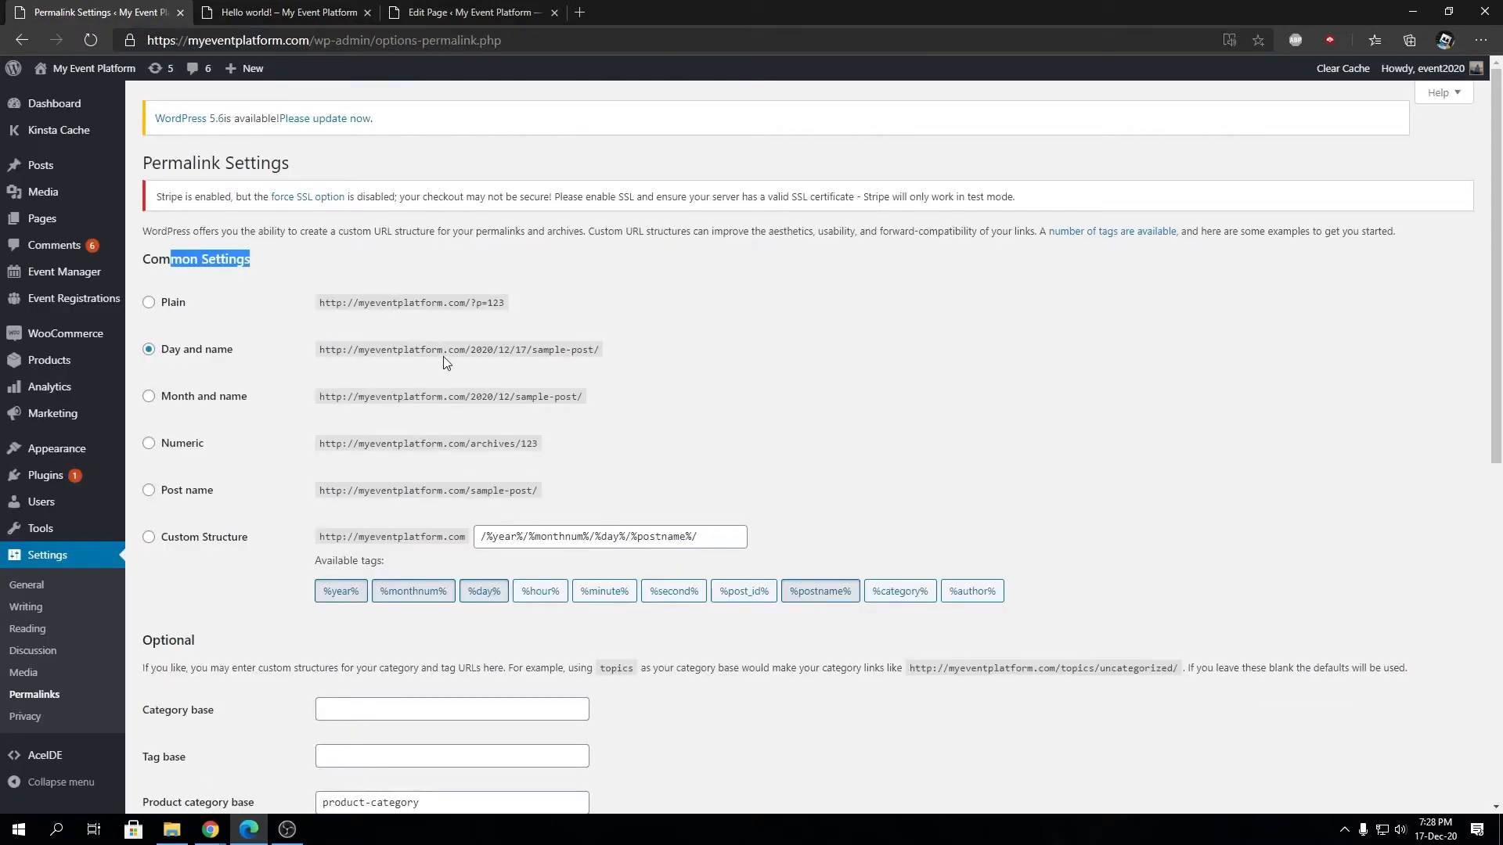
scroll(down, 3)
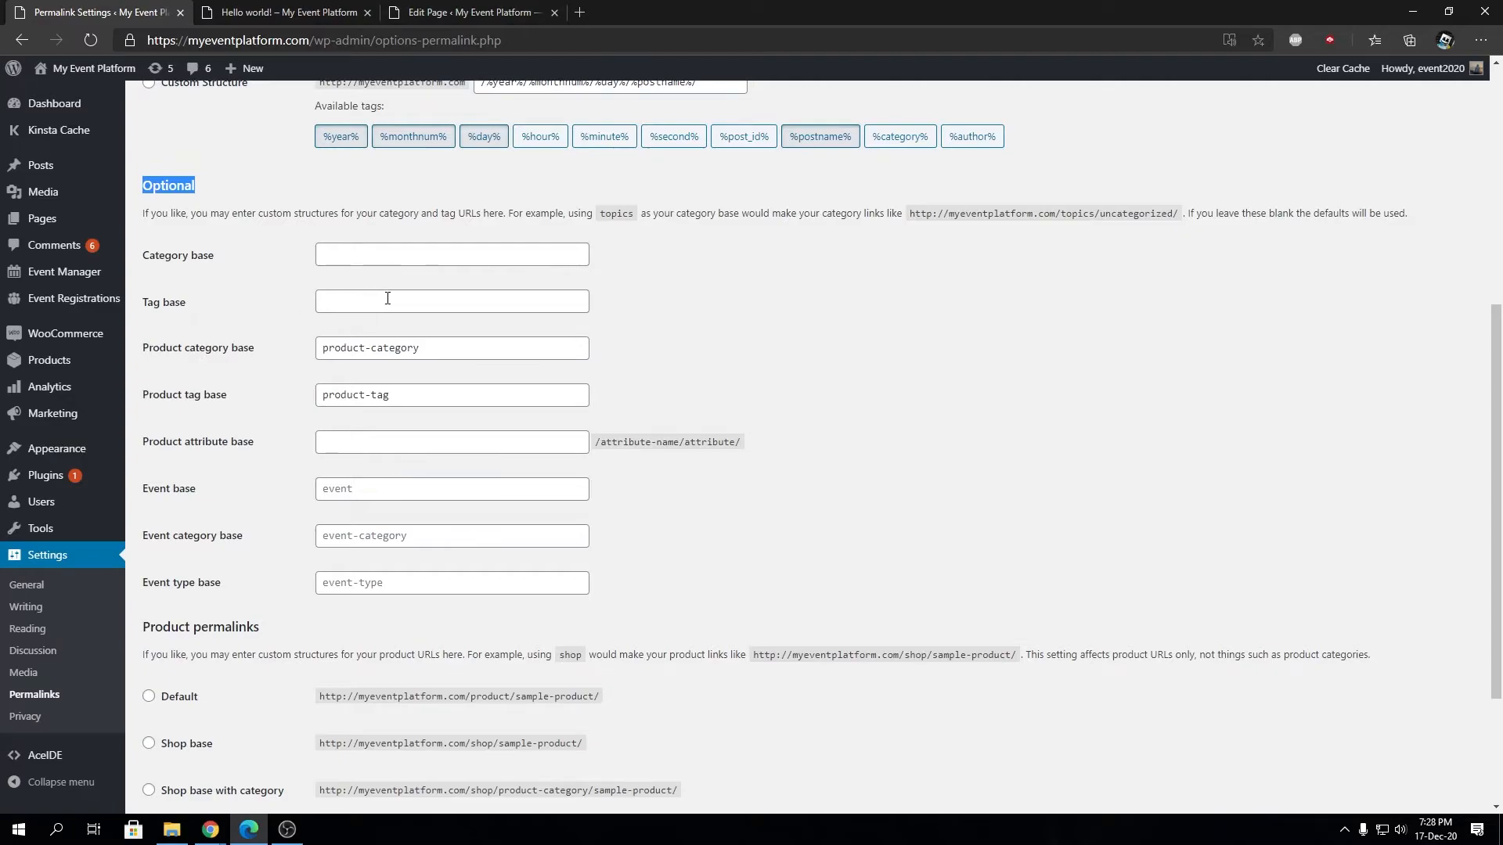
mouse_move(170, 254)
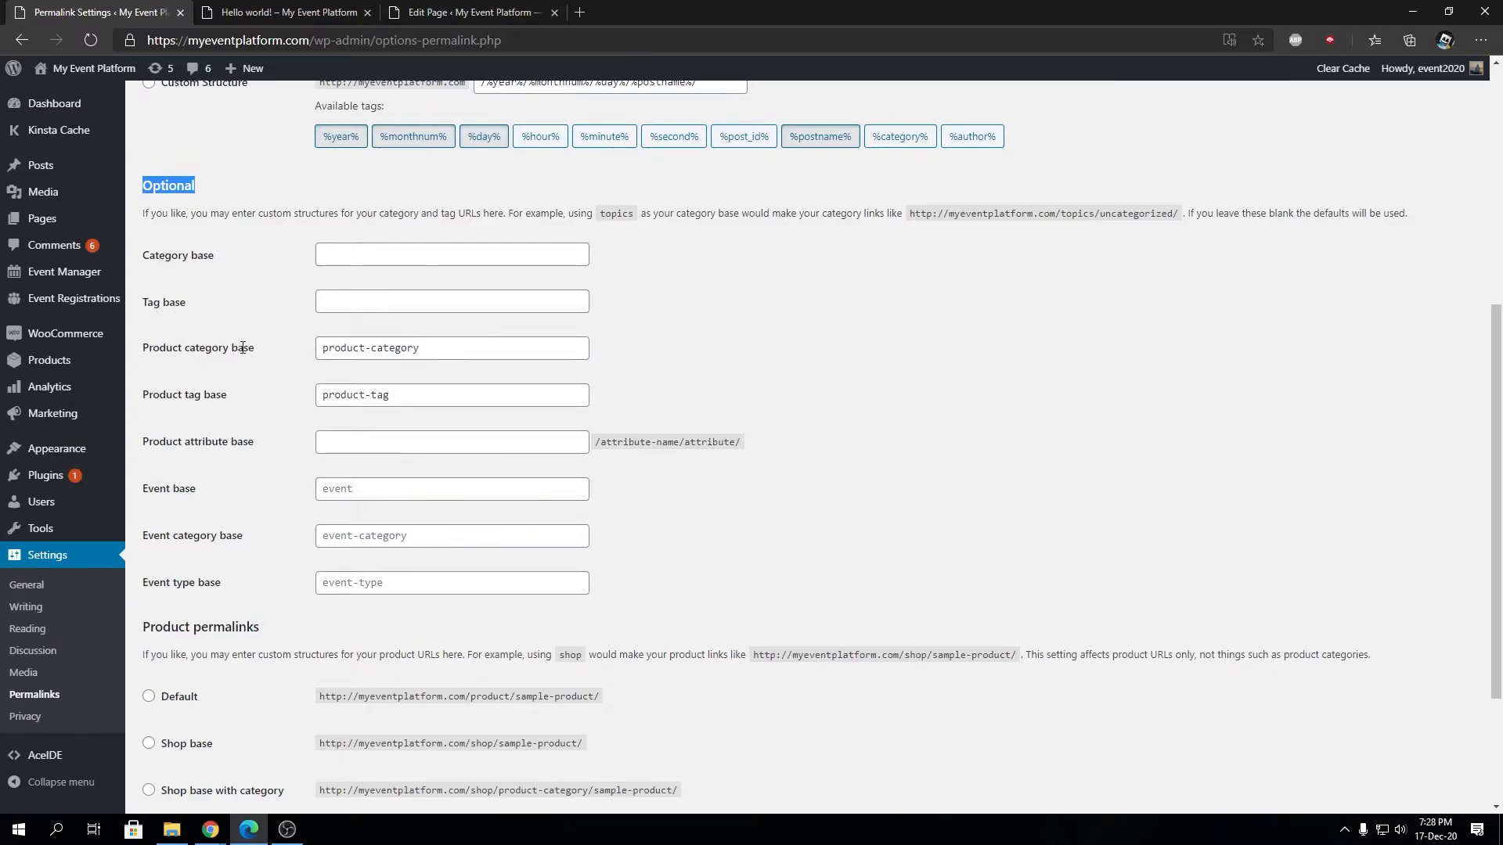
Review the Optional base fields — Category, Tag, Product tag, Event, Event category, Event type — then return to Hello world!
click(450, 394)
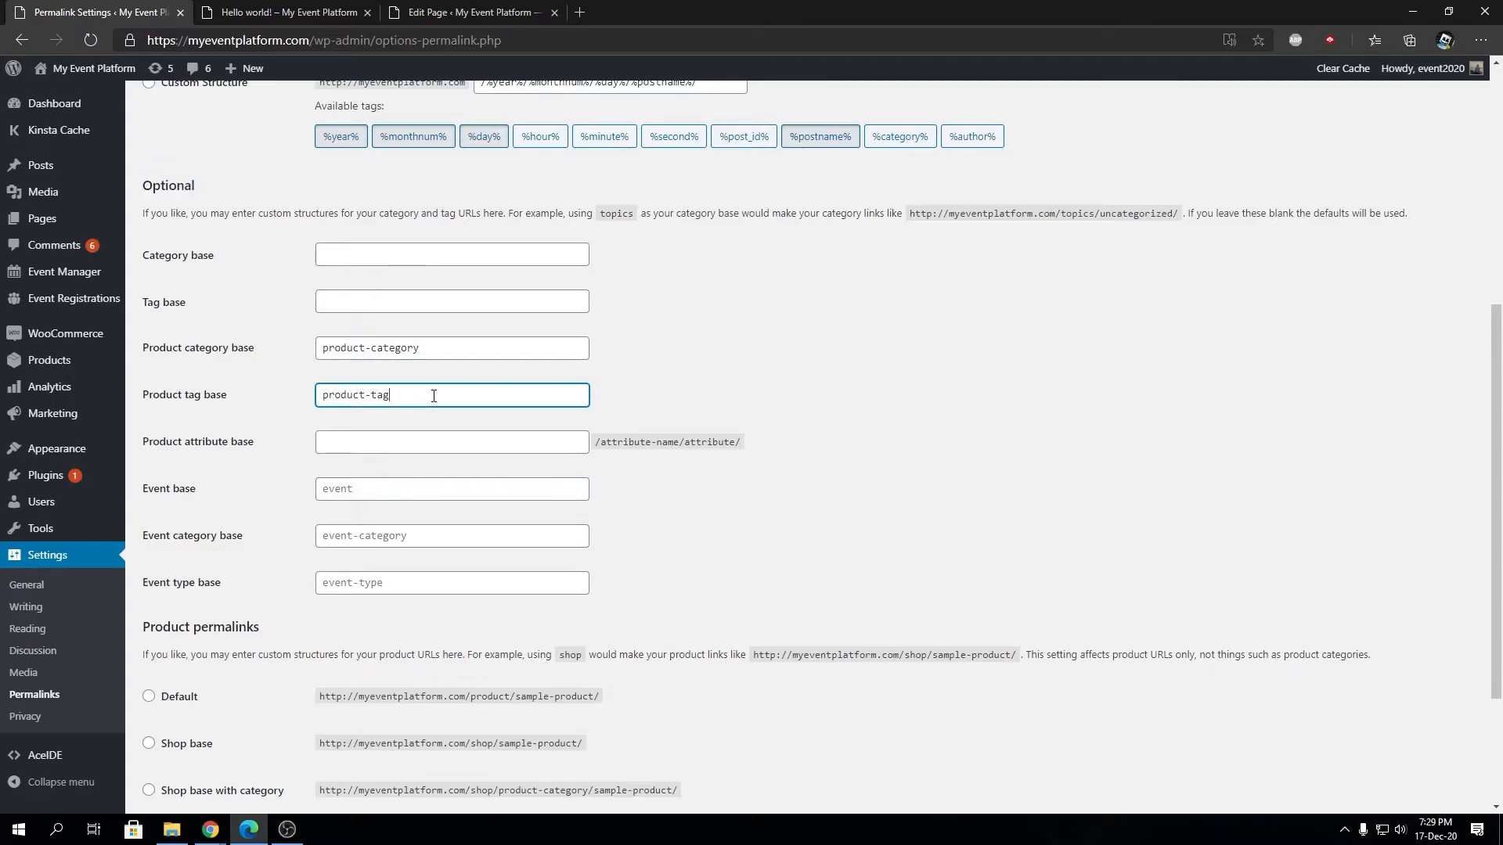
click(451, 442)
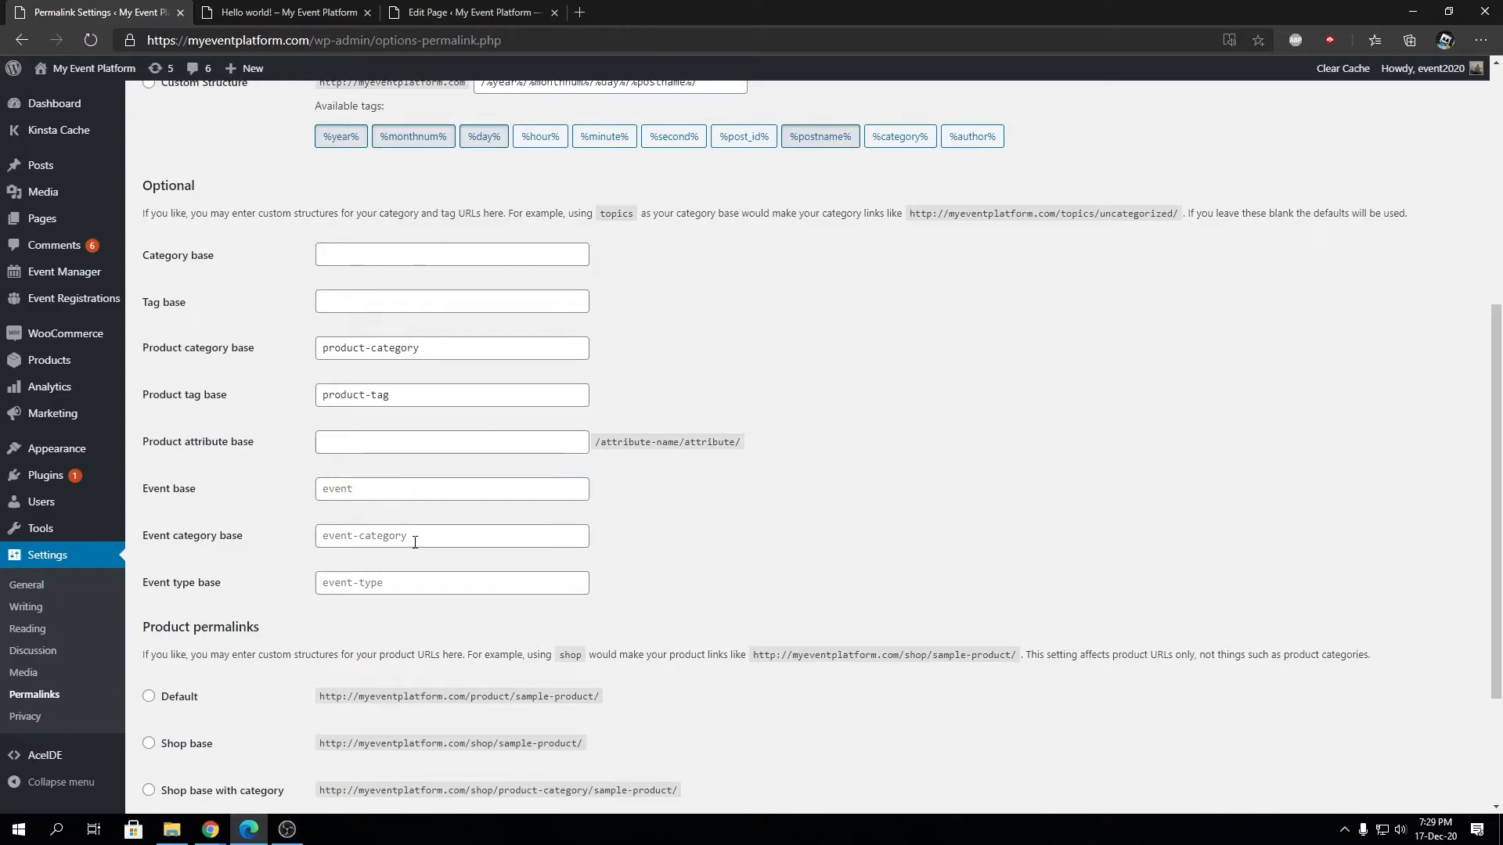
double_click(185, 582)
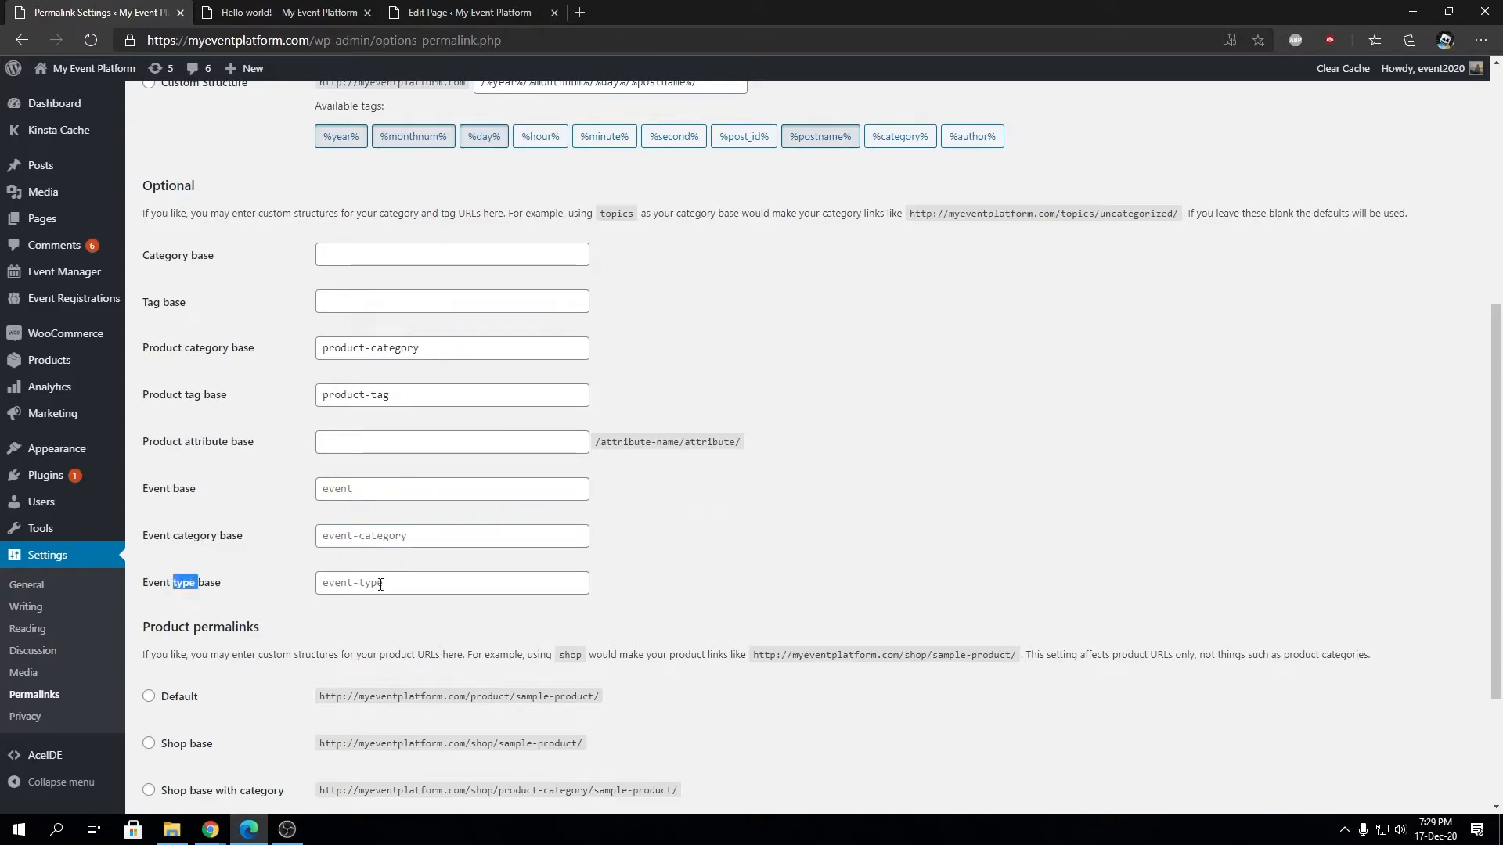
click(451, 254)
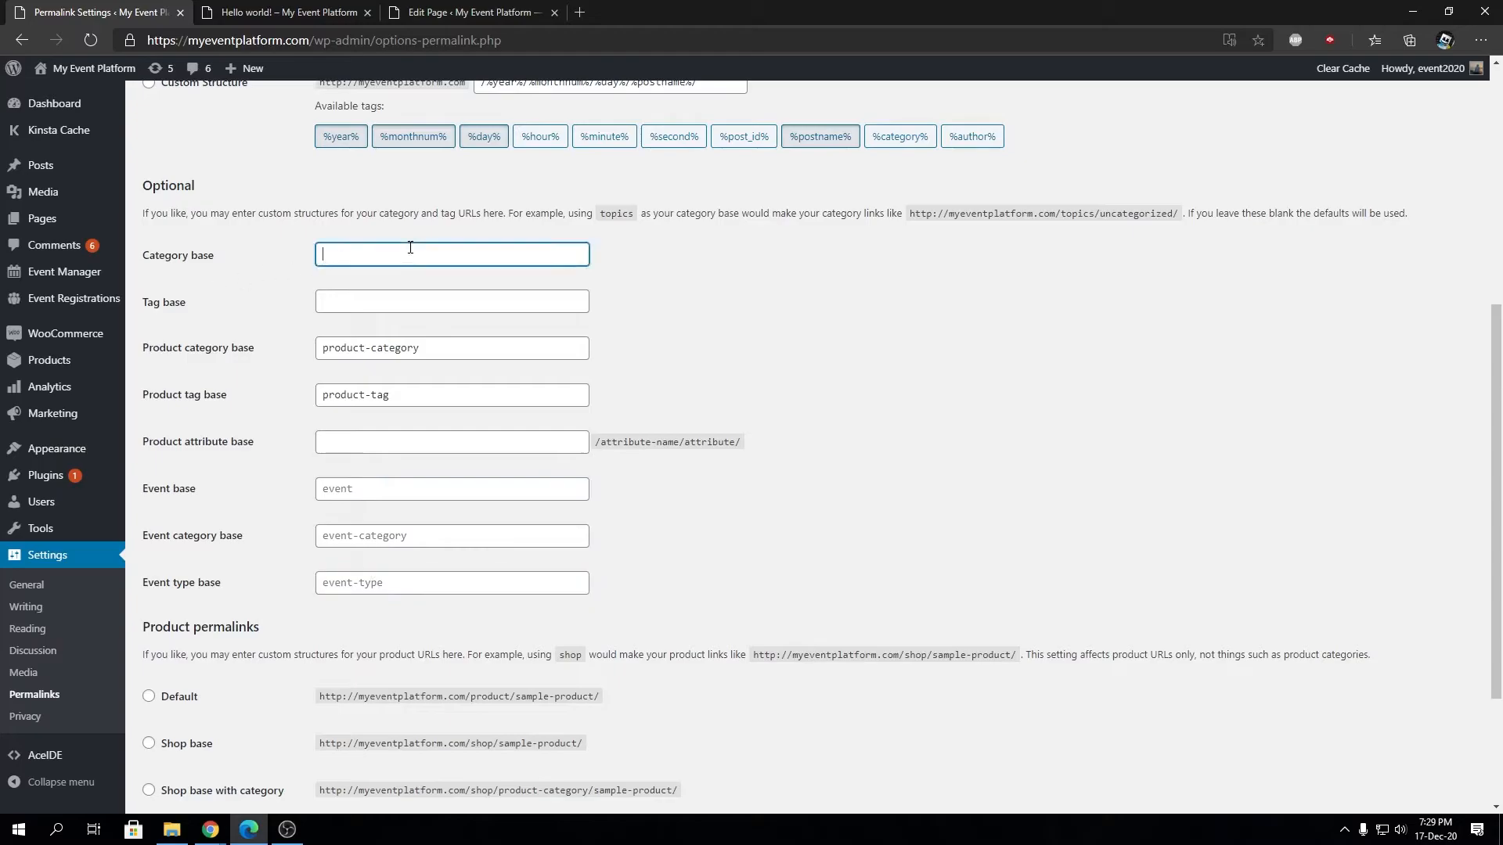
click(451, 301)
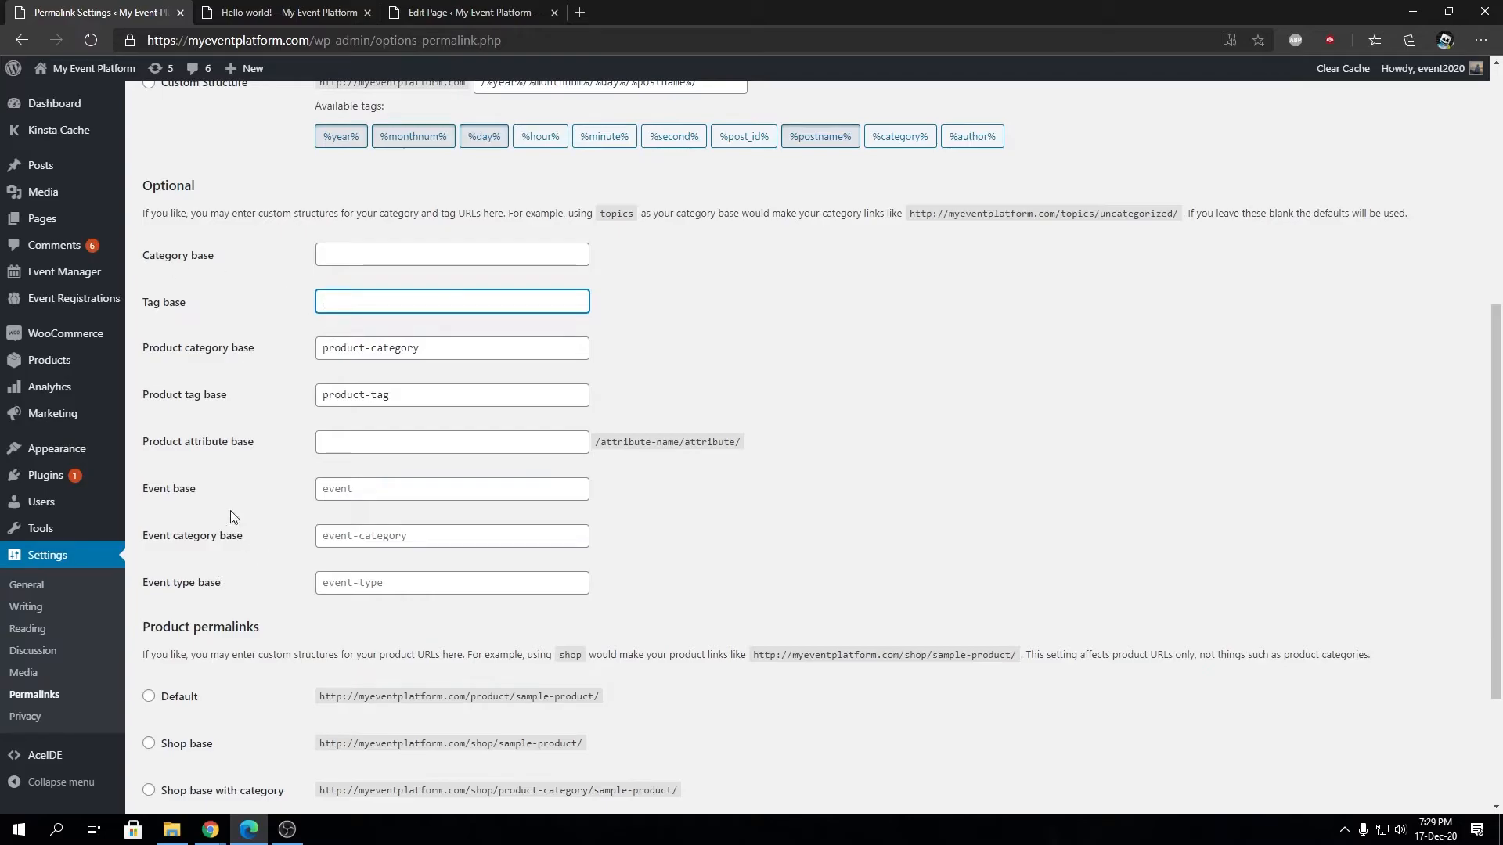
click(451, 535)
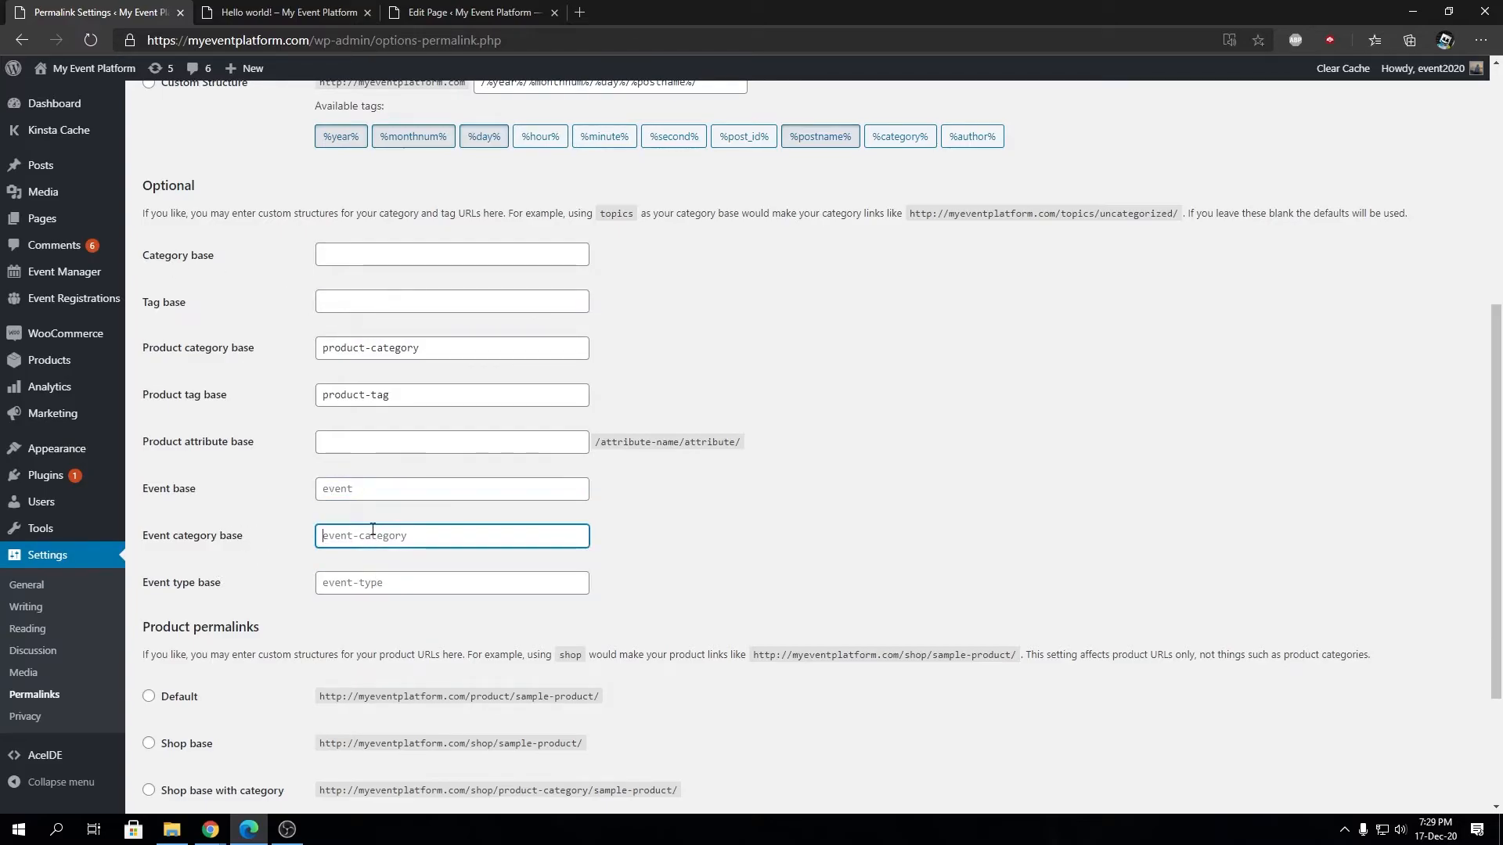
click(451, 488)
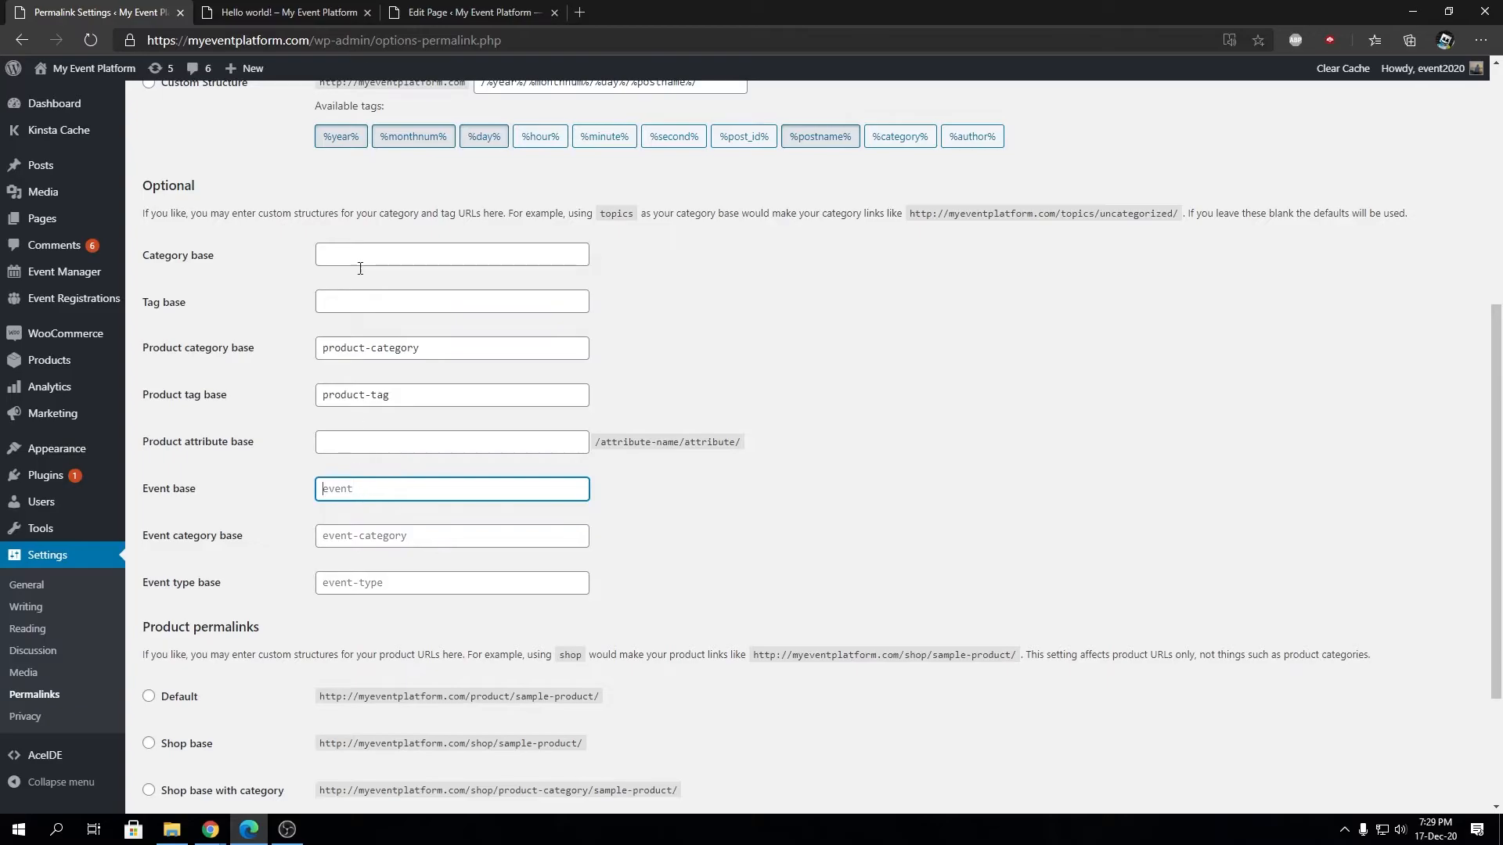
click(285, 12)
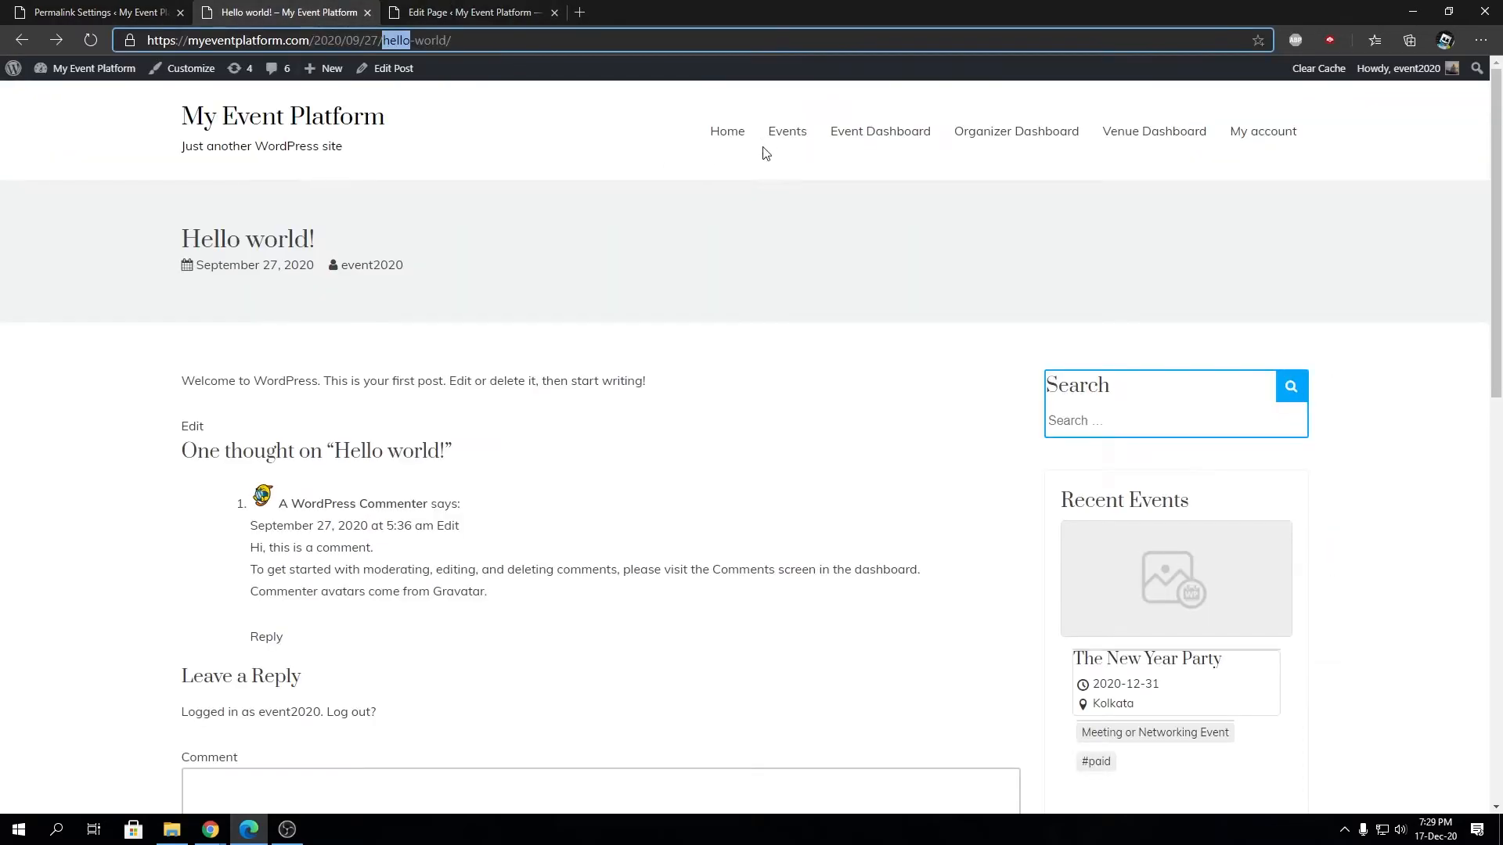
Open Our awesome event from the Events listing and view its /event/ address
click(788, 132)
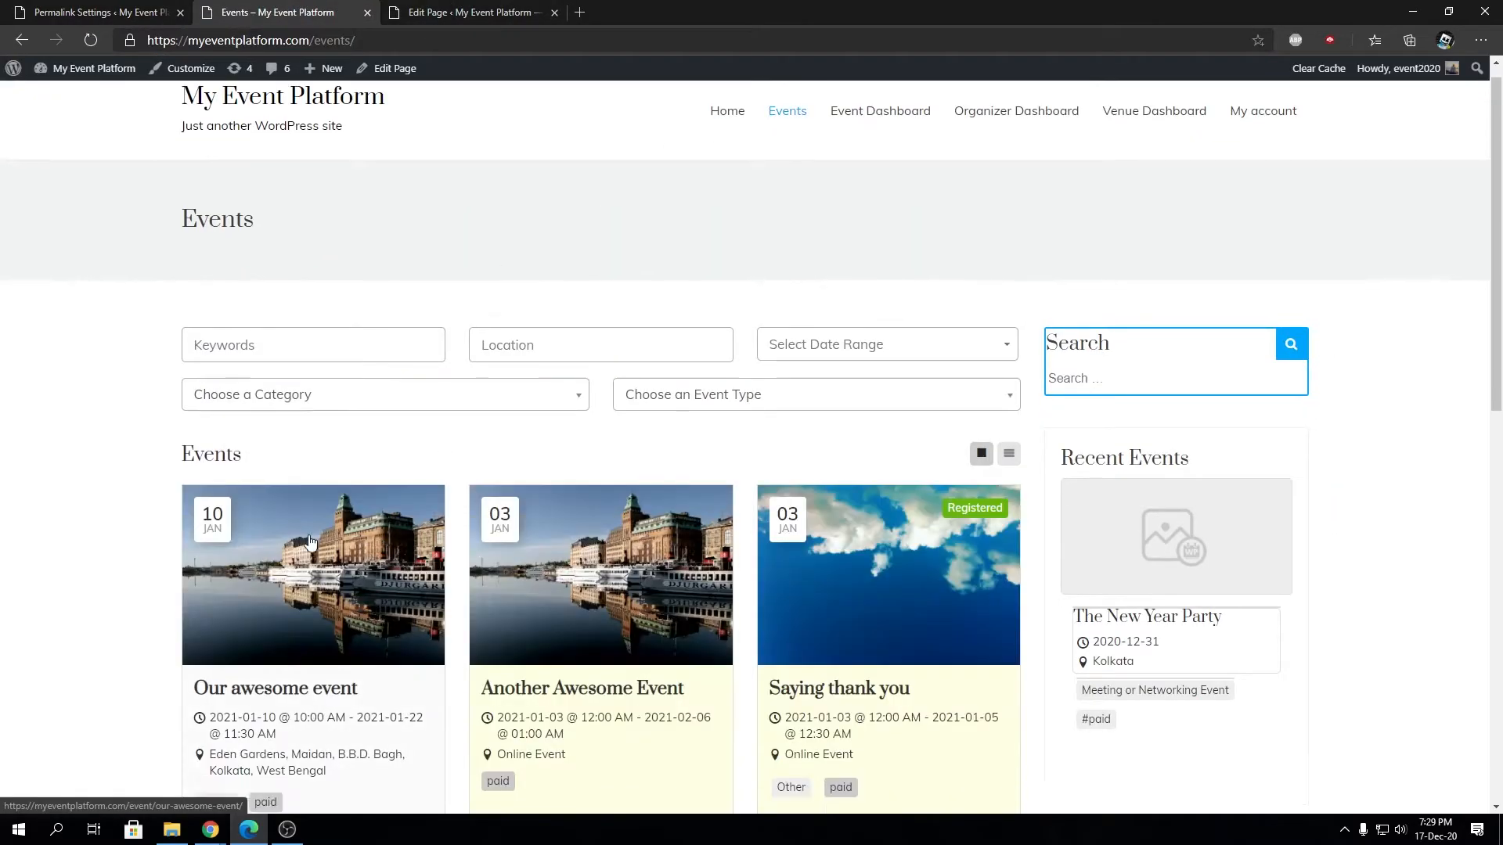
click(275, 688)
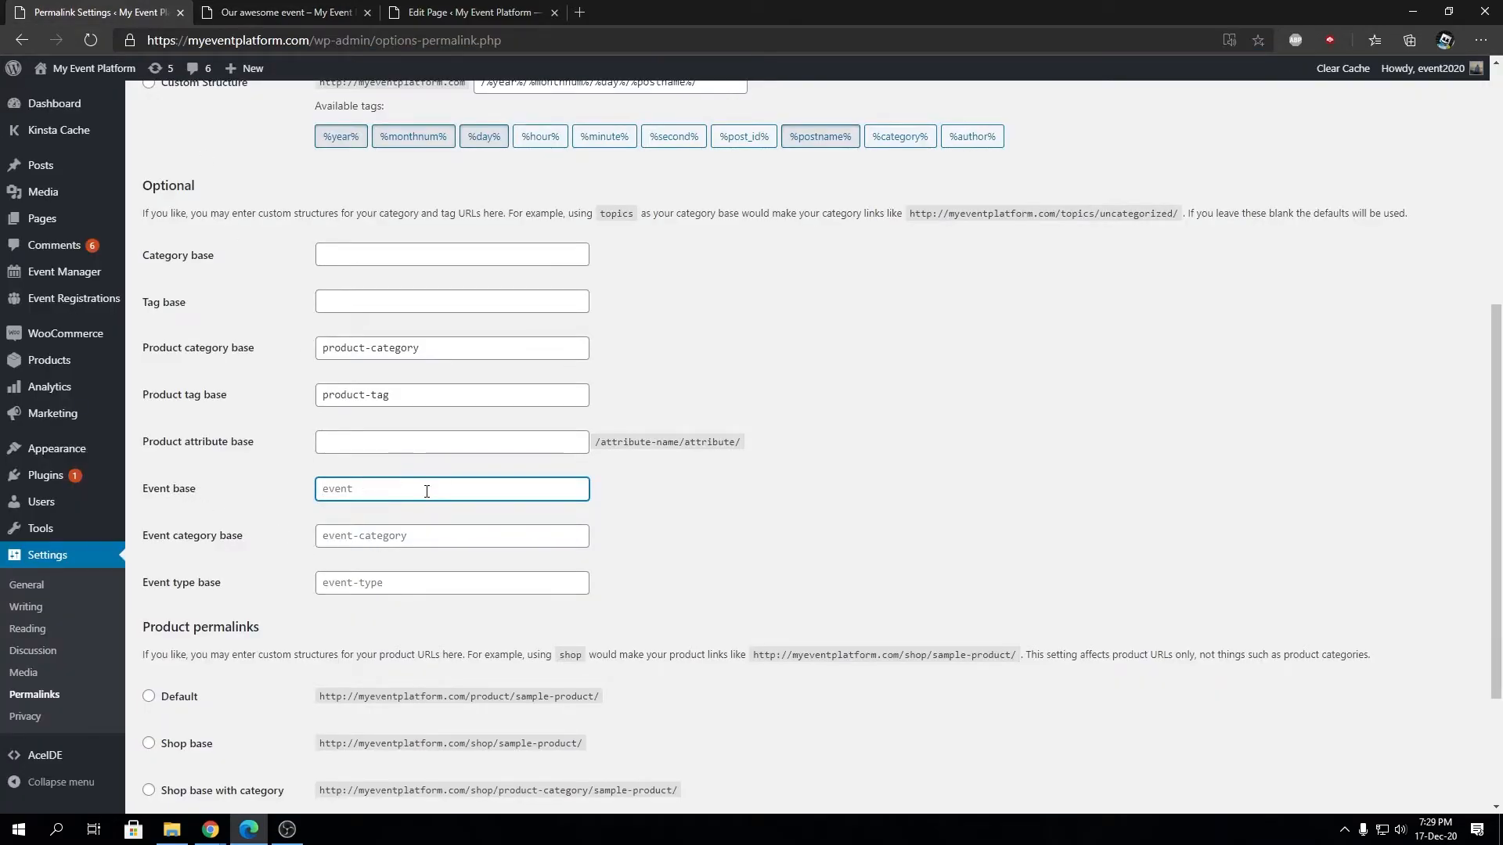
click(283, 12)
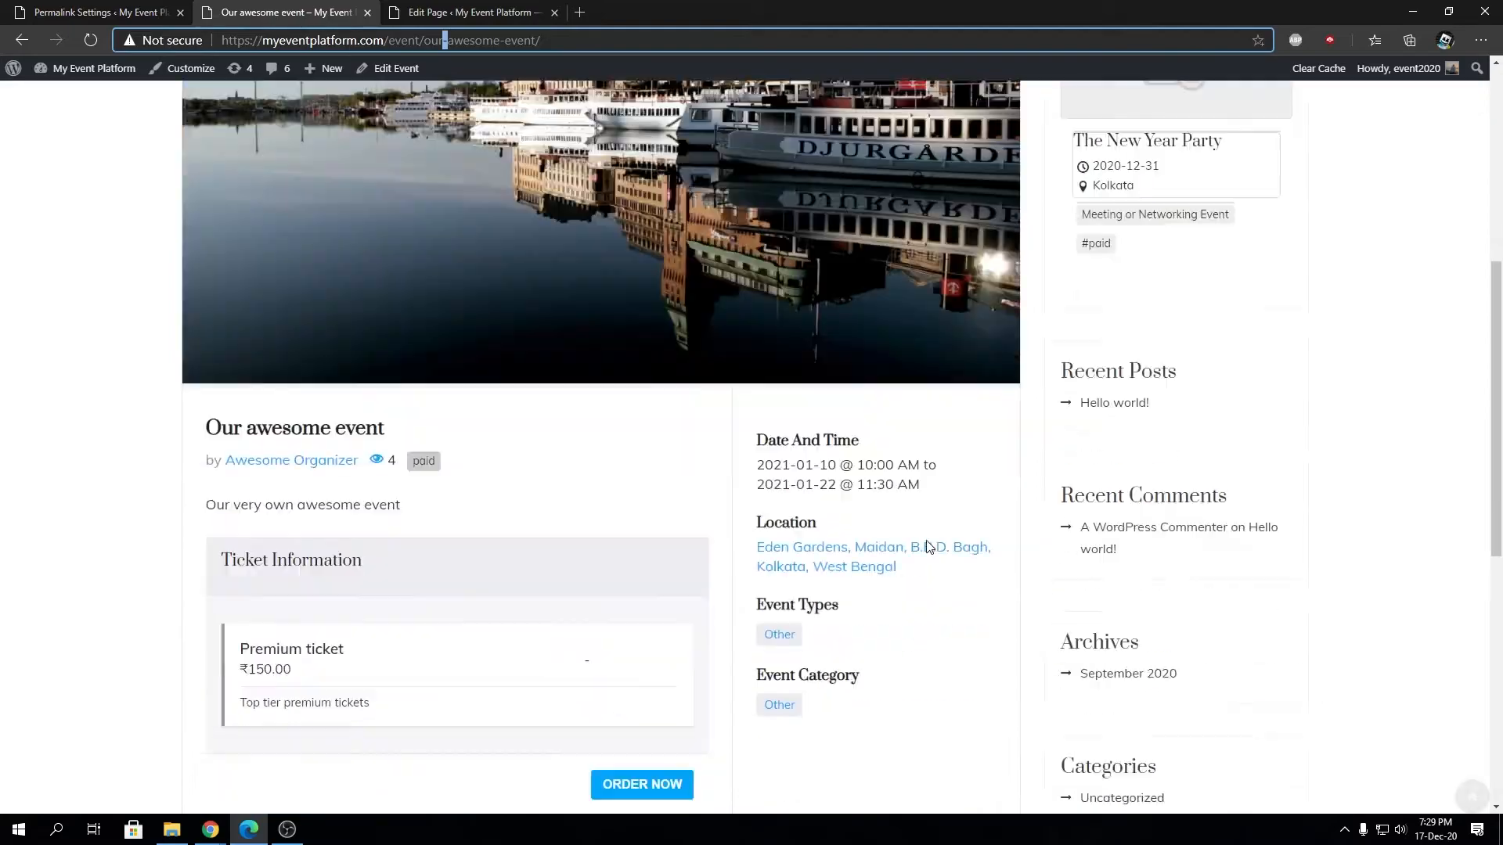
scroll(down, 3)
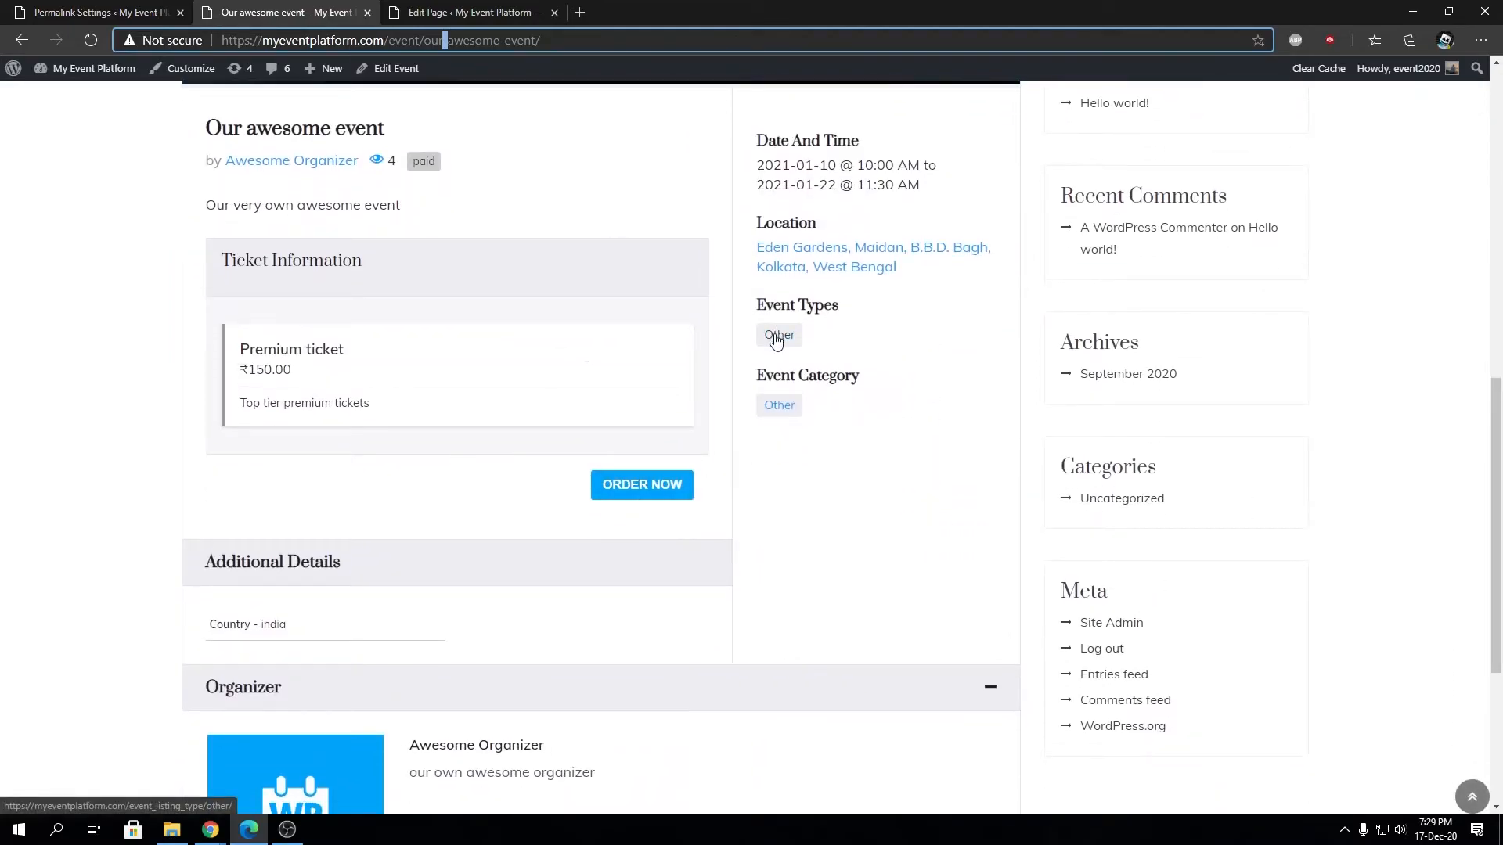
mouse_move(779, 404)
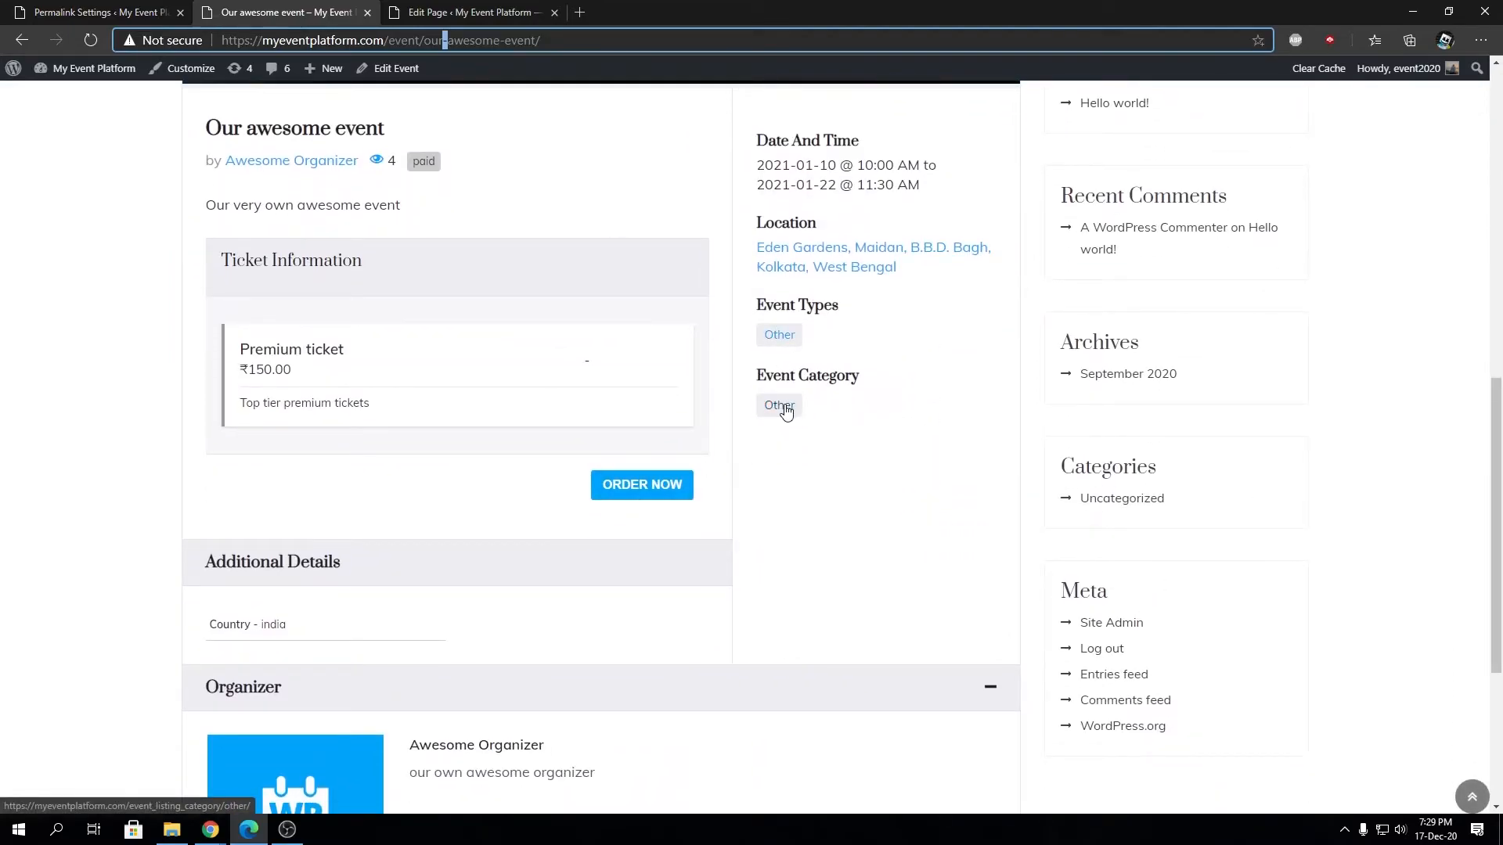
Open the Other event category and event type archives with event_listing prefixes, then return to Permalink Settings
right_click(778, 404)
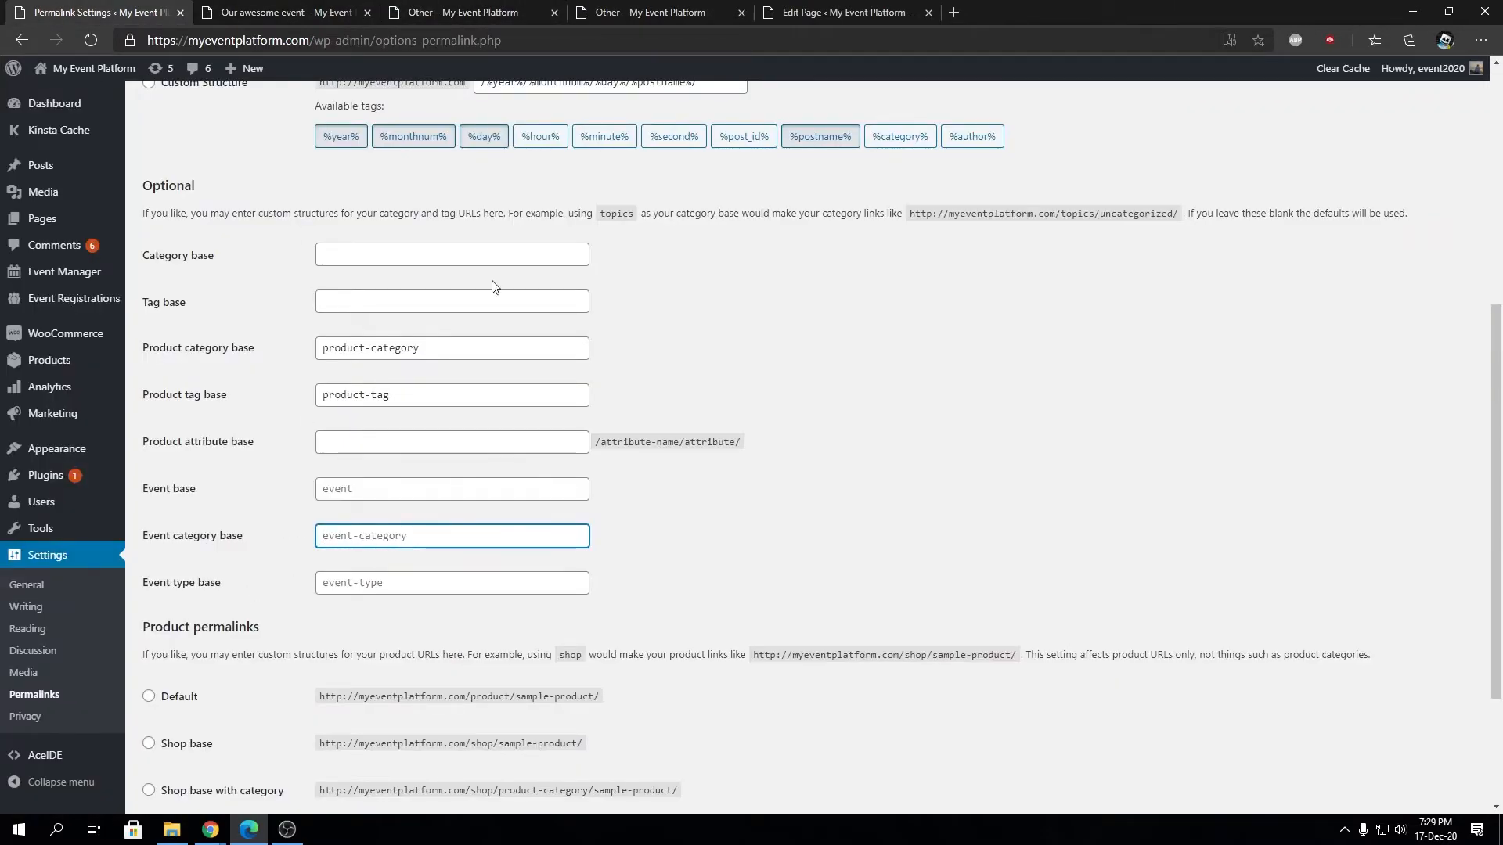
click(469, 12)
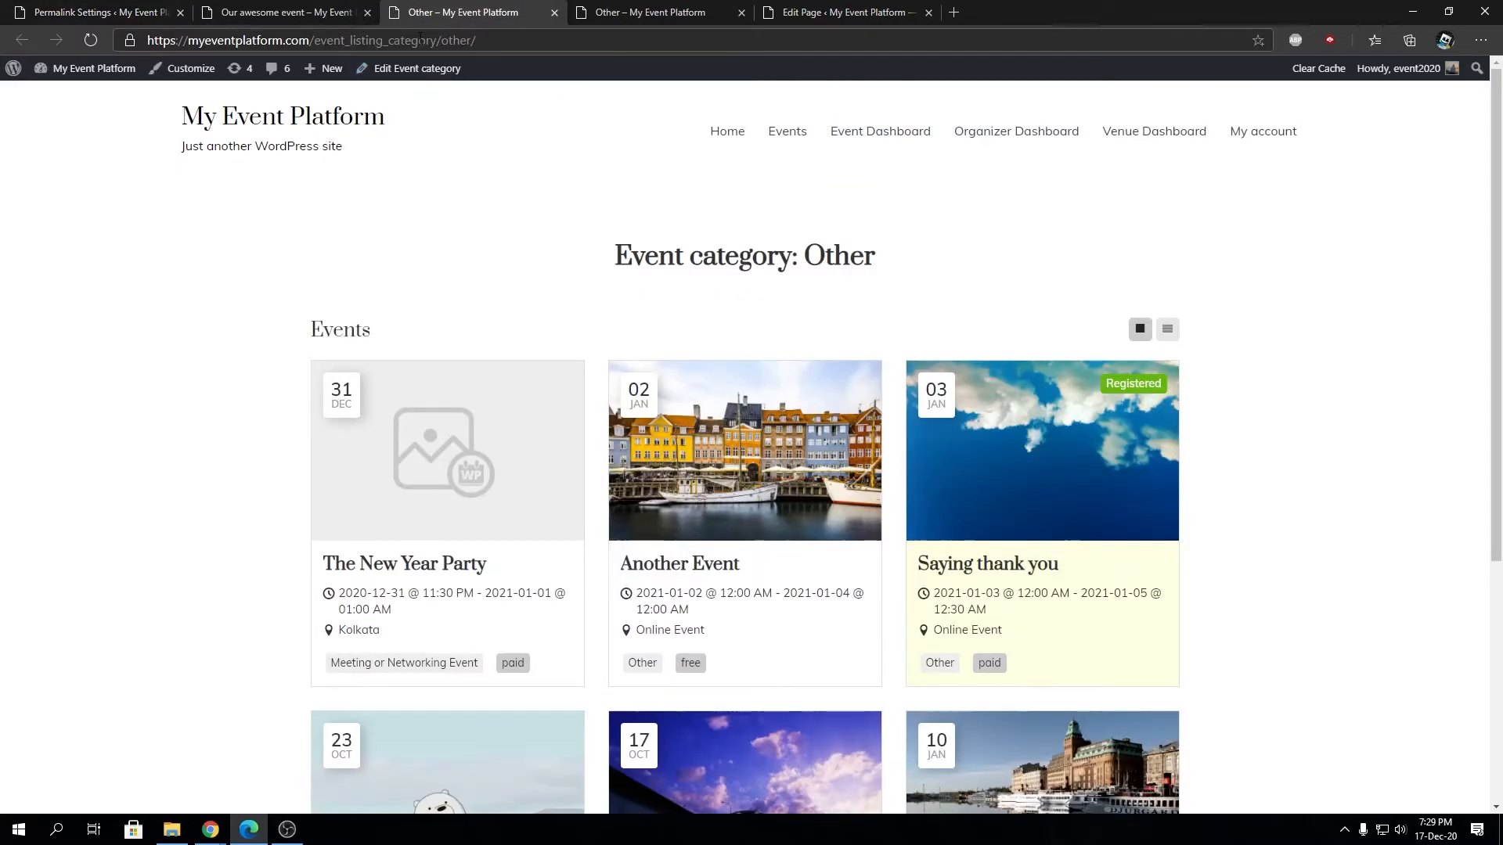
click(656, 12)
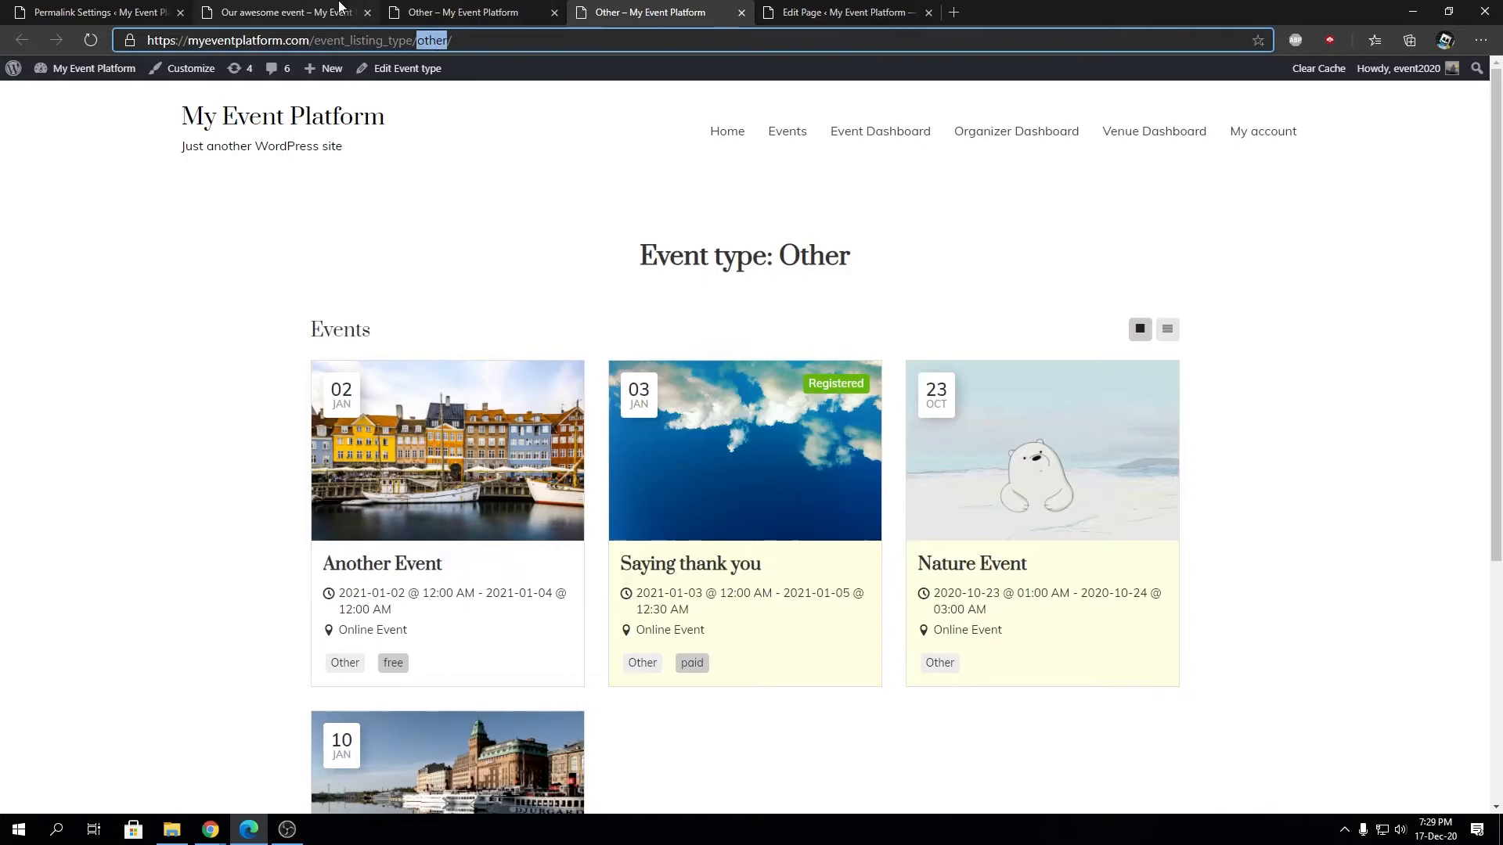
click(279, 11)
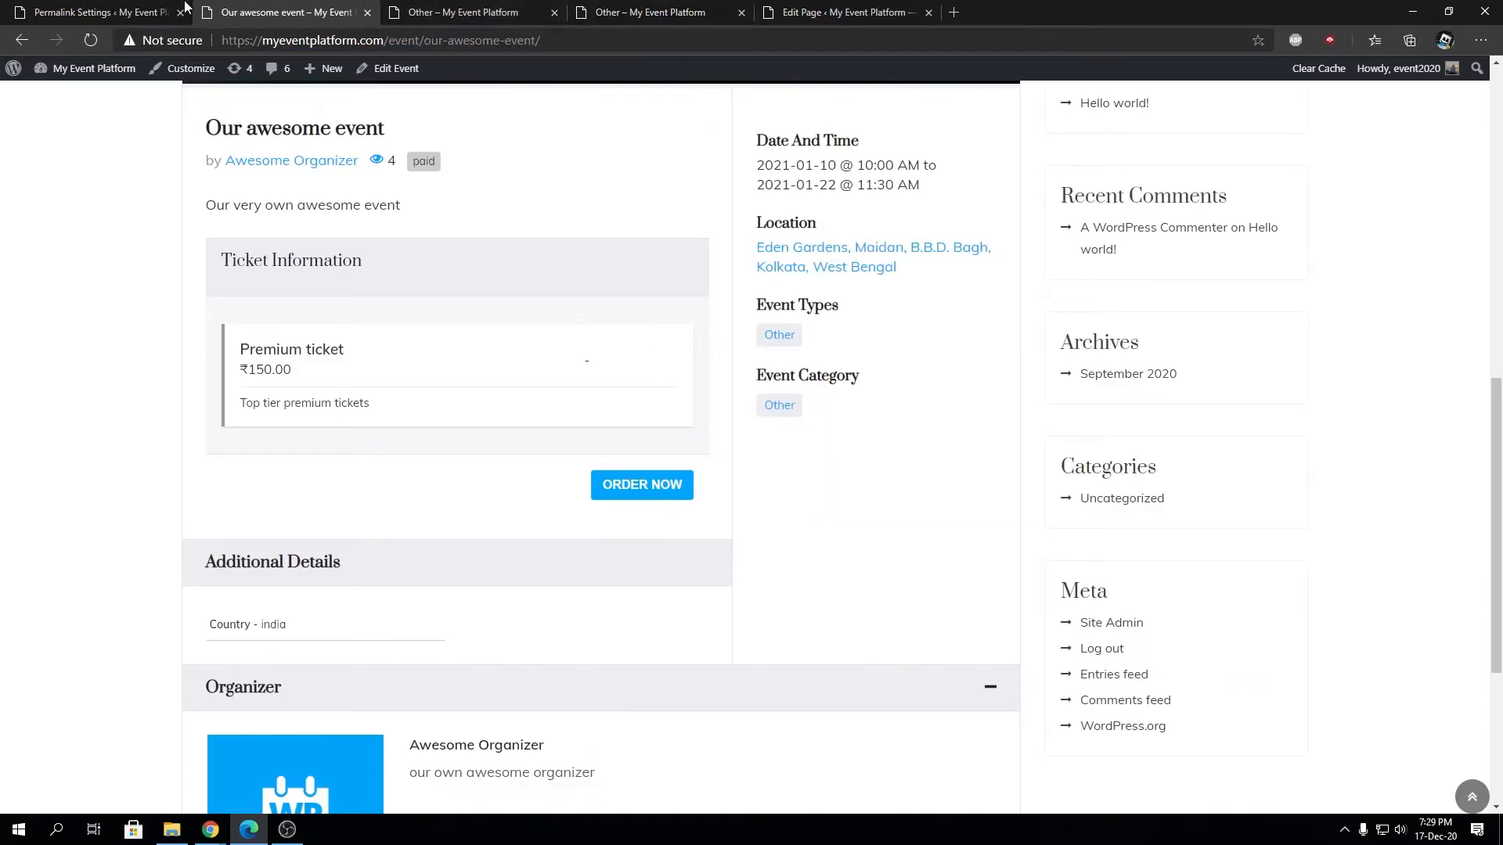
click(91, 11)
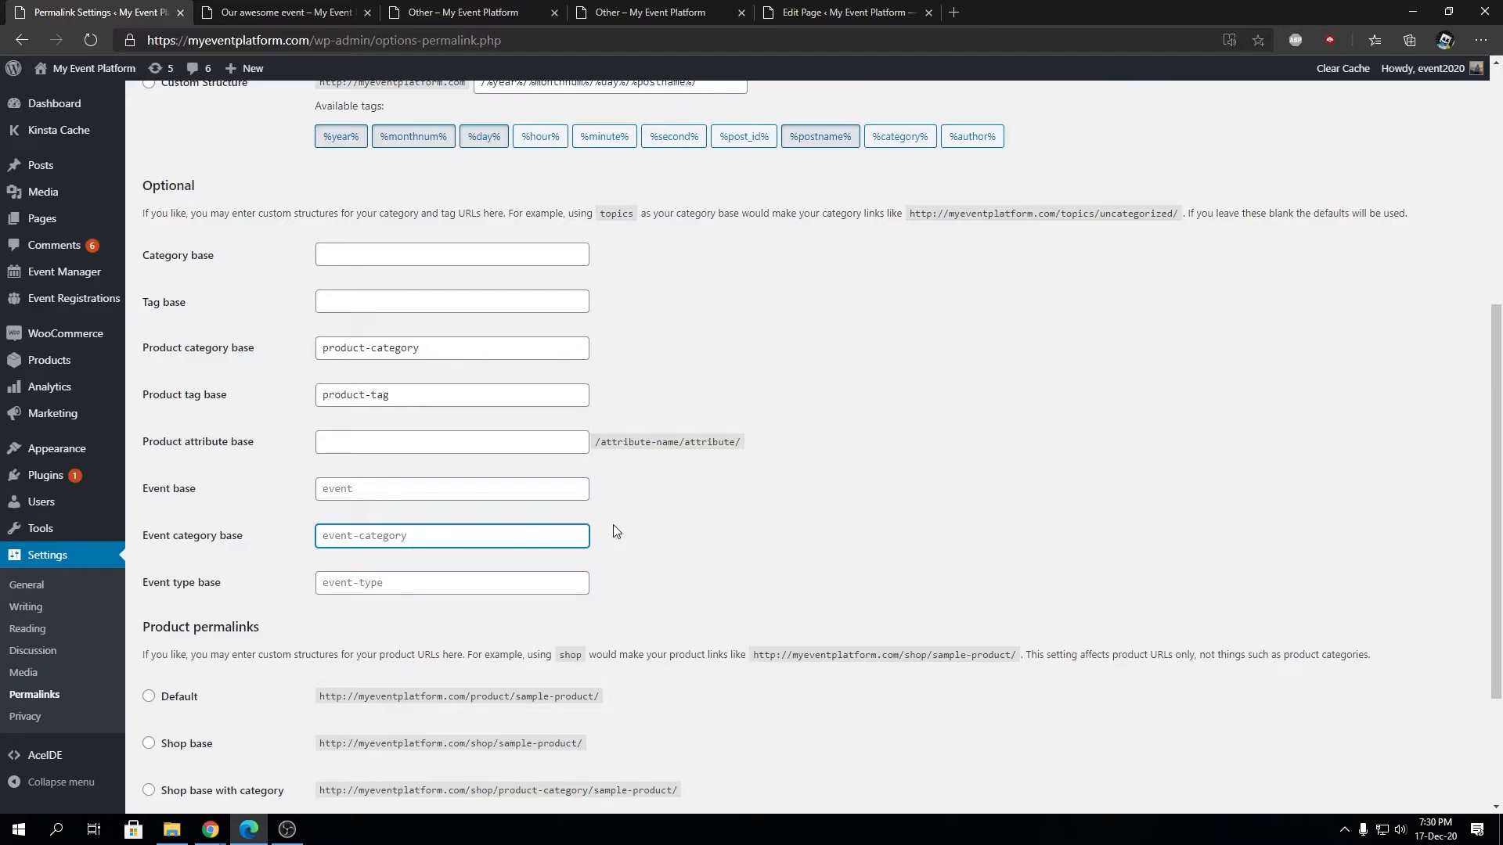
click(451, 489)
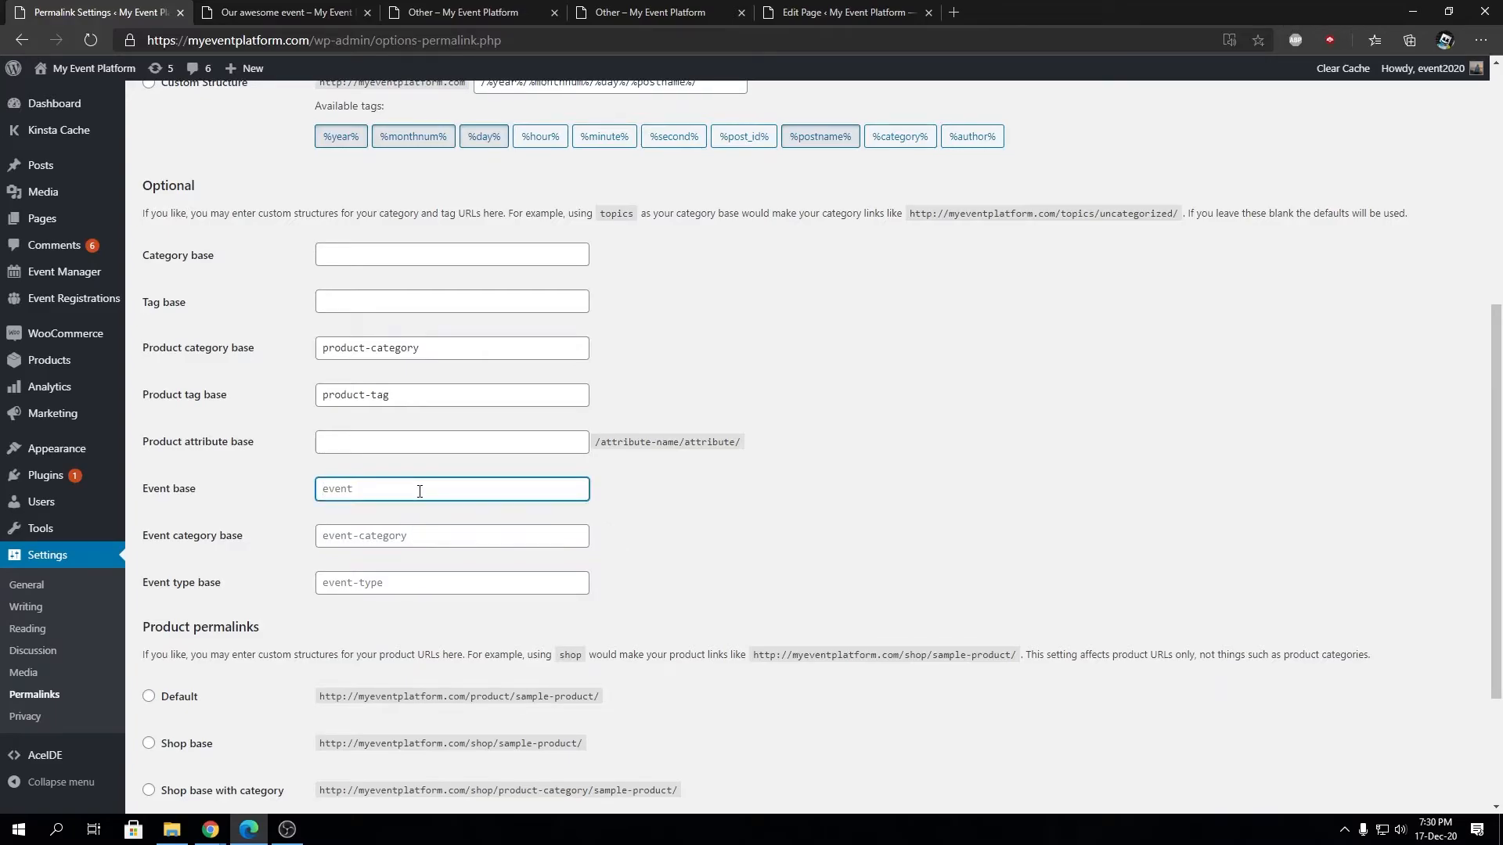
mouse_move(493, 490)
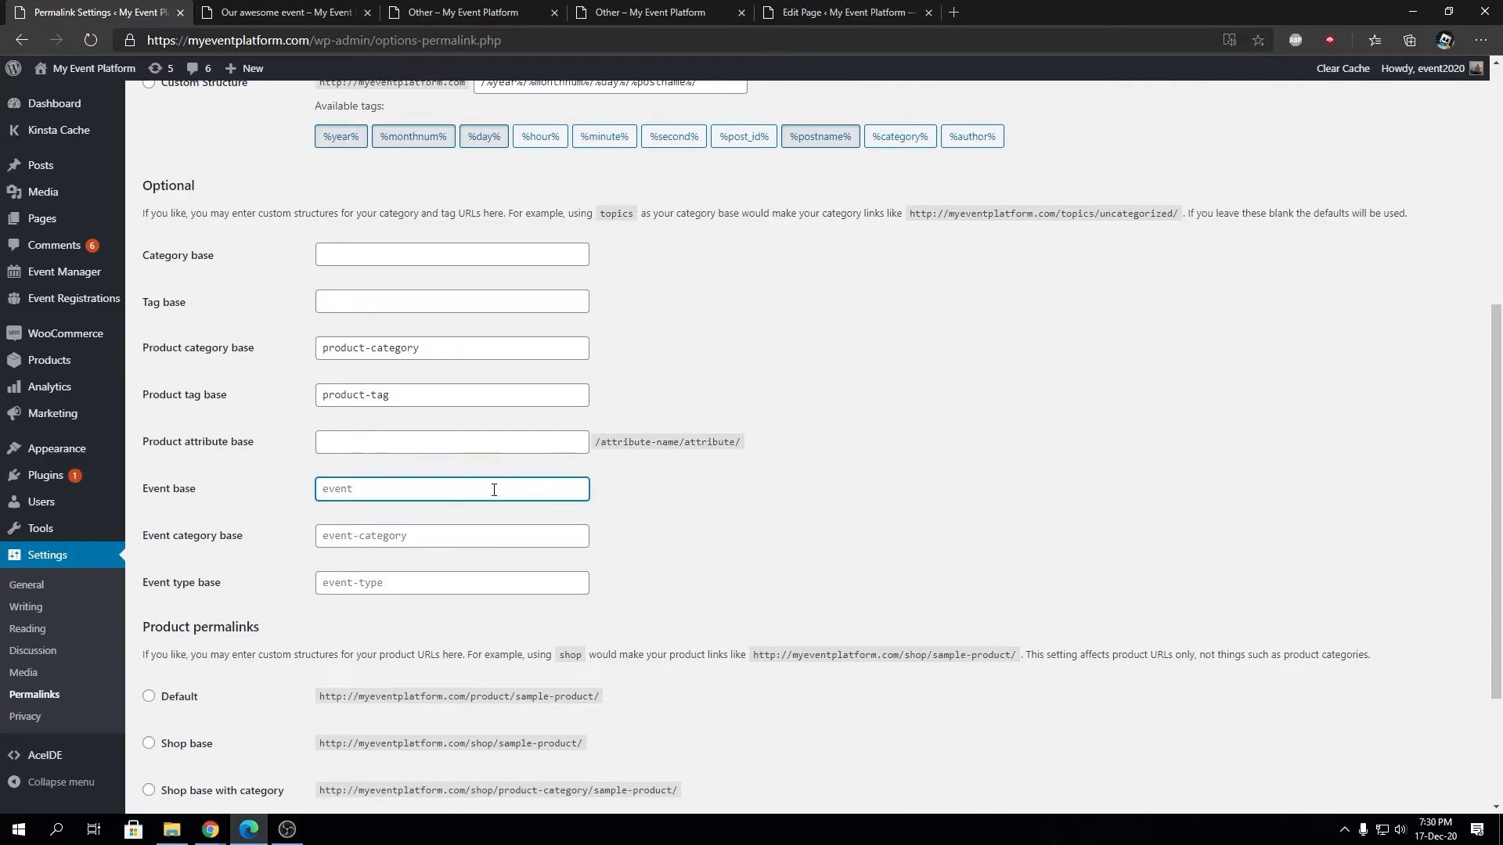
mouse_move(390, 434)
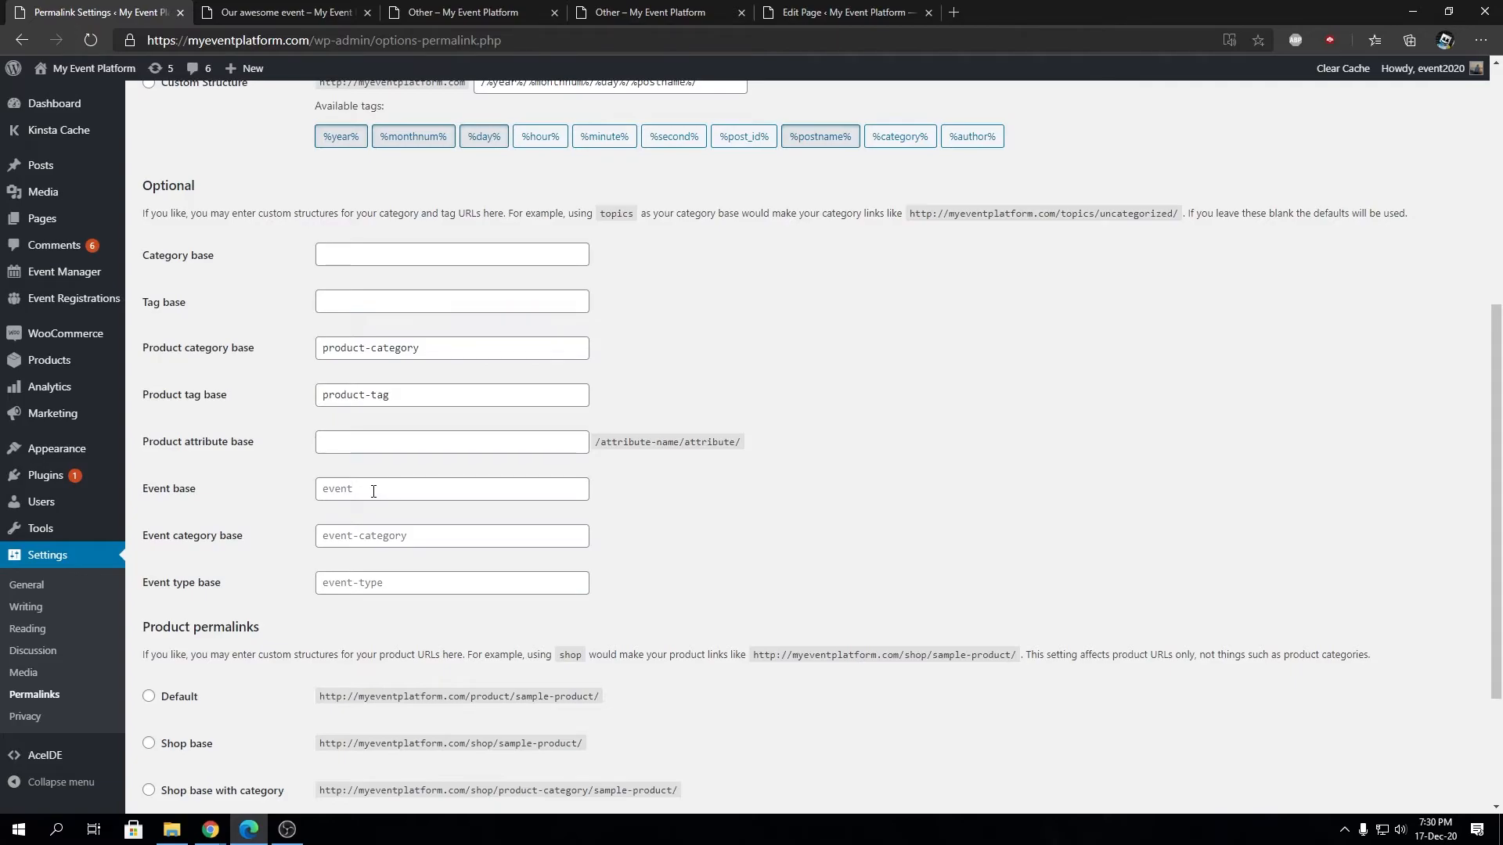
click(451, 488)
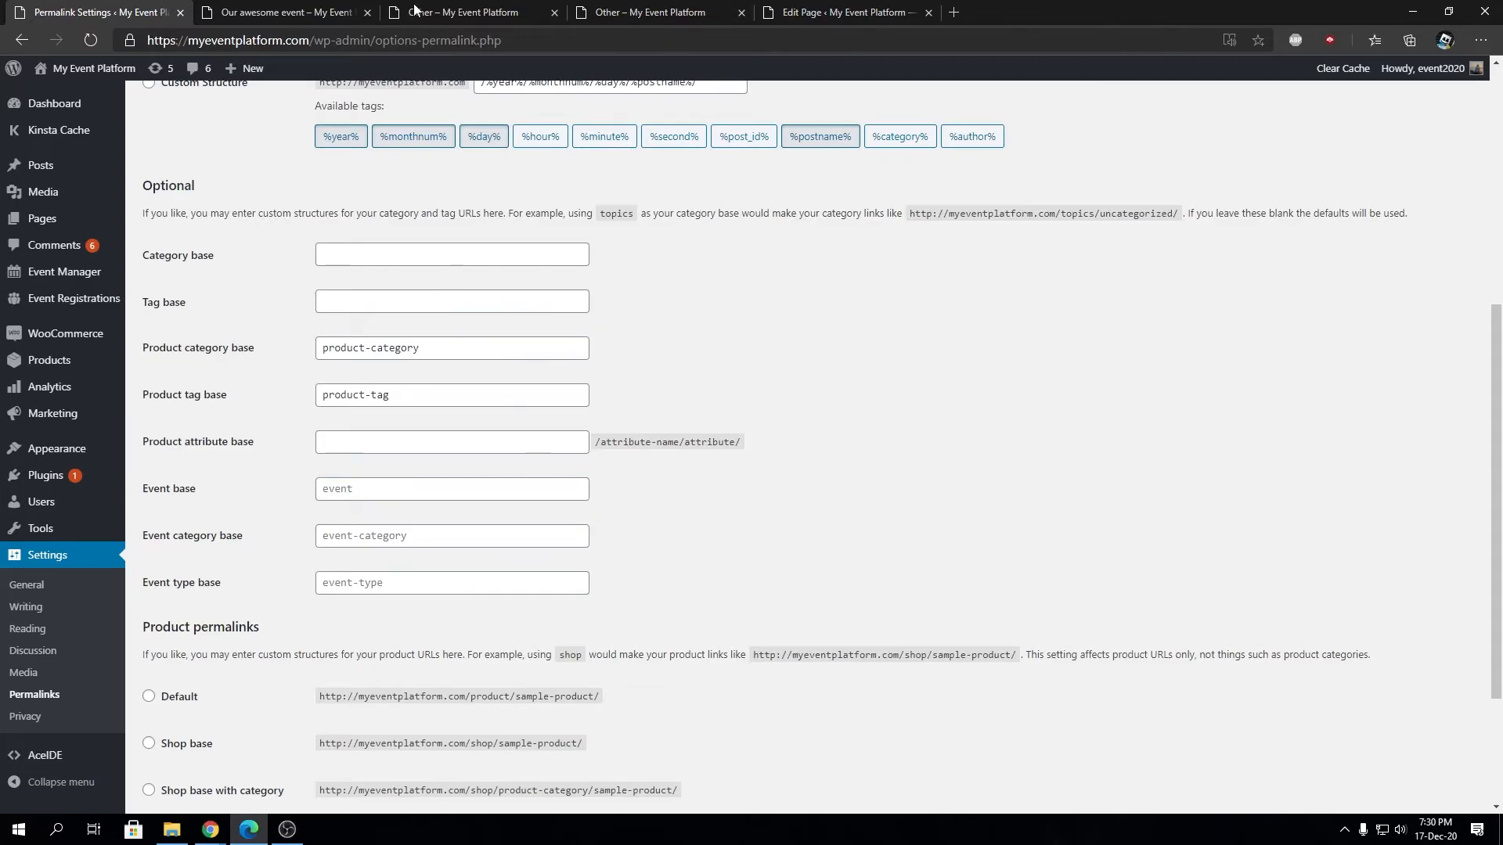
click(279, 11)
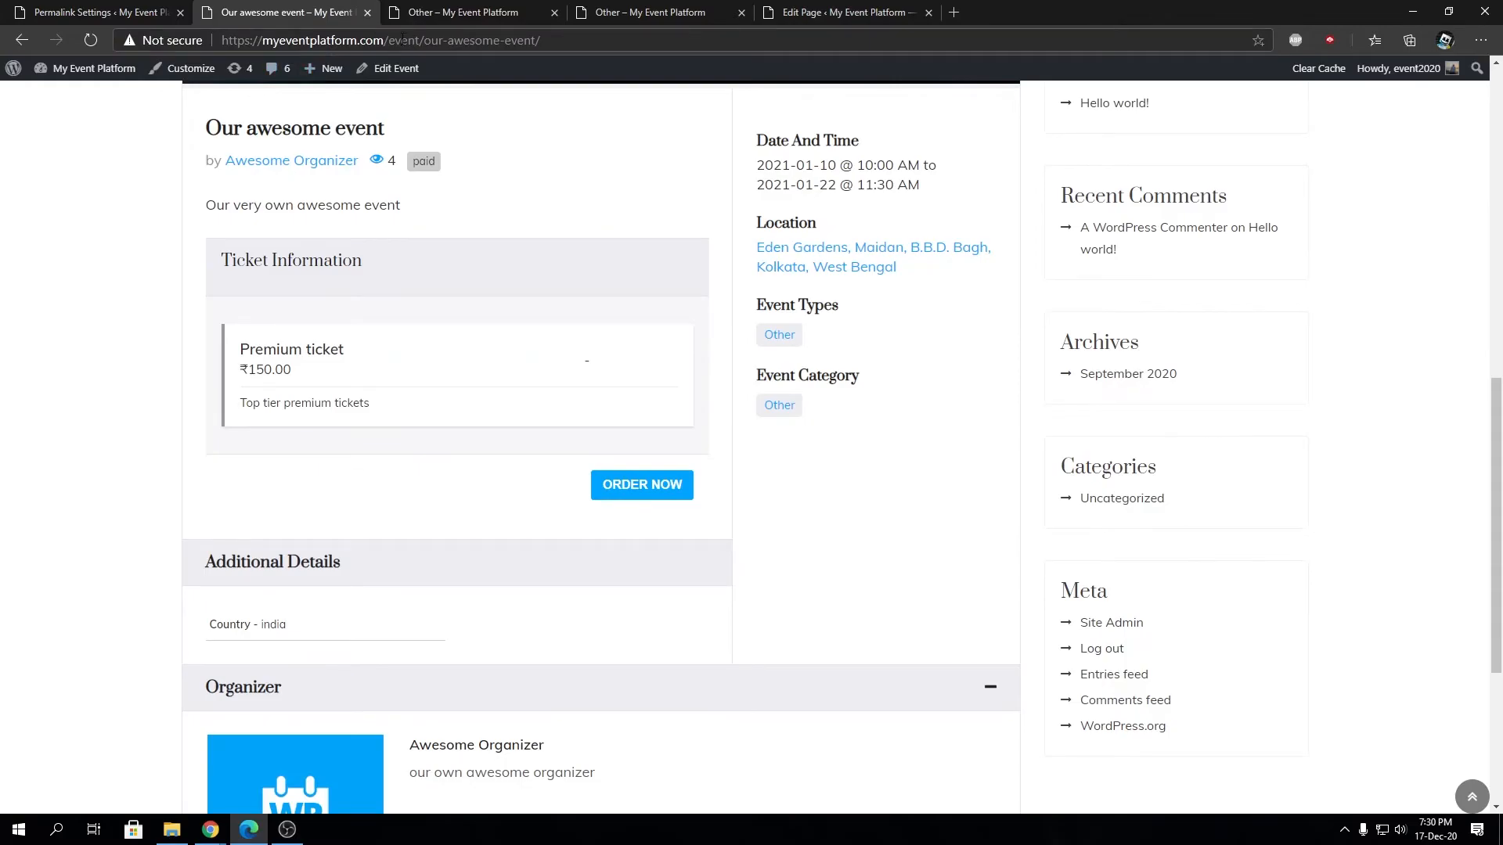
double_click(404, 41)
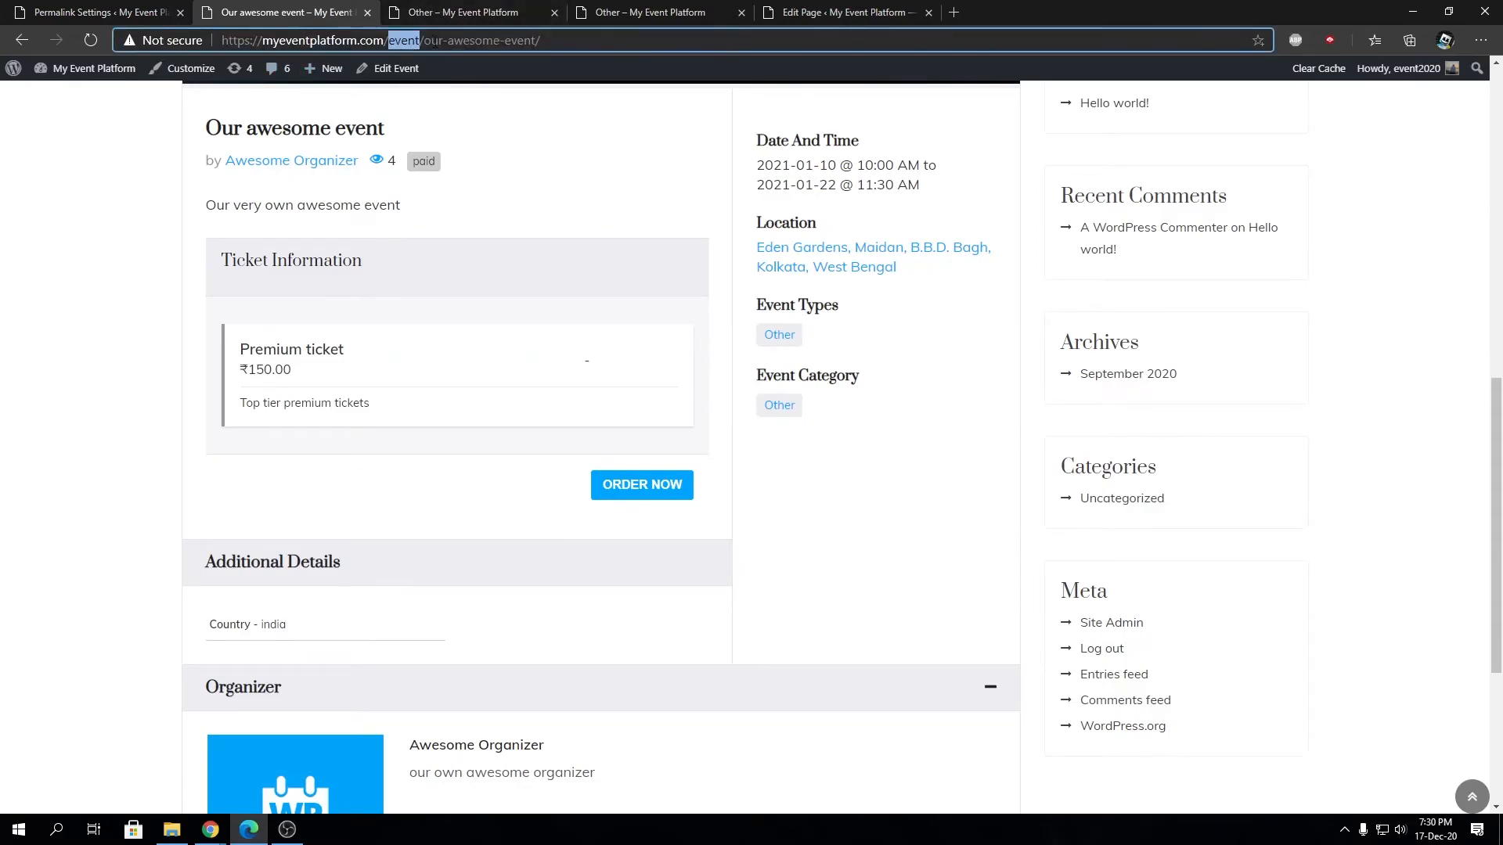
click(95, 12)
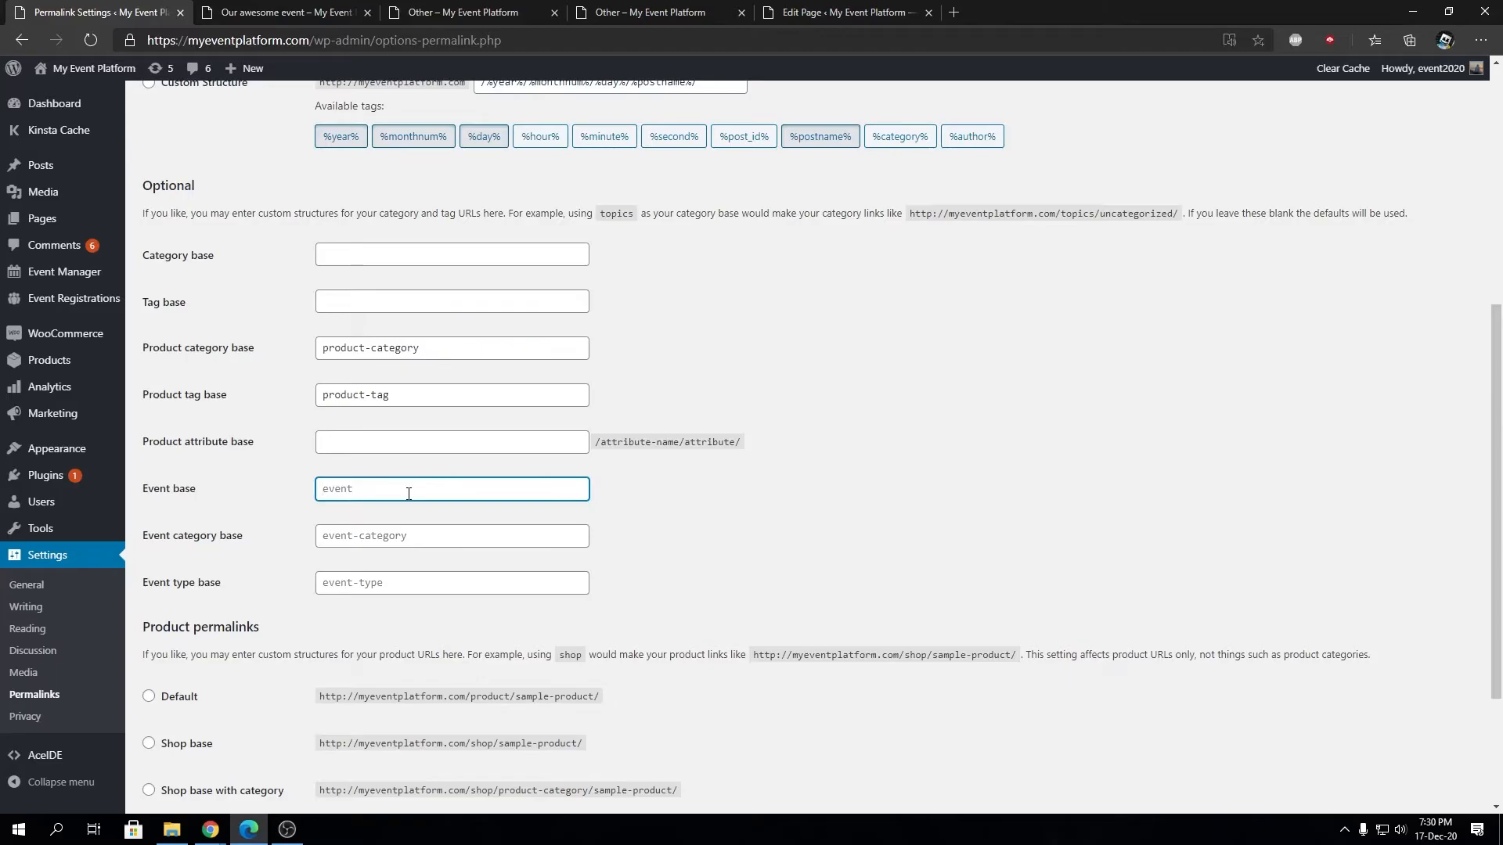
click(283, 12)
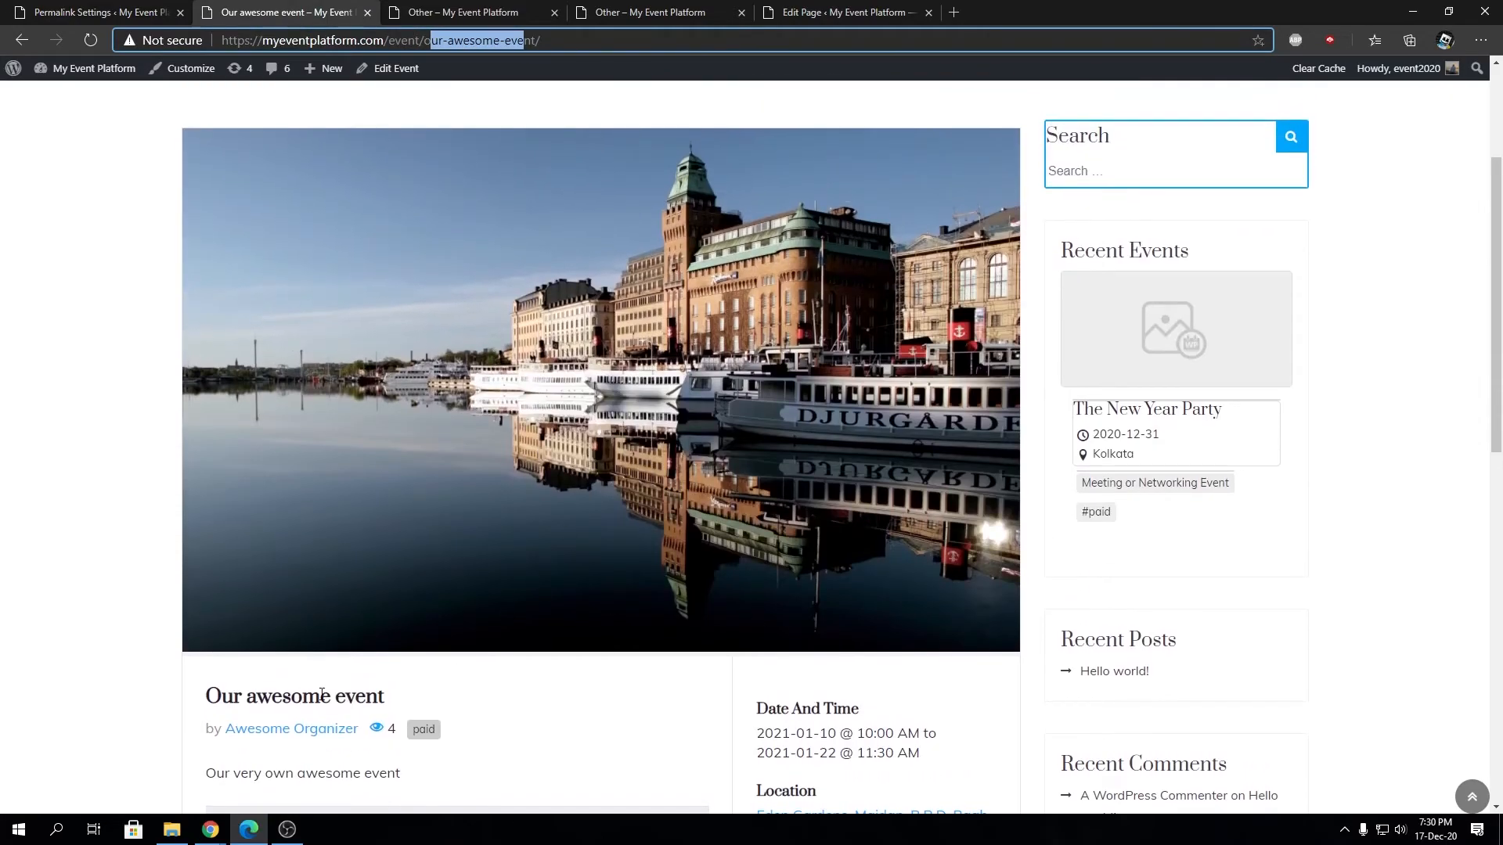
click(96, 12)
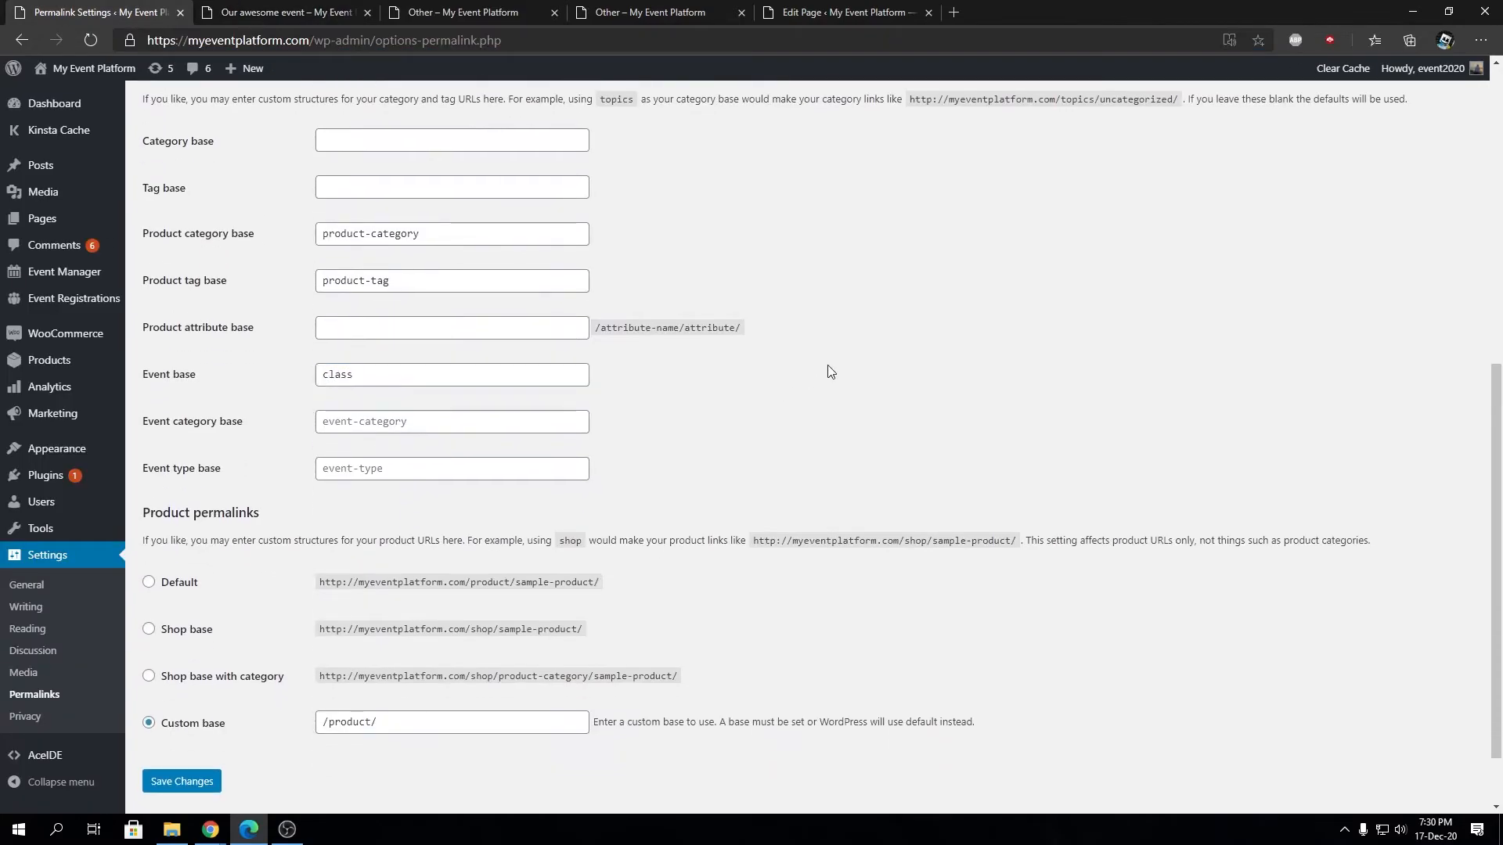
Save the permalink settings with 'class' as the Event base and switch to the event's public page
click(182, 781)
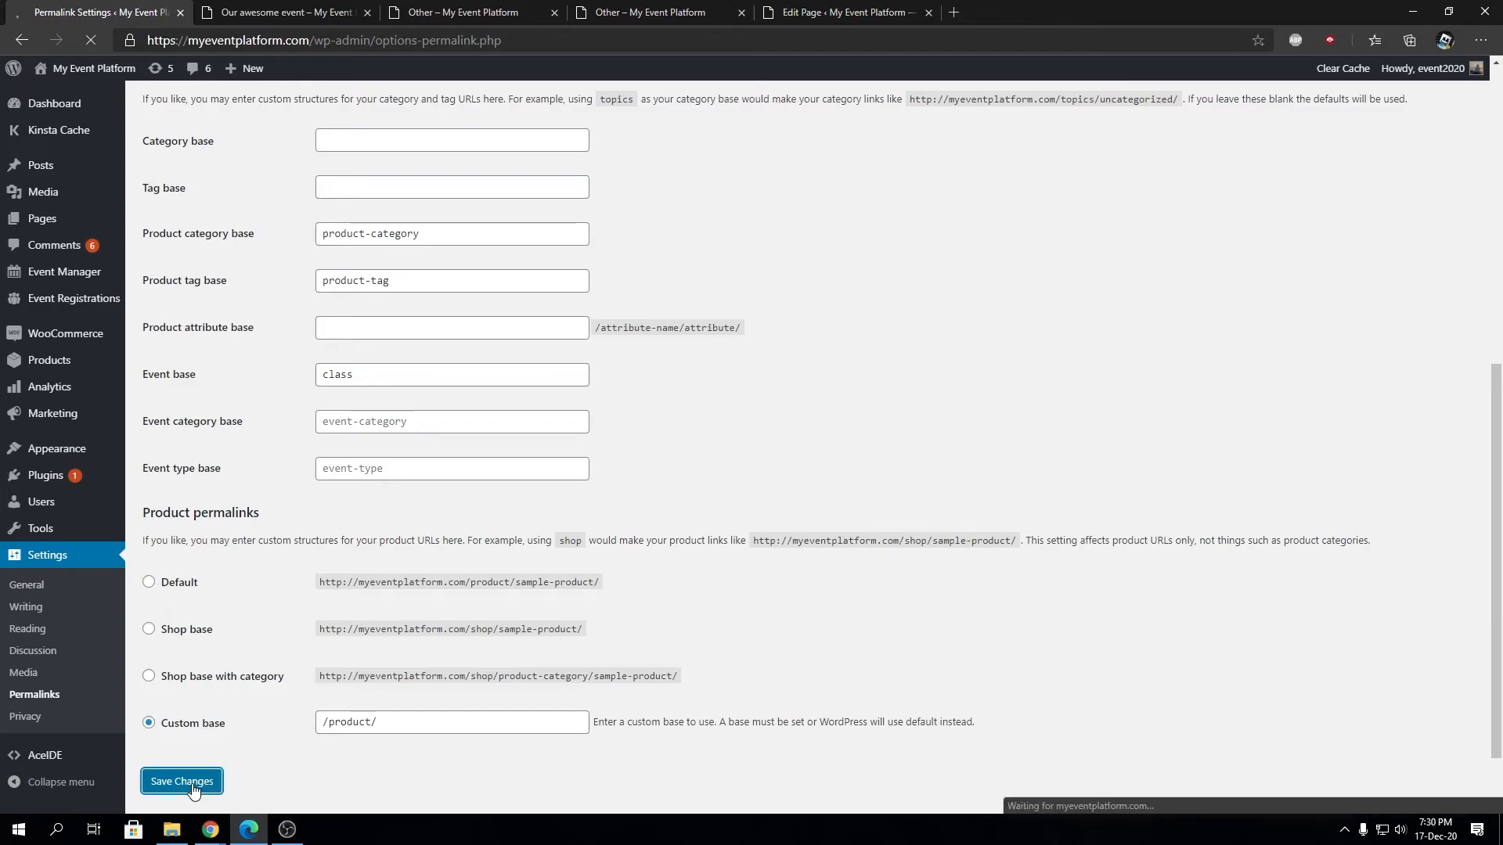
click(182, 781)
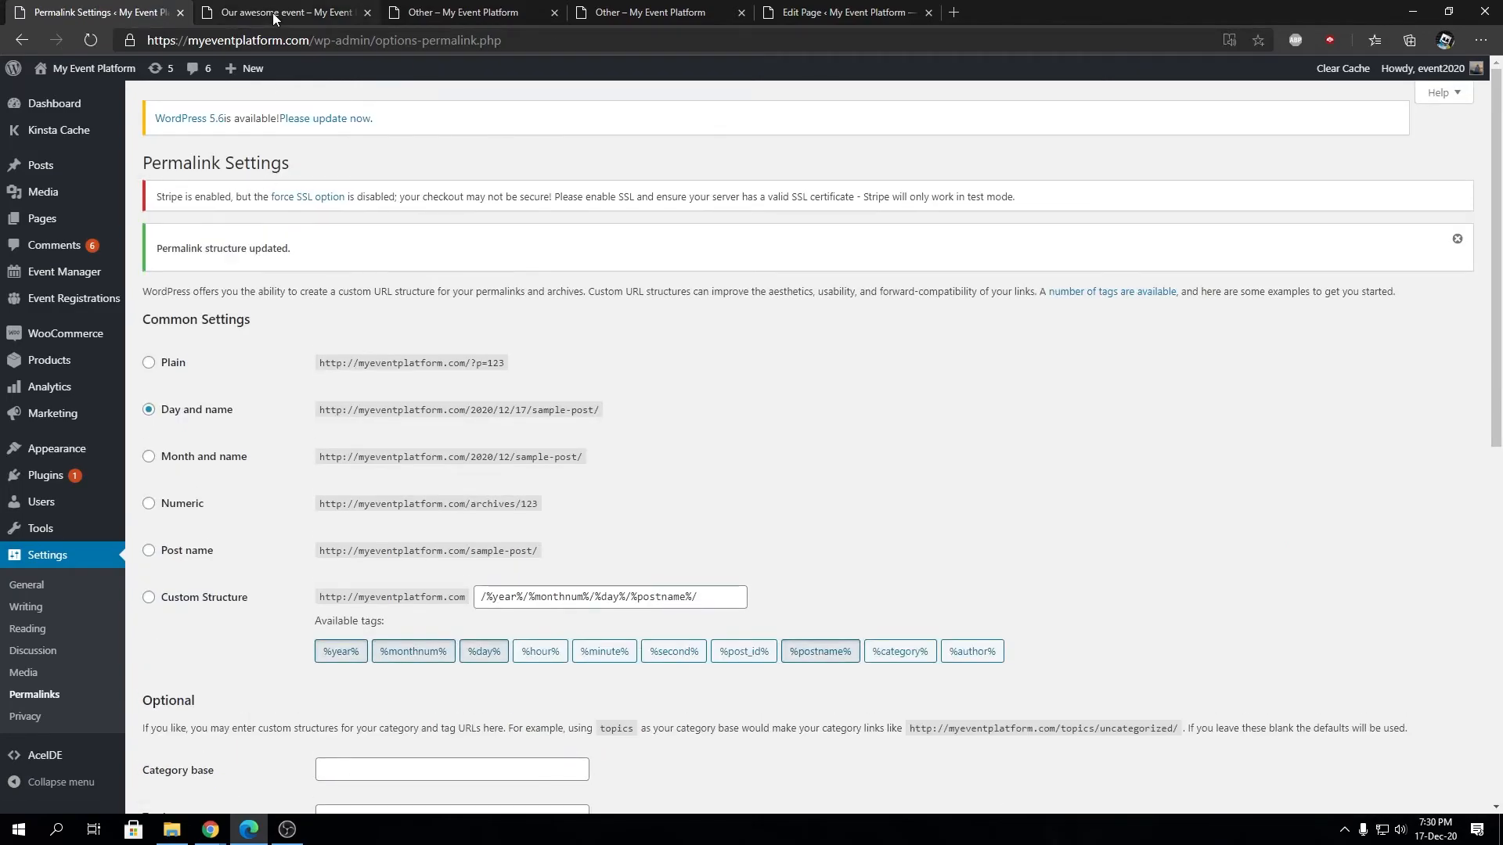
click(284, 11)
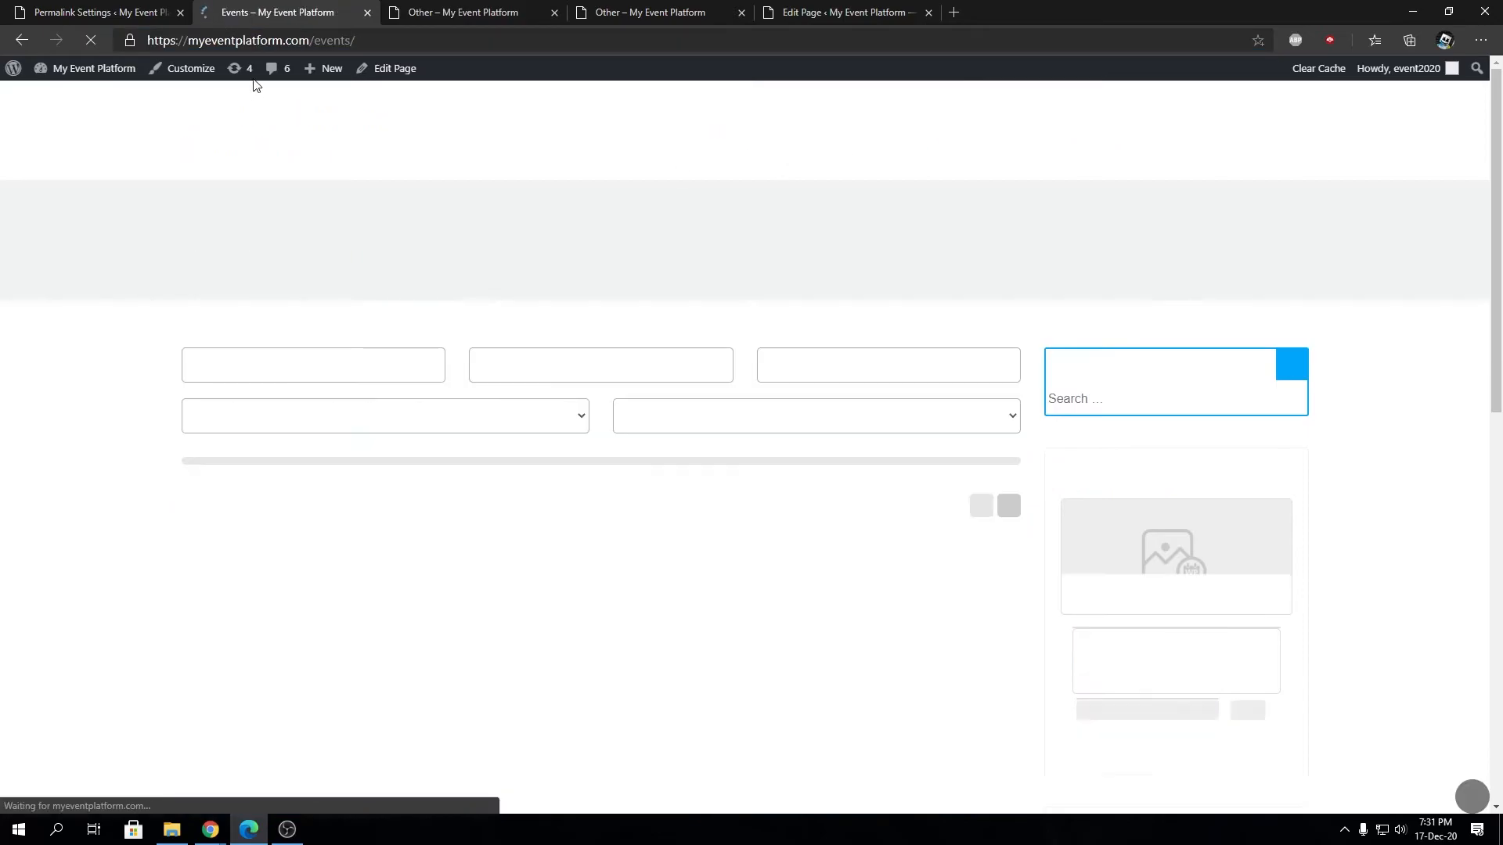
Reload Our awesome event and confirm its address now uses the /class/ path
click(469, 11)
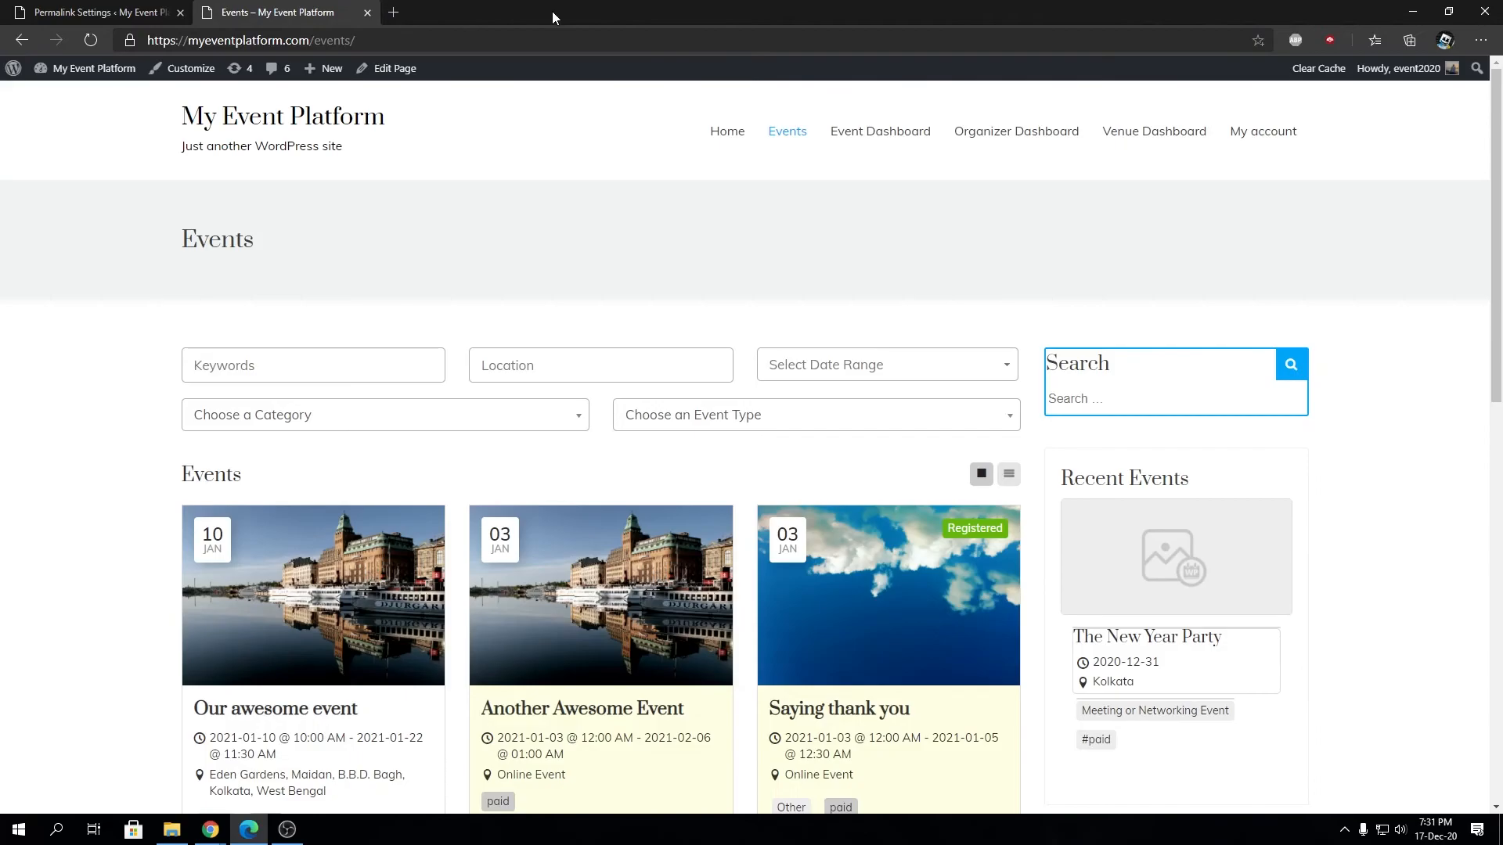
scroll(down, 3)
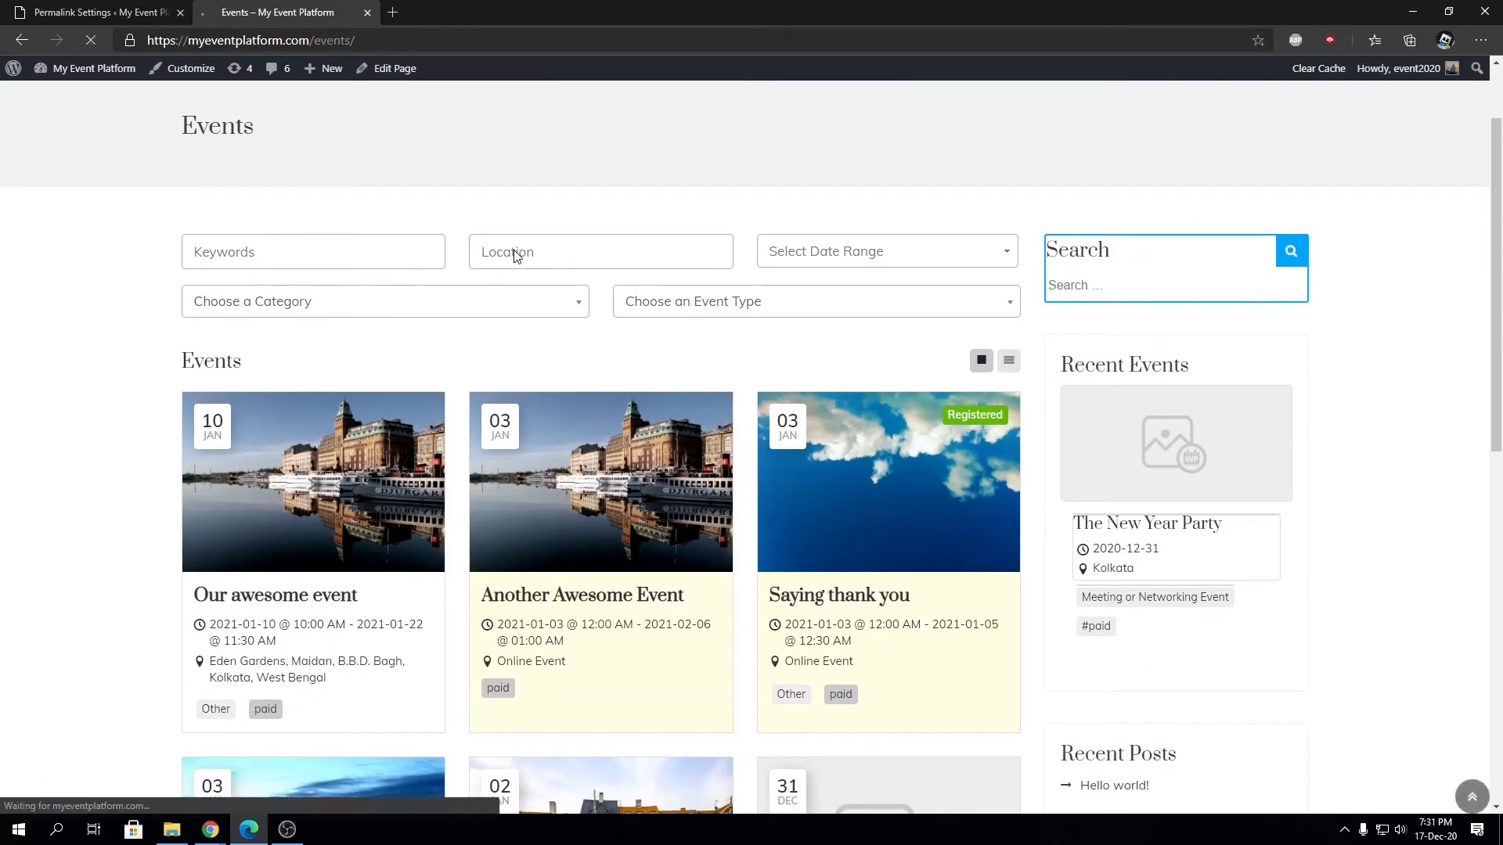
scroll(down, 3)
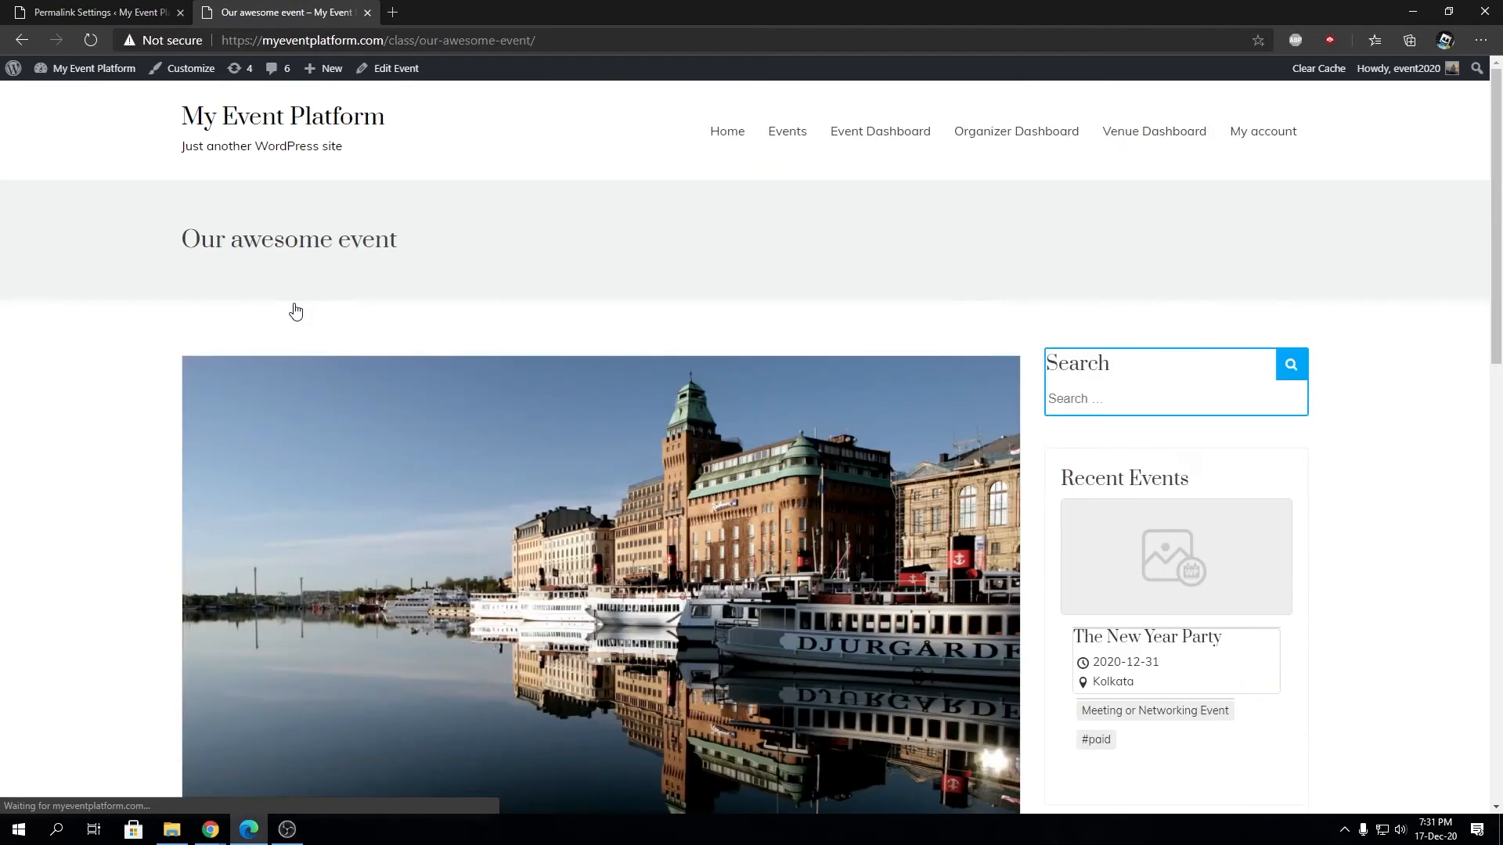
mouse_move(392, 93)
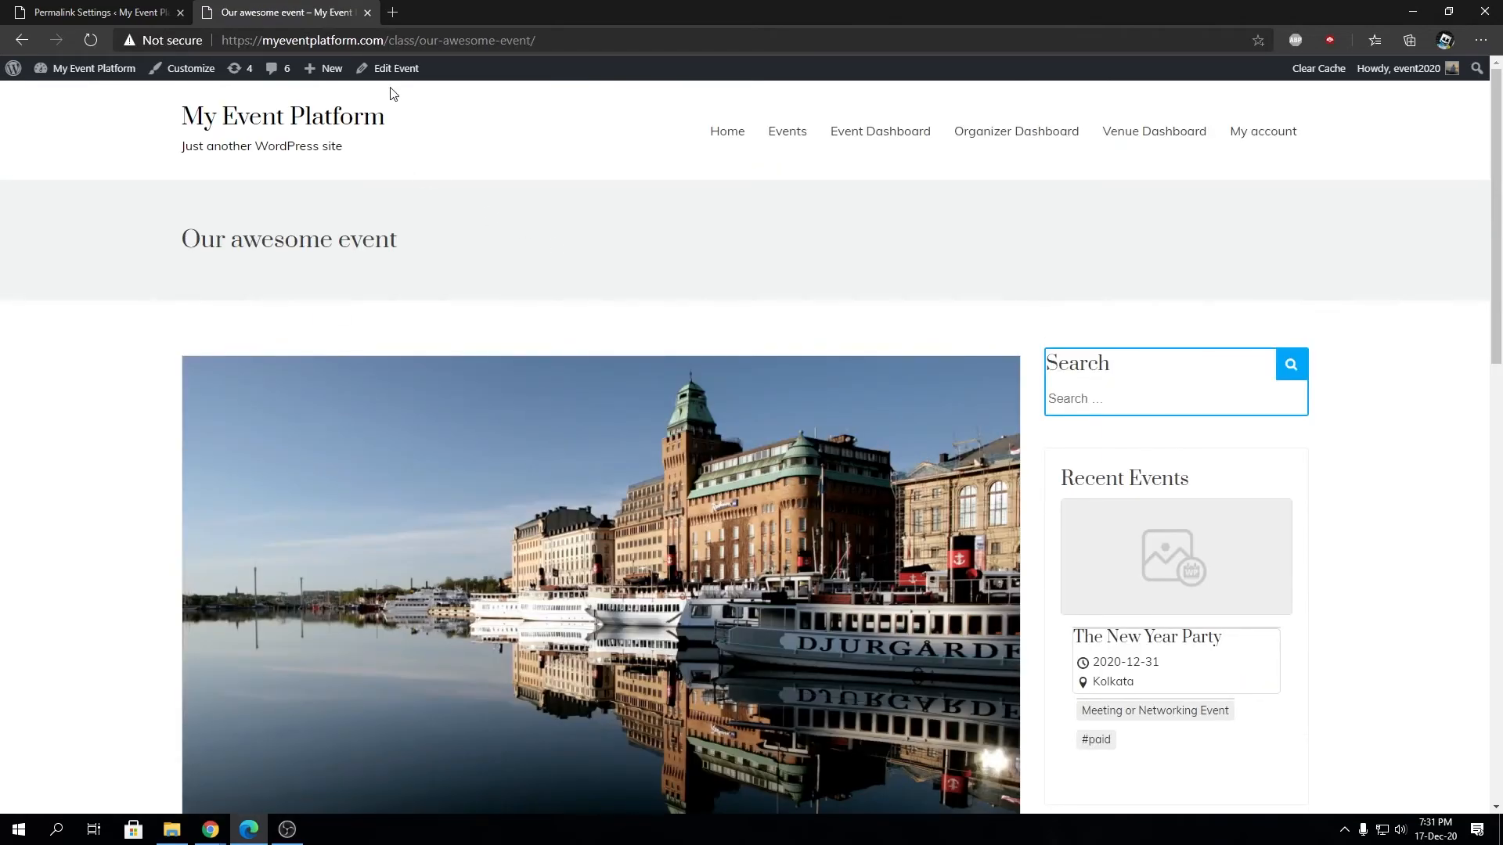
double_click(401, 41)
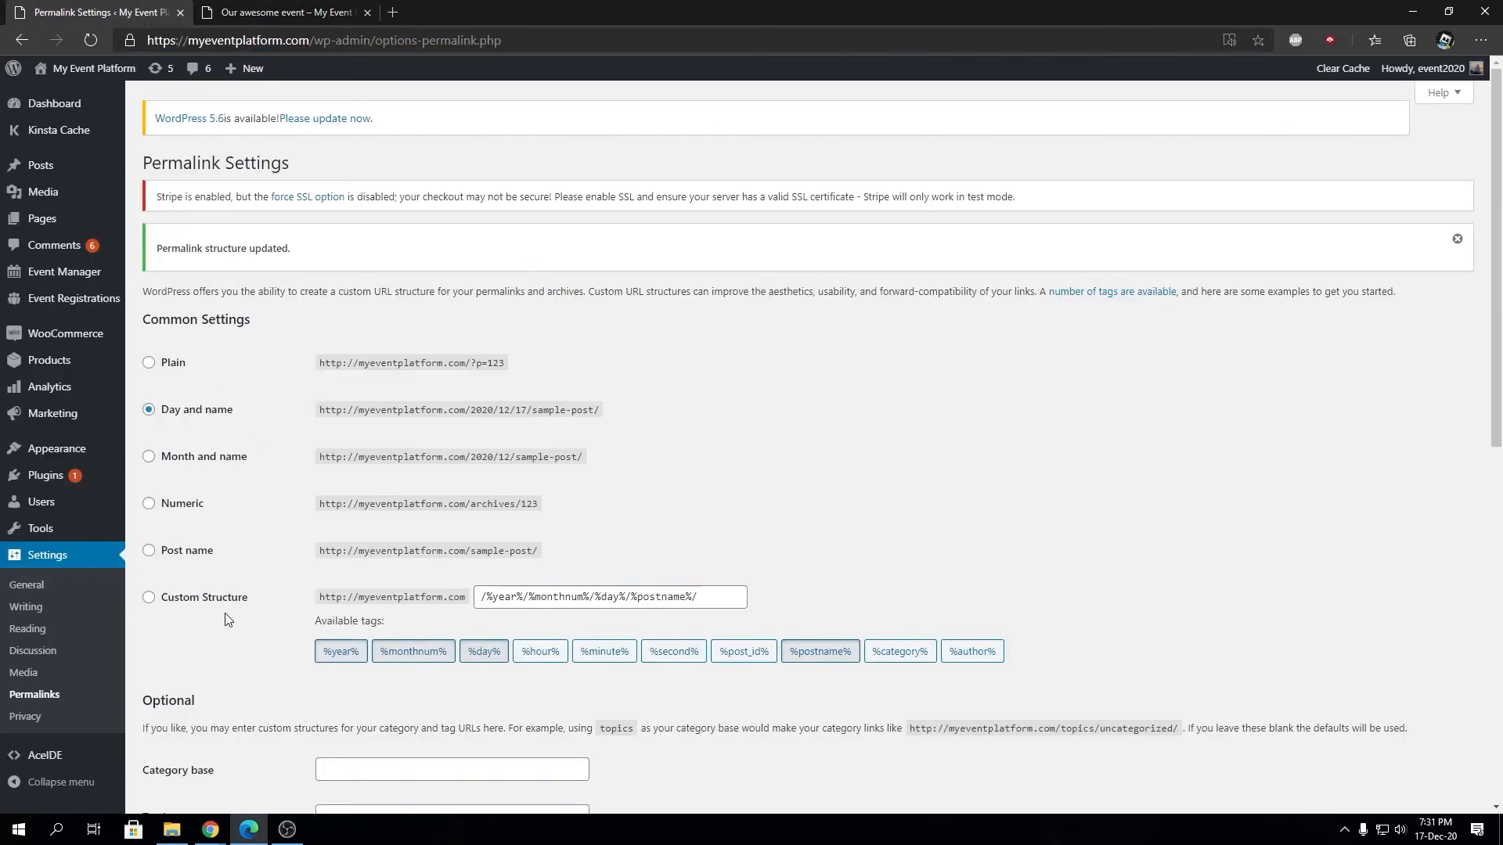
scroll(down, 3)
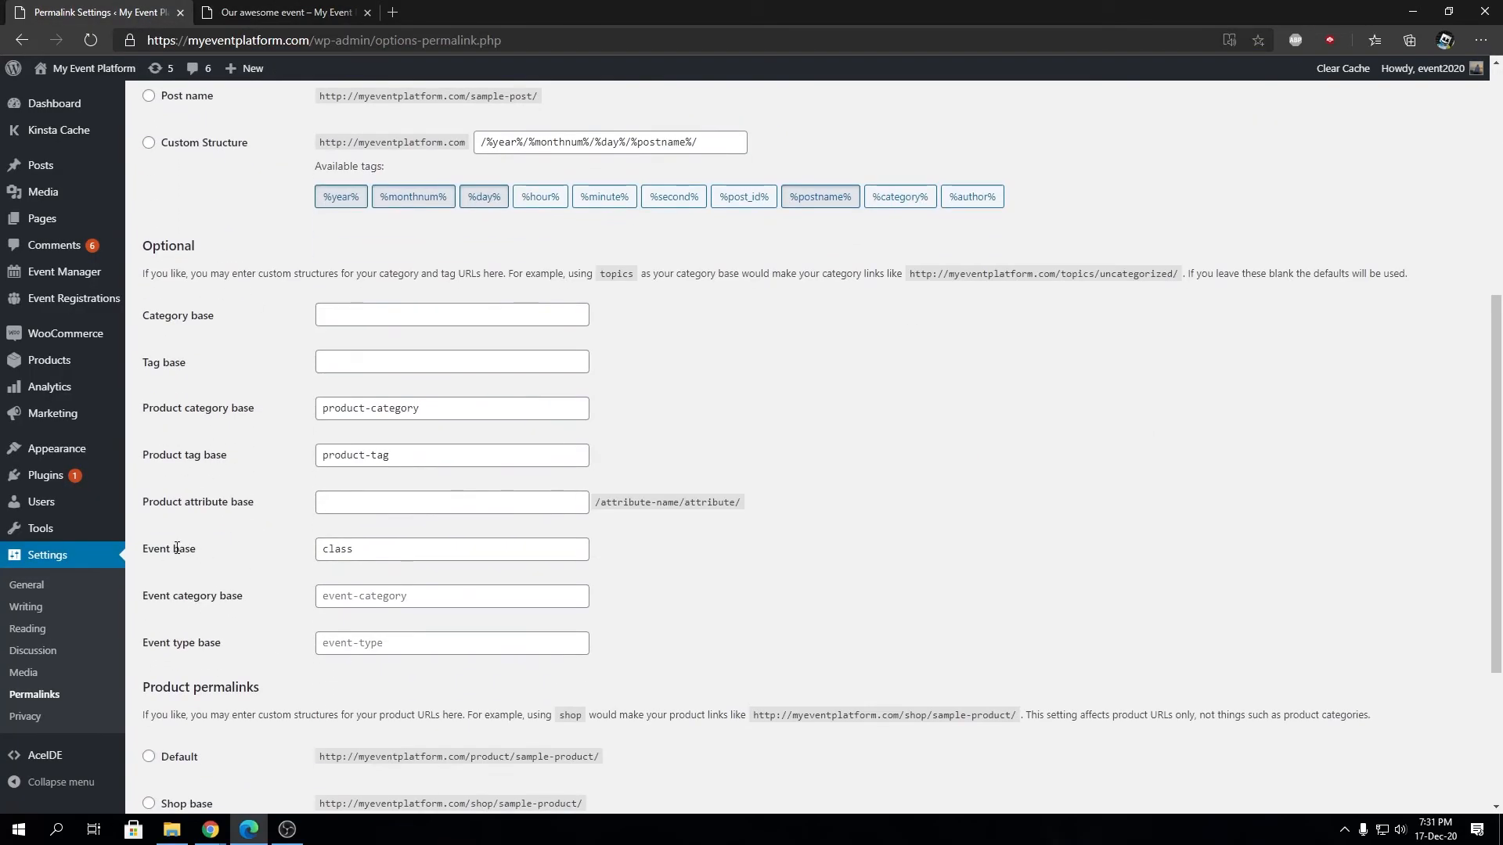
click(280, 11)
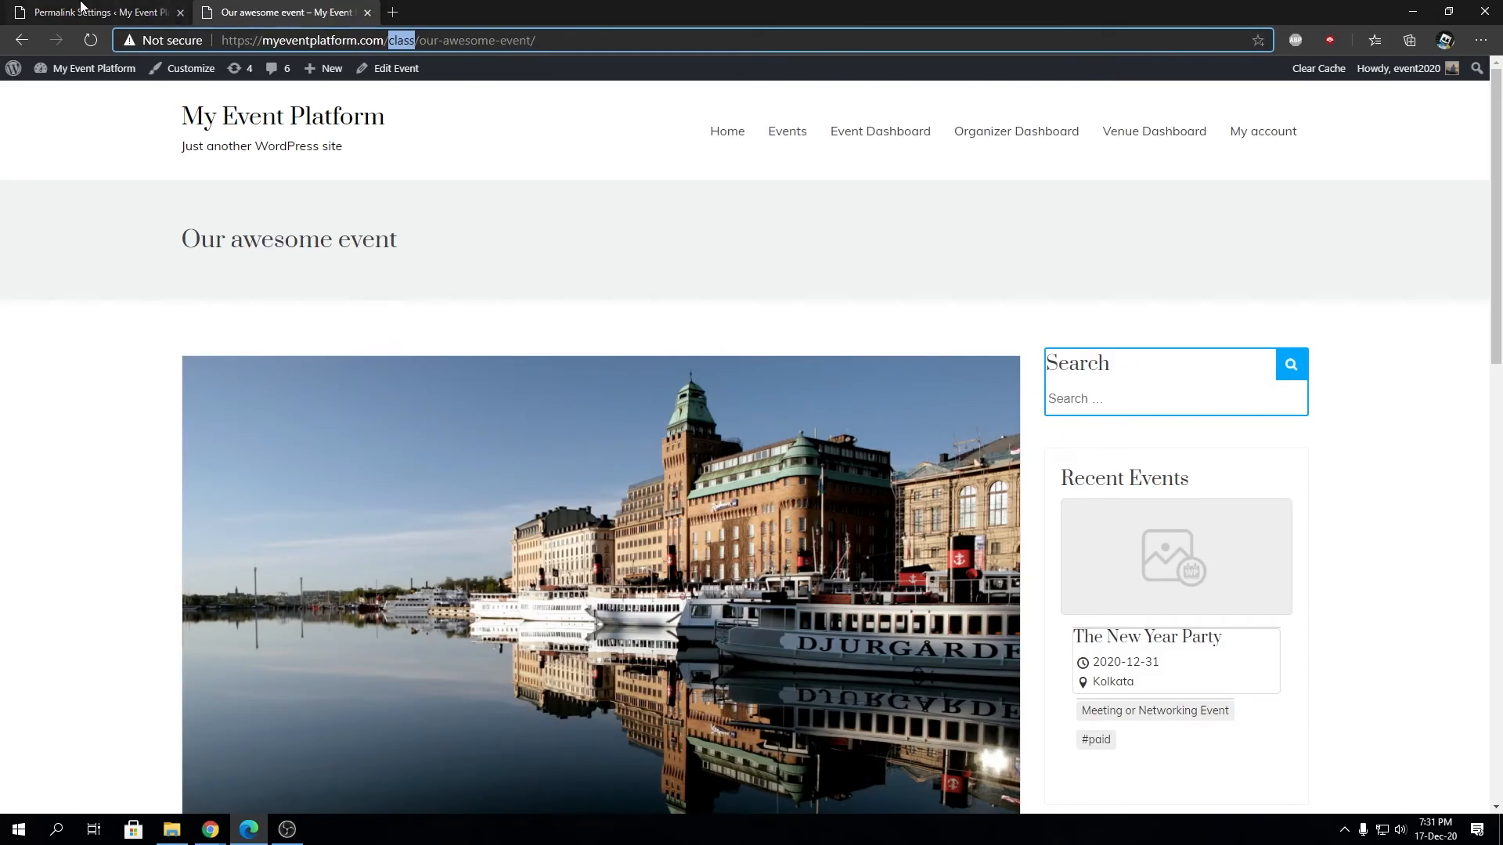
click(92, 11)
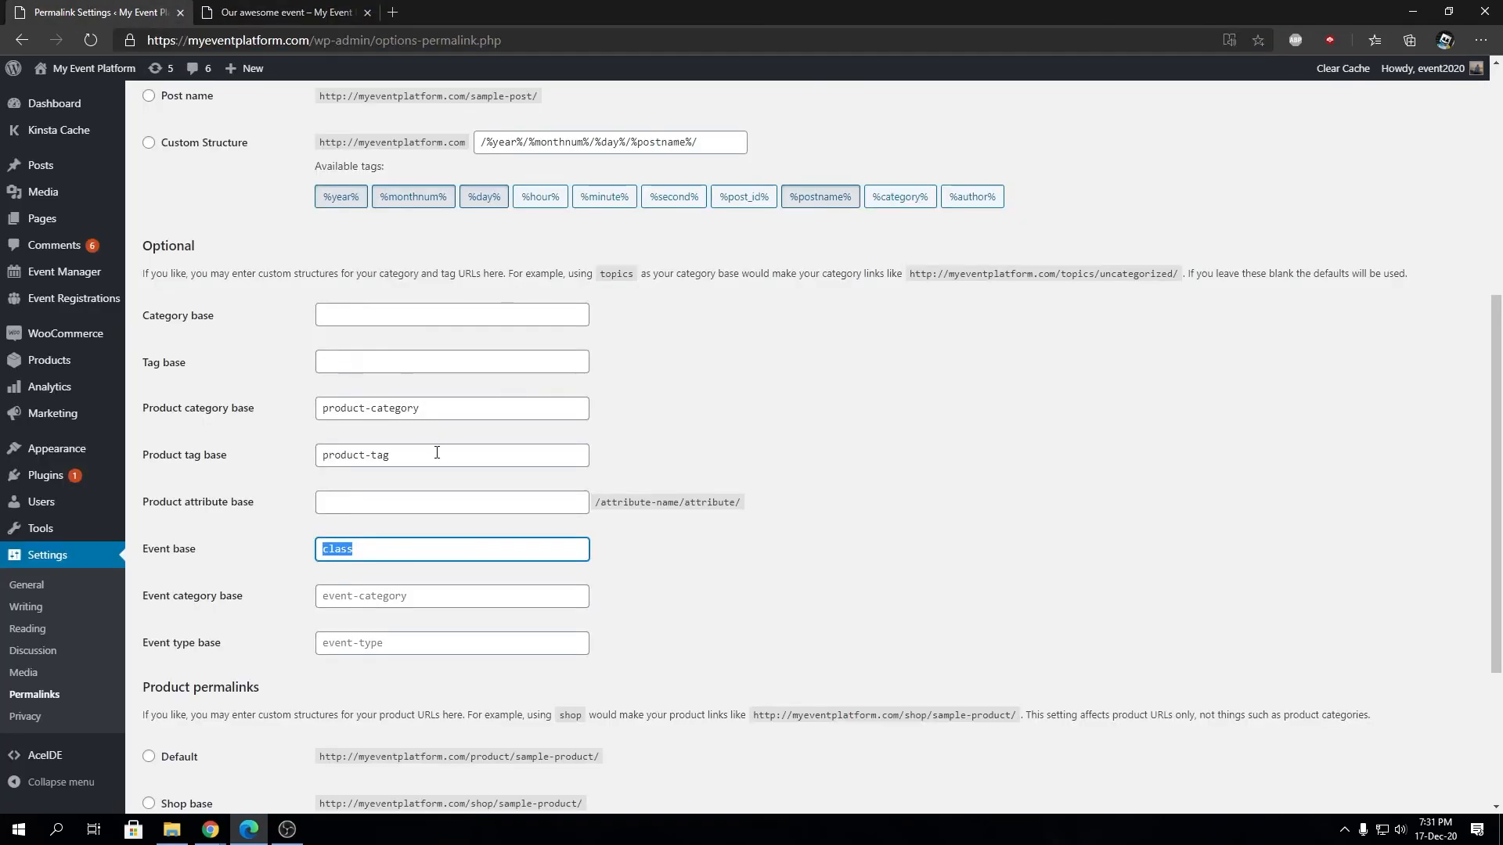
click(451, 595)
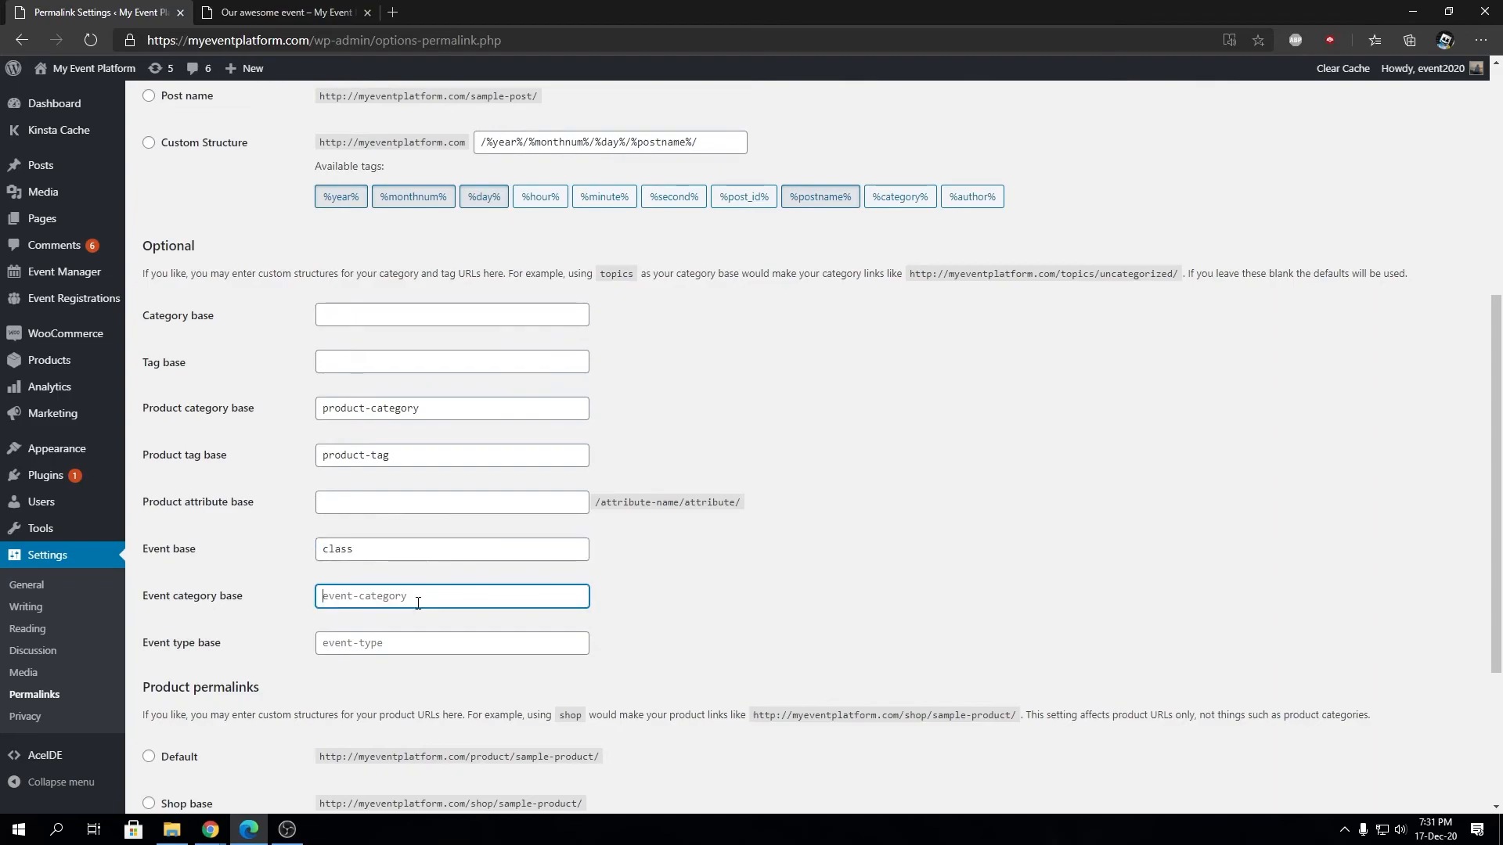
click(451, 642)
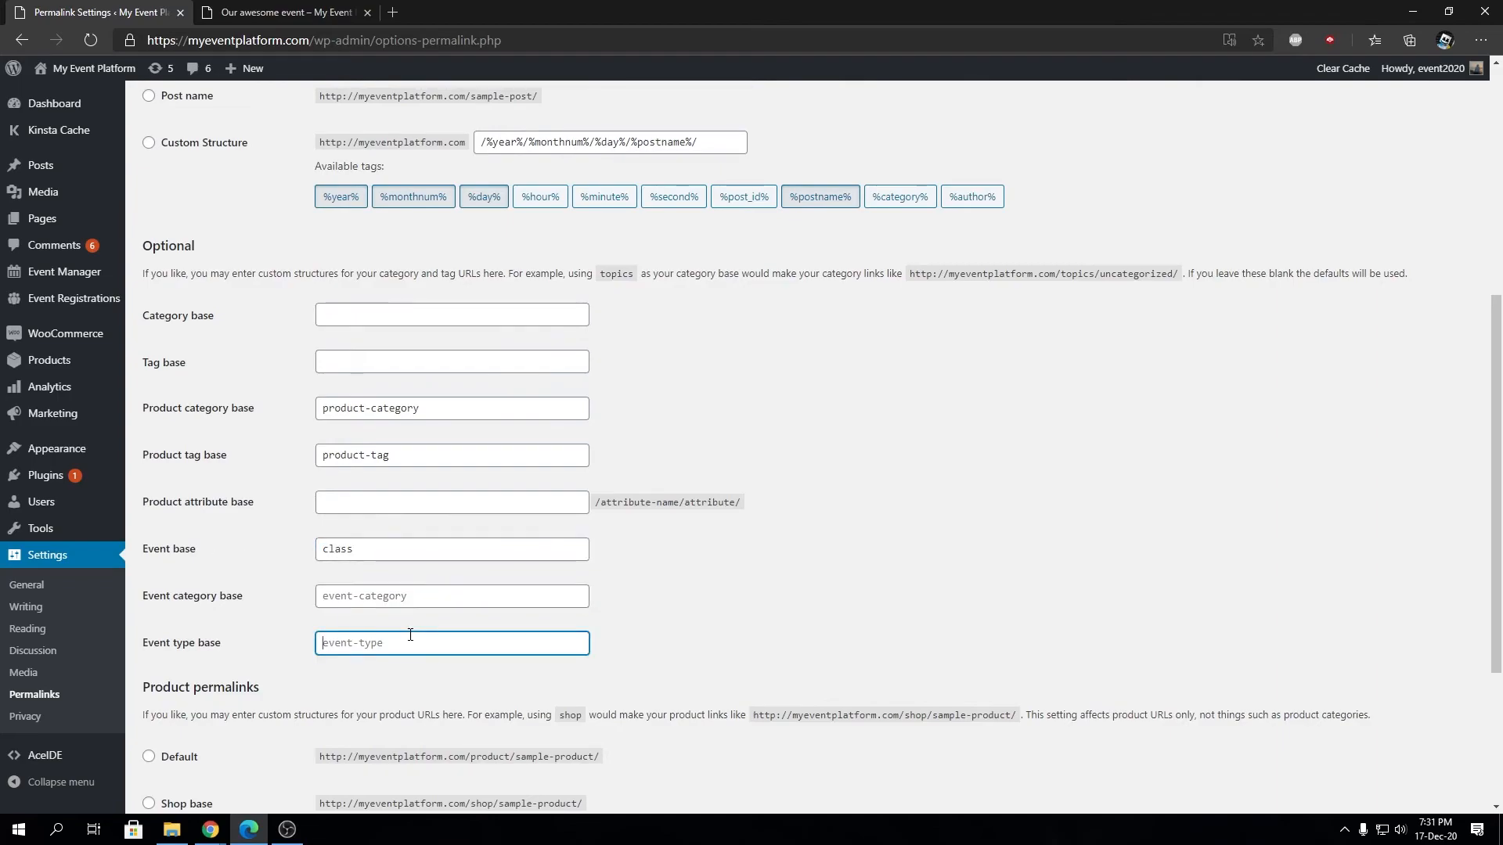
click(280, 11)
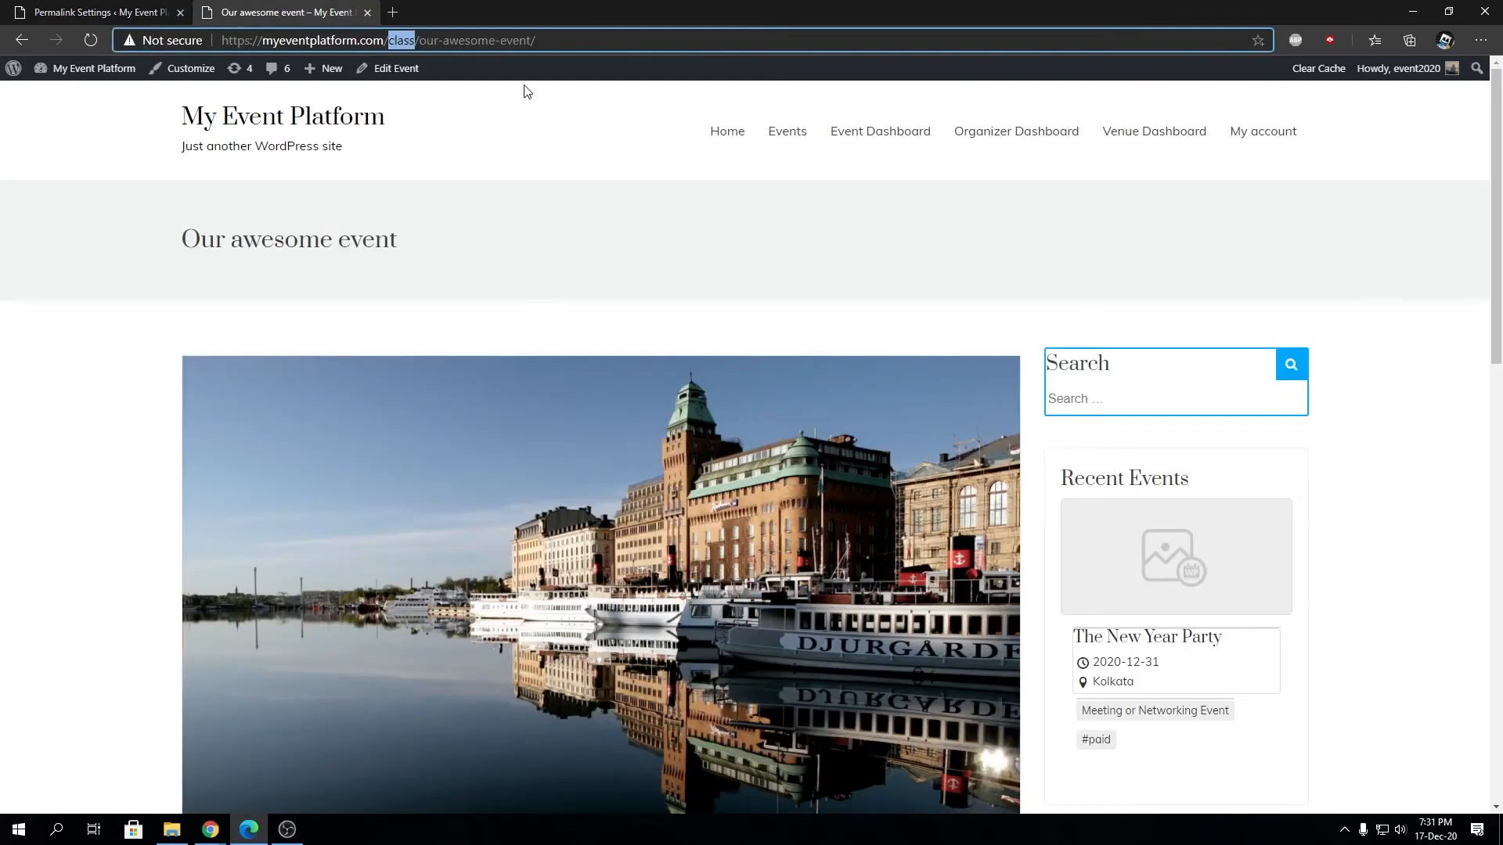
mouse_move(597, 544)
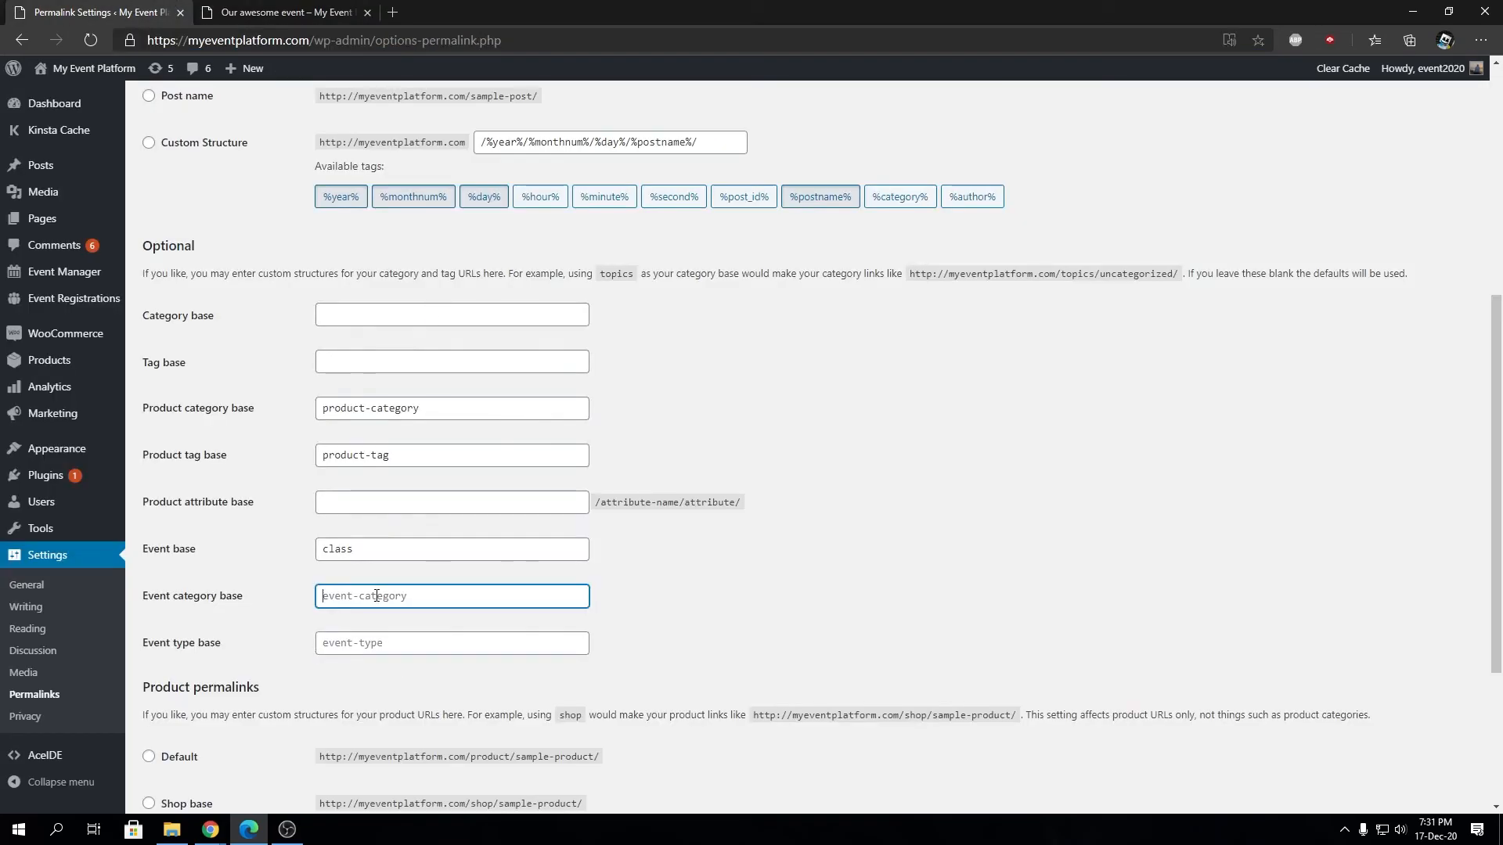
click(279, 11)
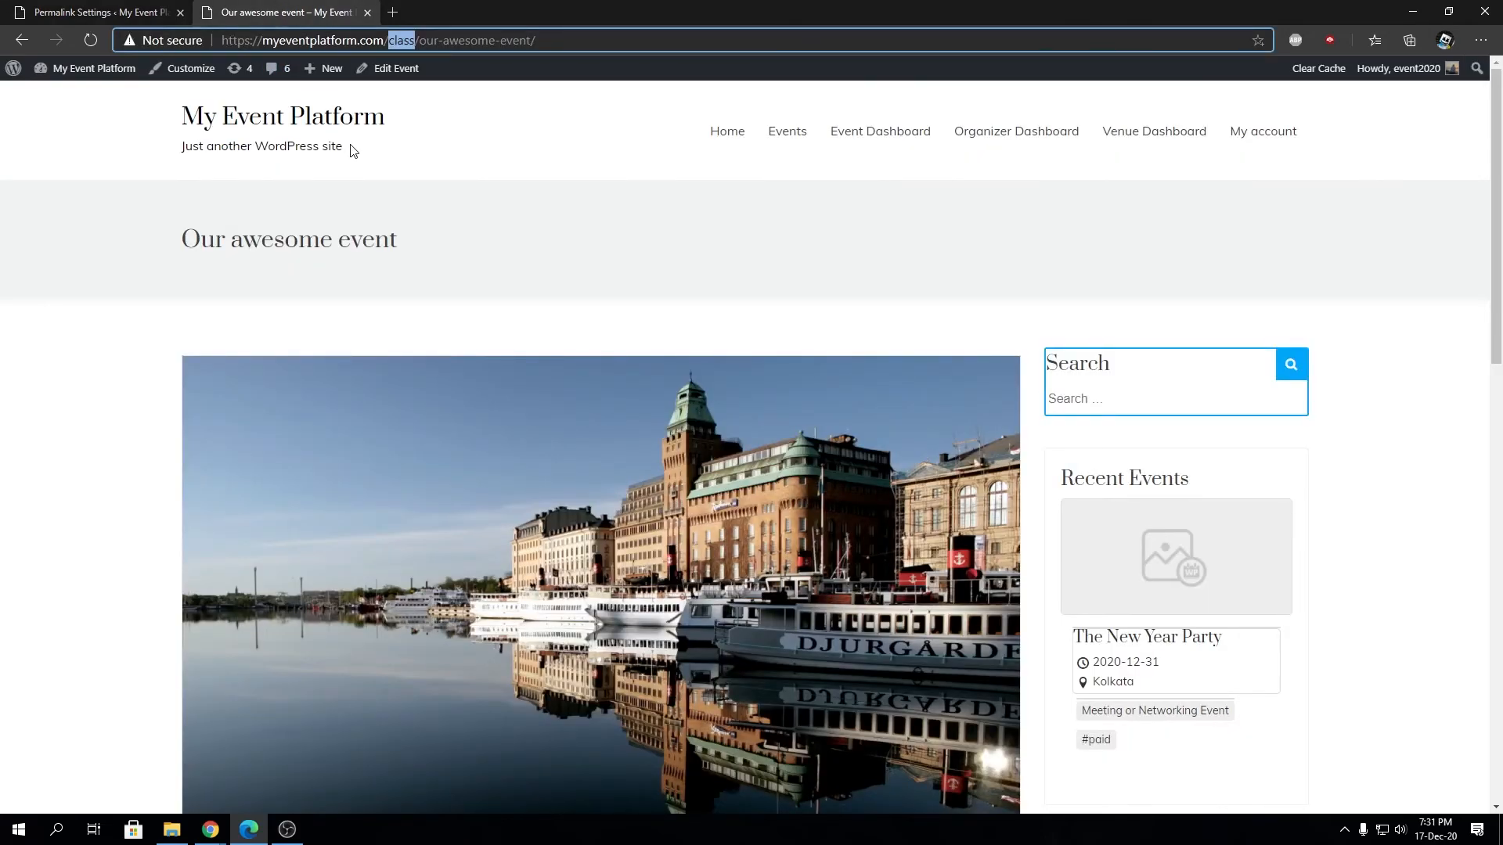
mouse_move(435, 194)
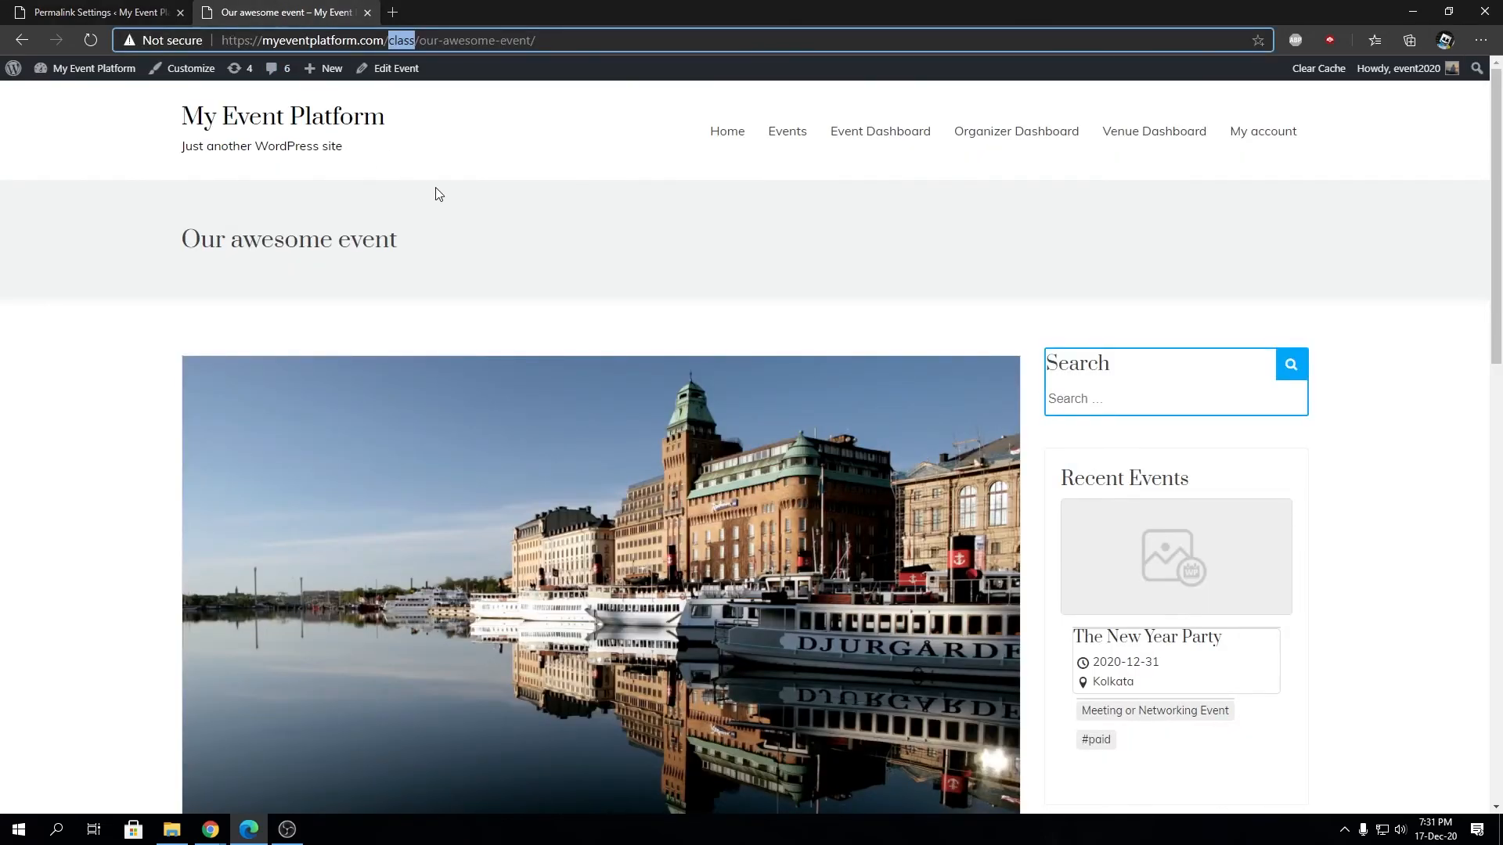